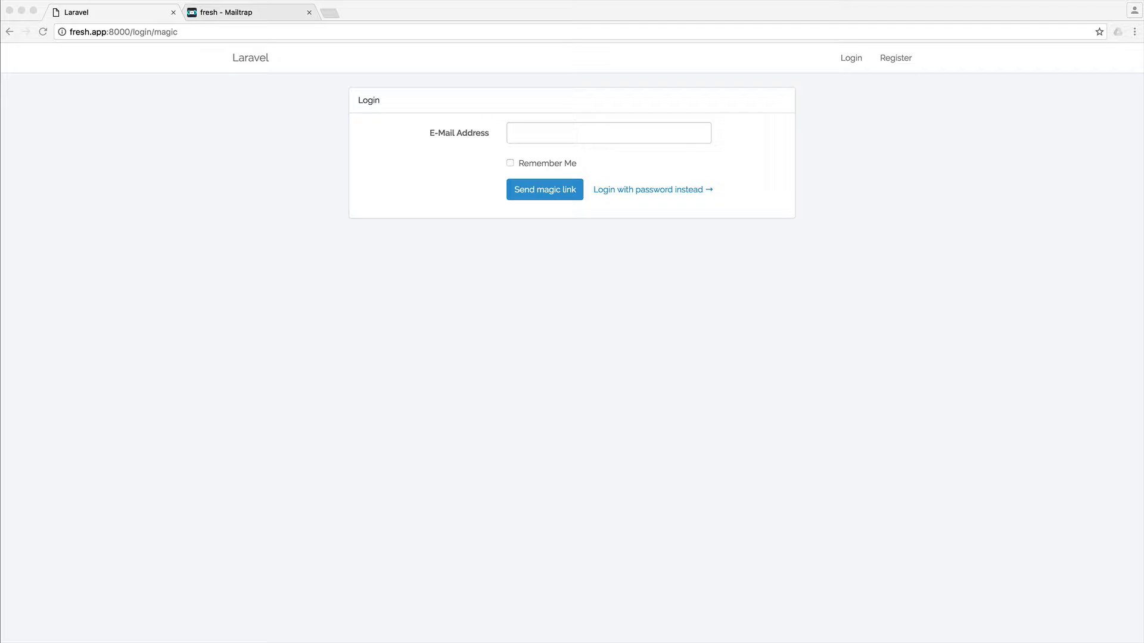
- Switch from Chrome's magic login page to MagicLoginController.php in Sublime Text
{"action": "left_click", "coordinate": [248, 12]}
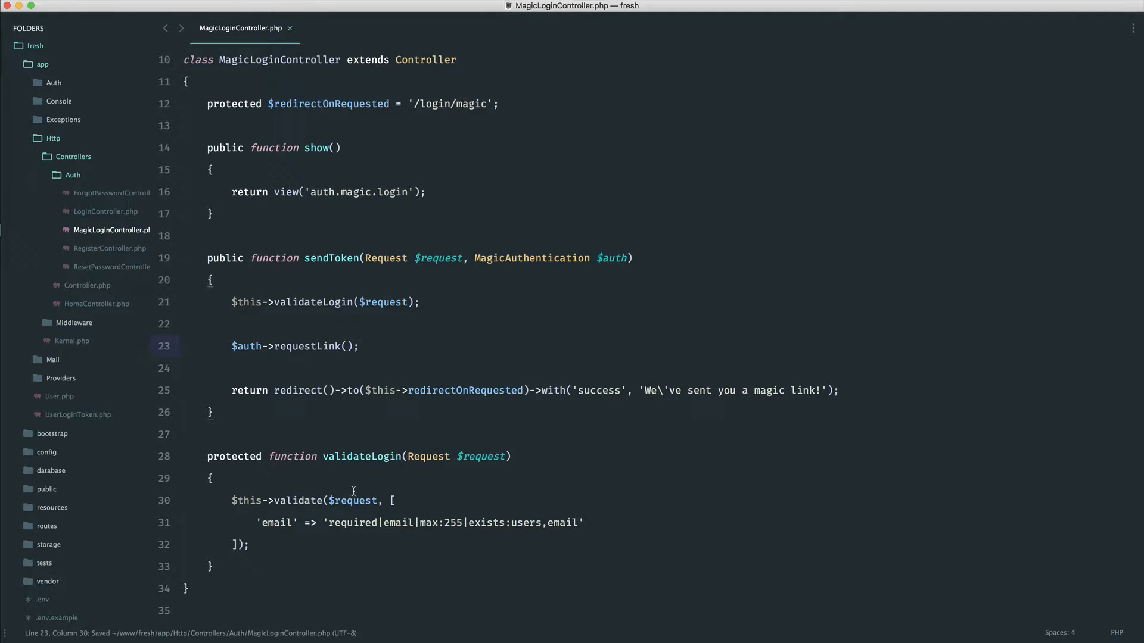
{"action": "mouse_move", "coordinate": [342, 523]}
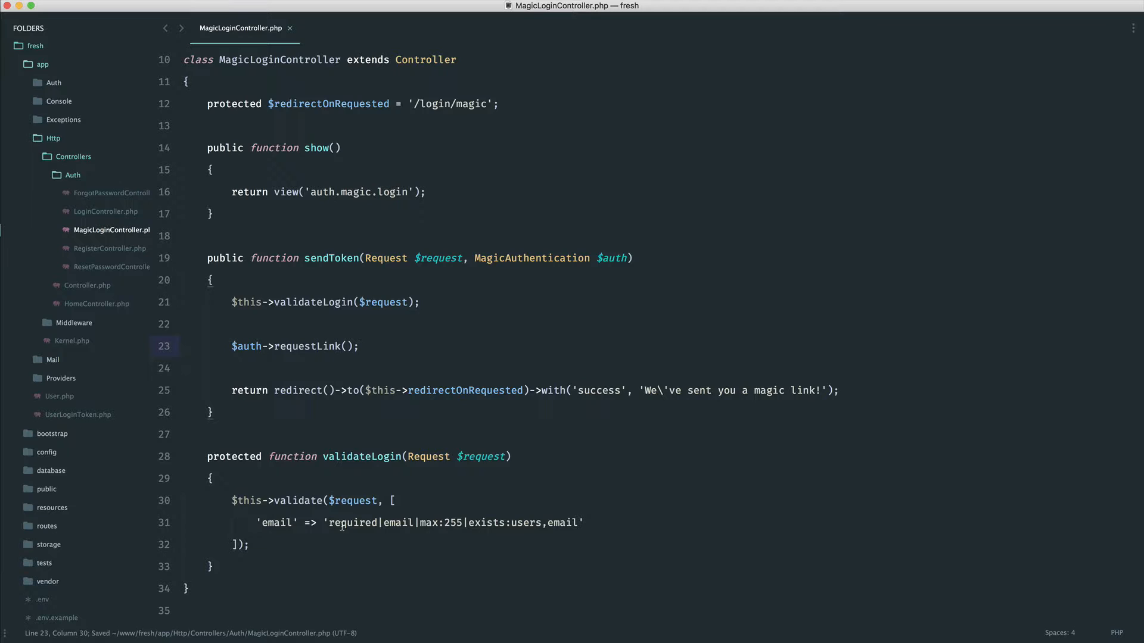
- In web.php add Route::get('/login/magic/{token}') pointing to Auth\MagicLoginController@validateToken, then return to the controller
{"action": "left_click", "coordinate": [323, 34]}
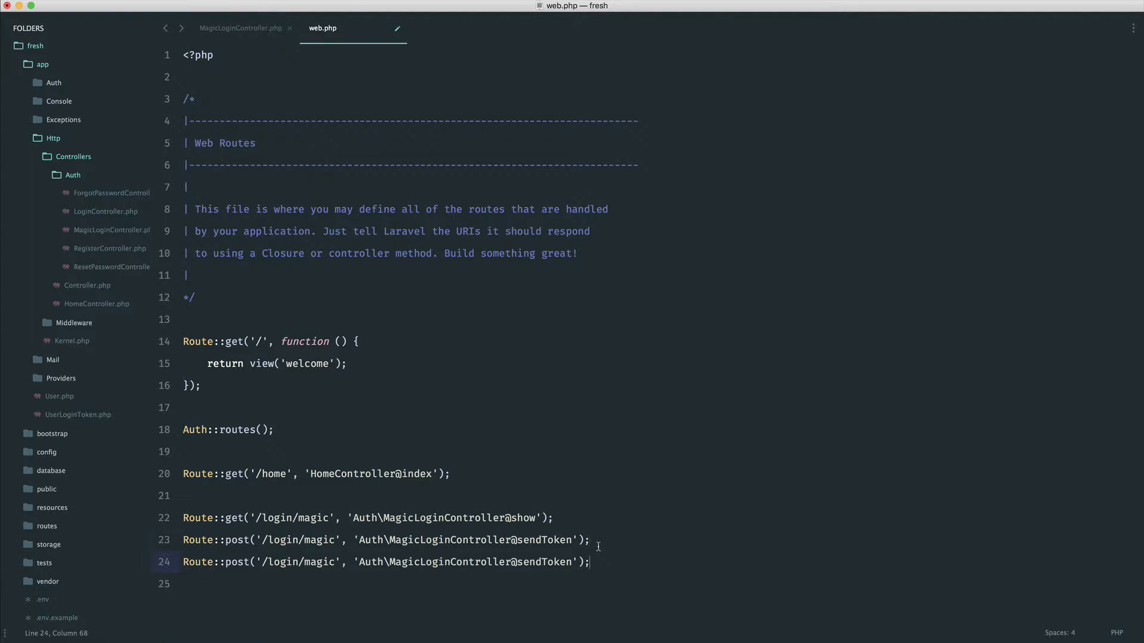
{"action": "double_click", "coordinate": [236, 561]}
{"action": "type", "text": "ge"}
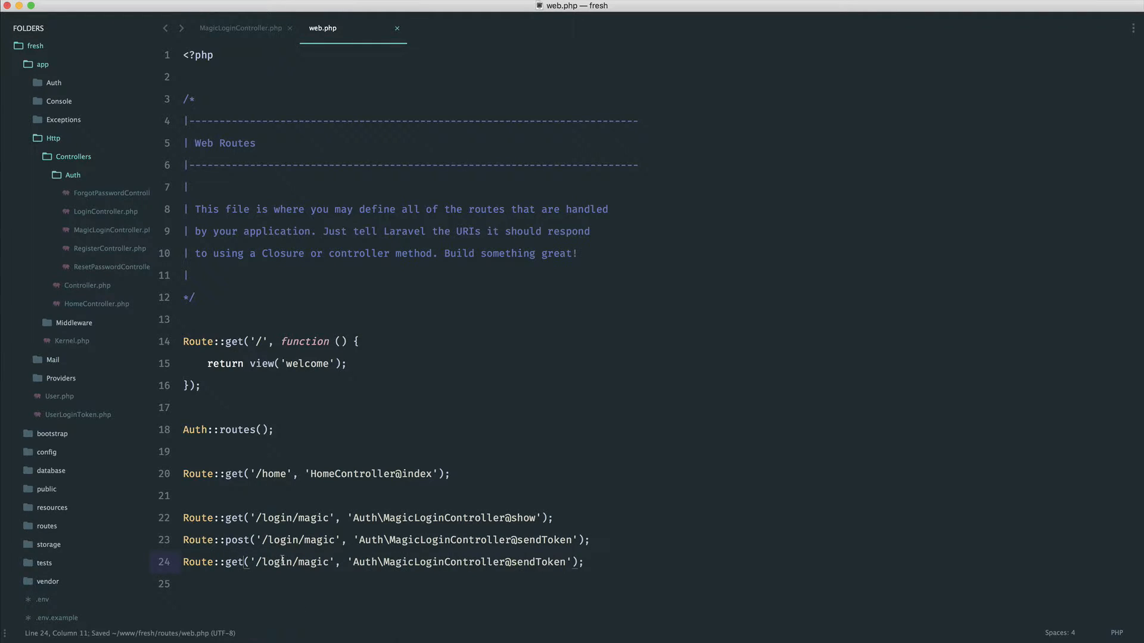
{"action": "type", "text": "/{}"}
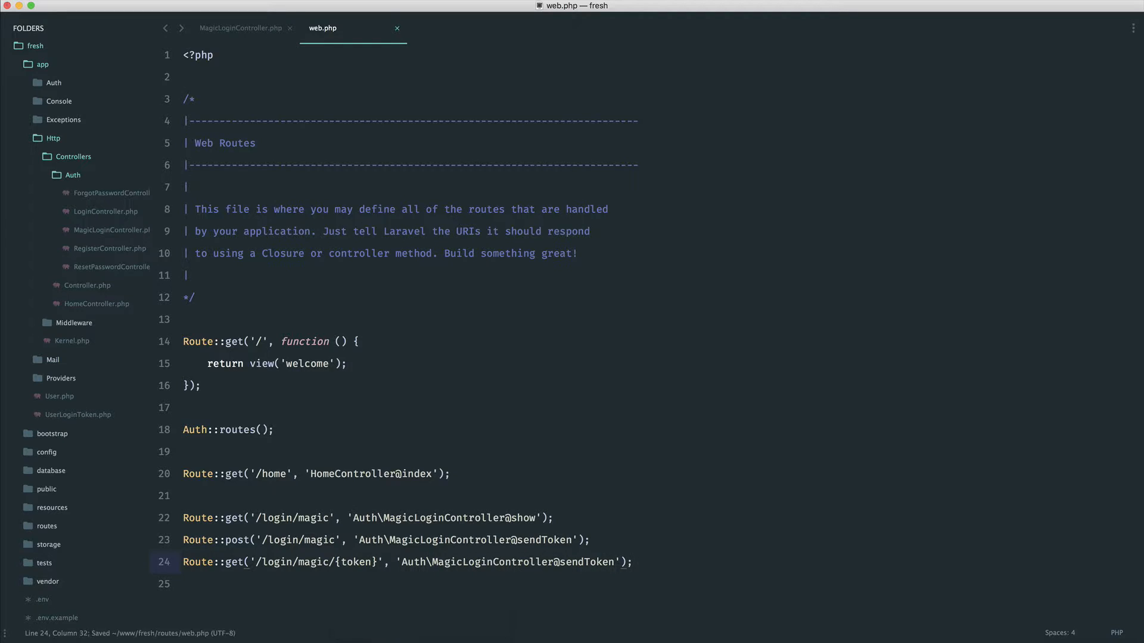
{"action": "double_click", "coordinate": [571, 563]}
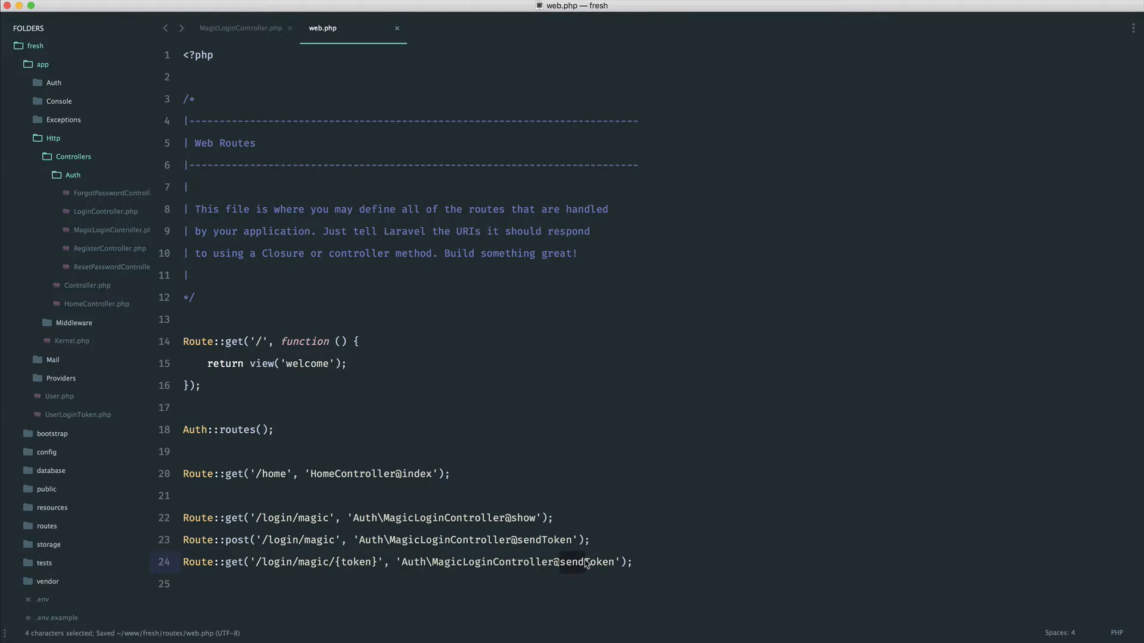
{"action": "type", "text": "validateToken"}
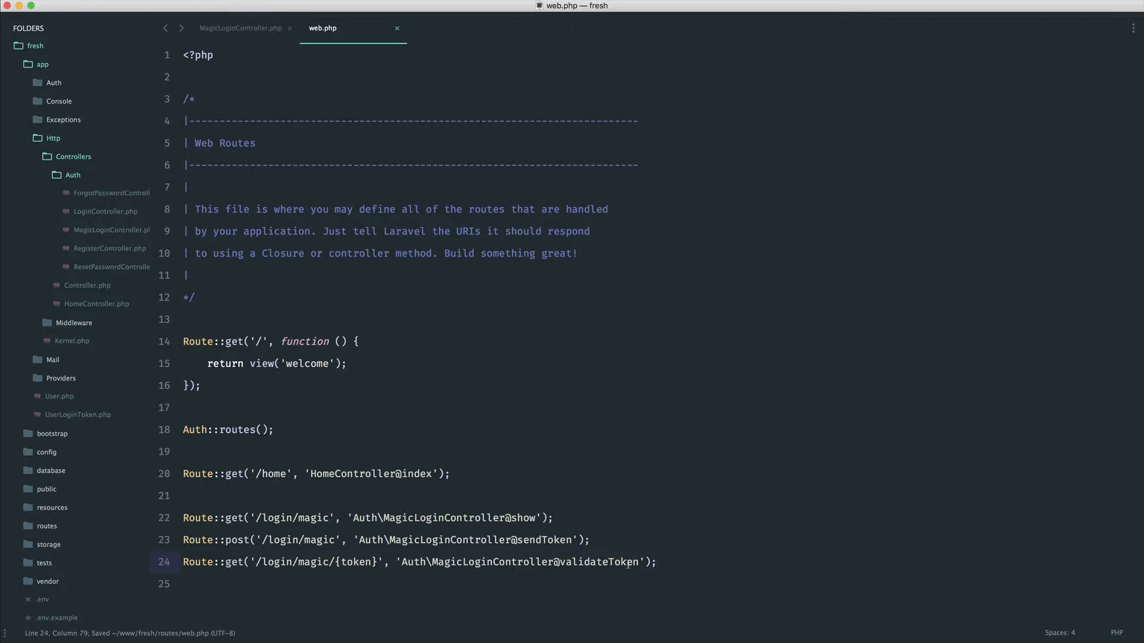
{"action": "left_click", "coordinate": [240, 27]}
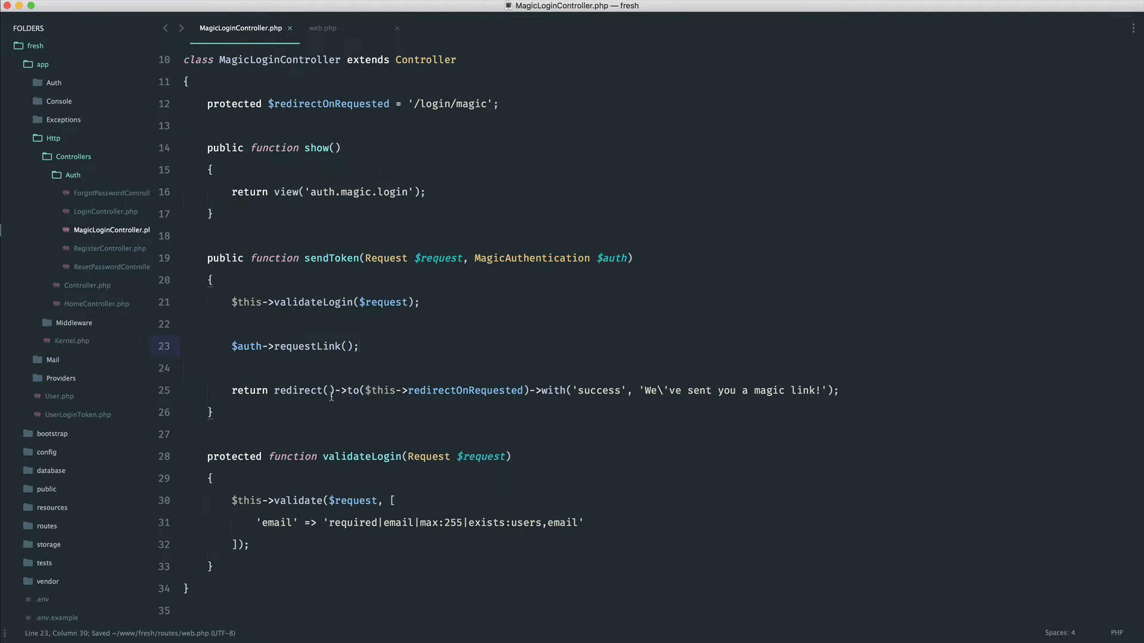
- Declare public function validateToken(Request $request, UserLoginToken $token) below sendToken
{"action": "type", "text": "public"}
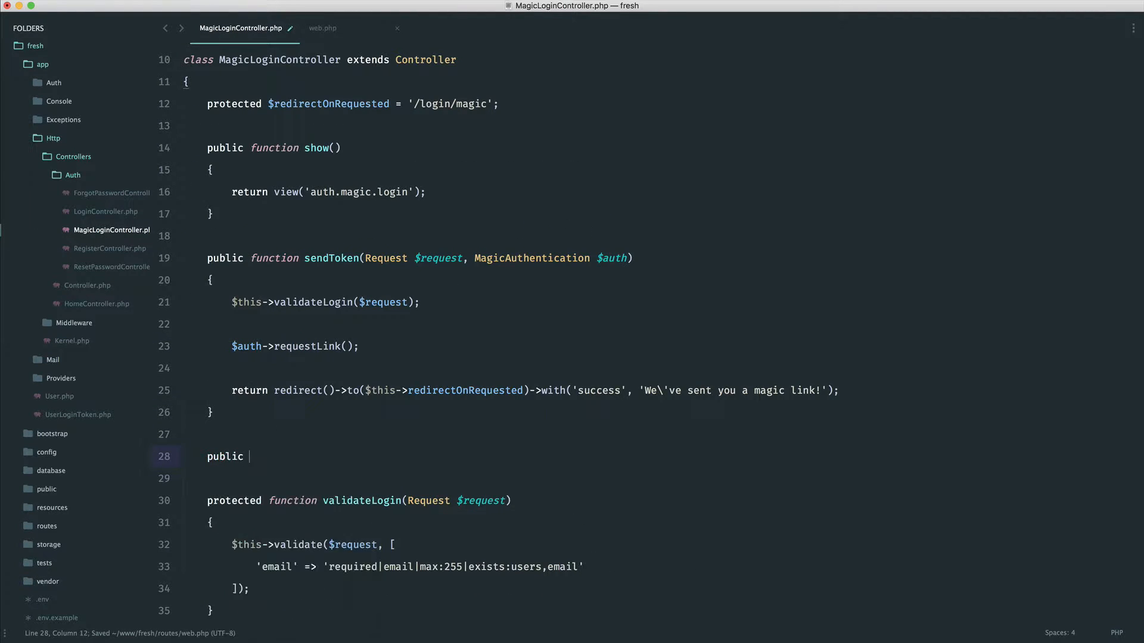
{"action": "type", "text": "function validateToken()"}
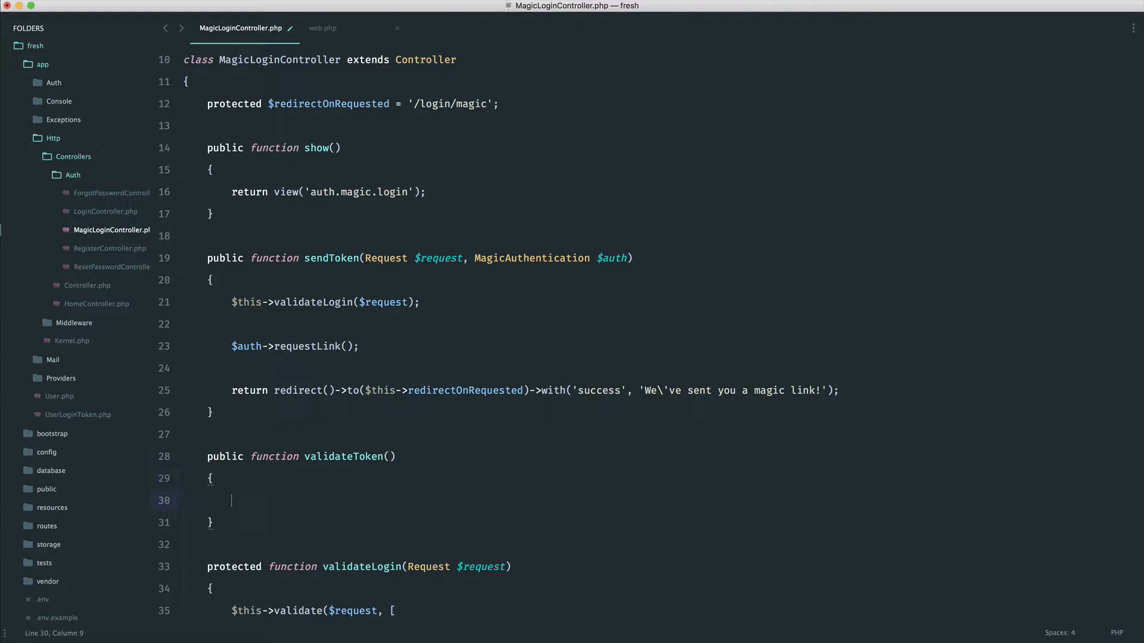
{"action": "type", "text": "Request $request"}
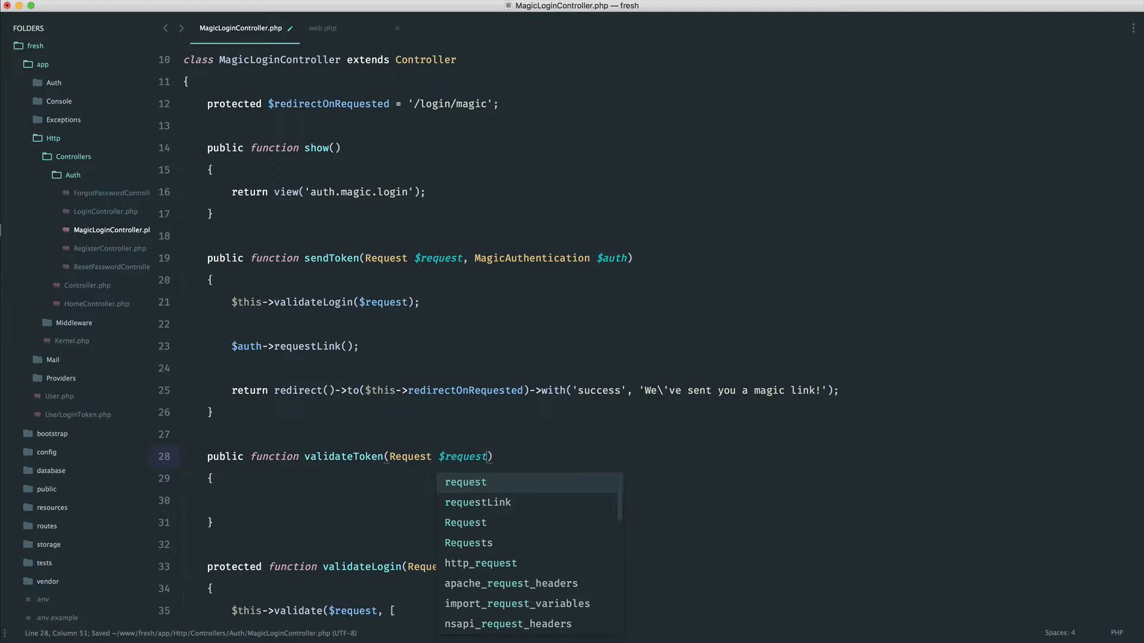
{"action": "key", "text": "escape"}
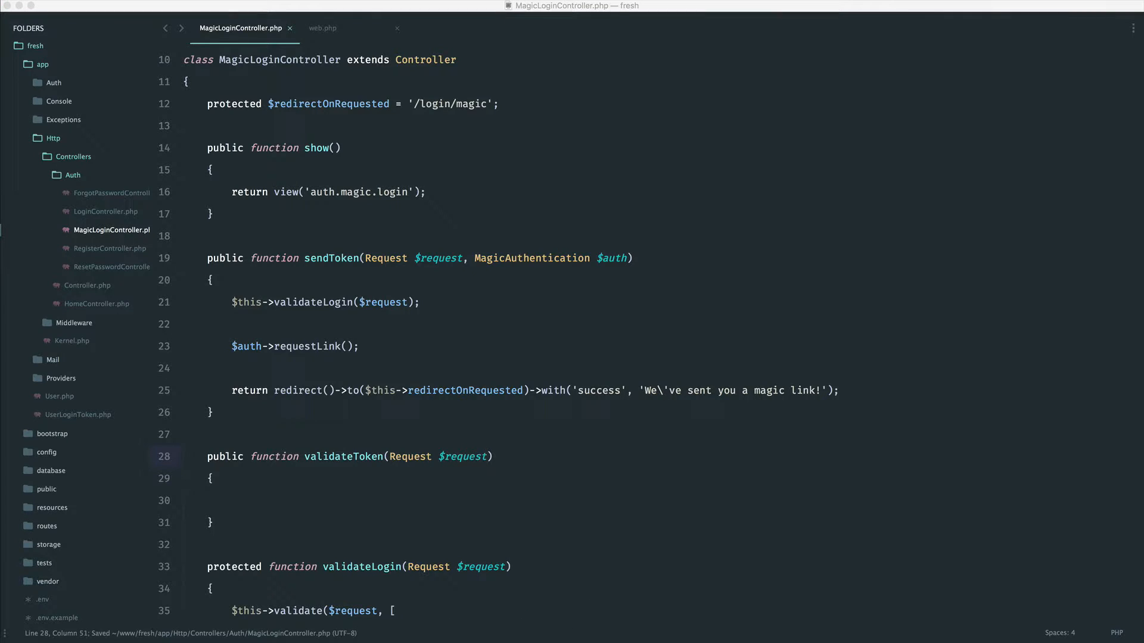
{"action": "type", "text": ","}
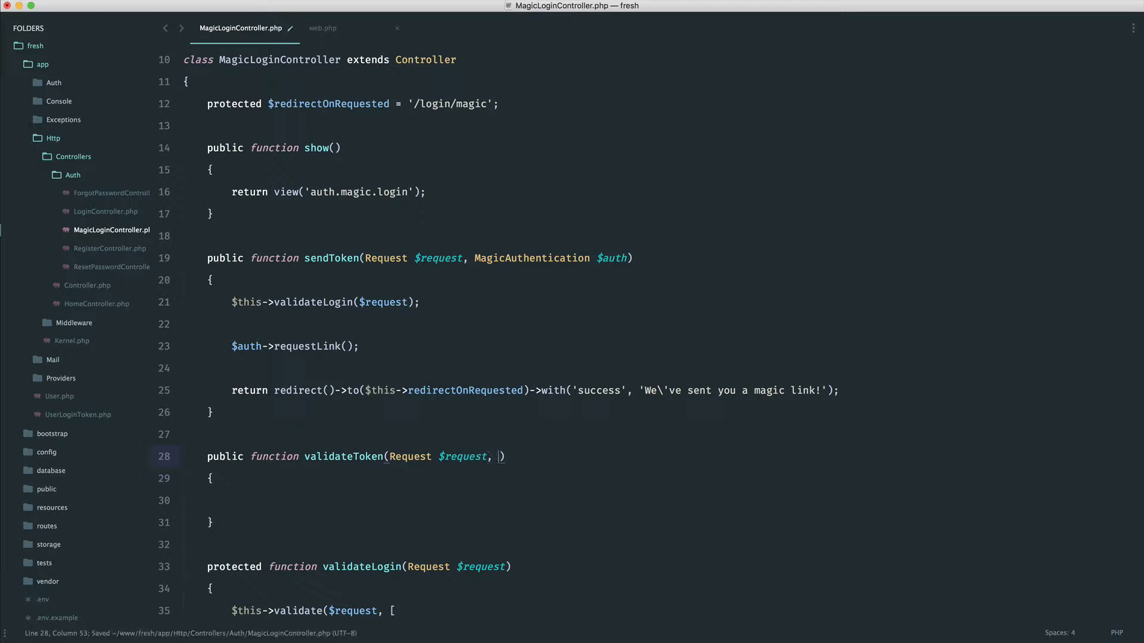
{"action": "type", "text": "UserLogin"}
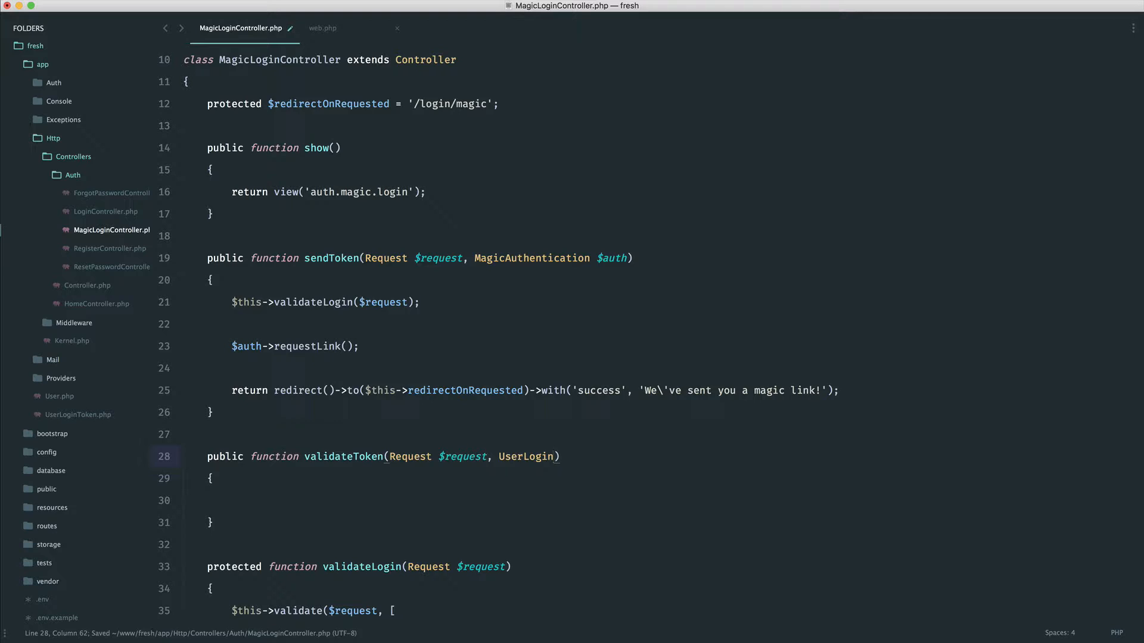
{"action": "type", "text": "Token"}
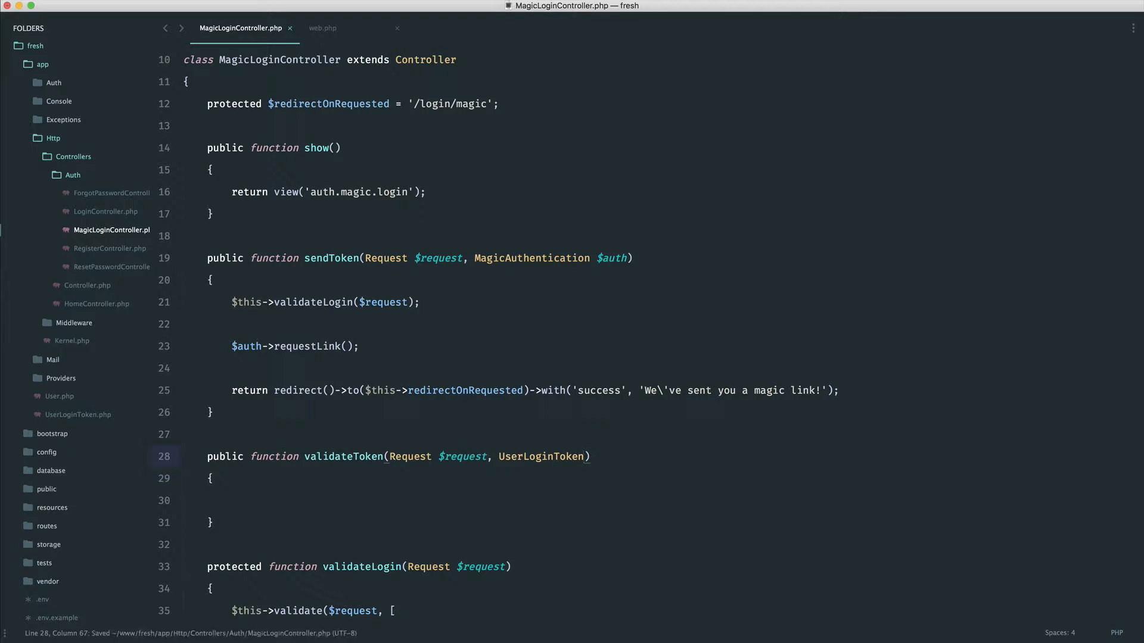
{"action": "type", "text": "$token"}
{"action": "left_click", "coordinate": [511, 501]}
{"action": "type", "text": "dd();"}
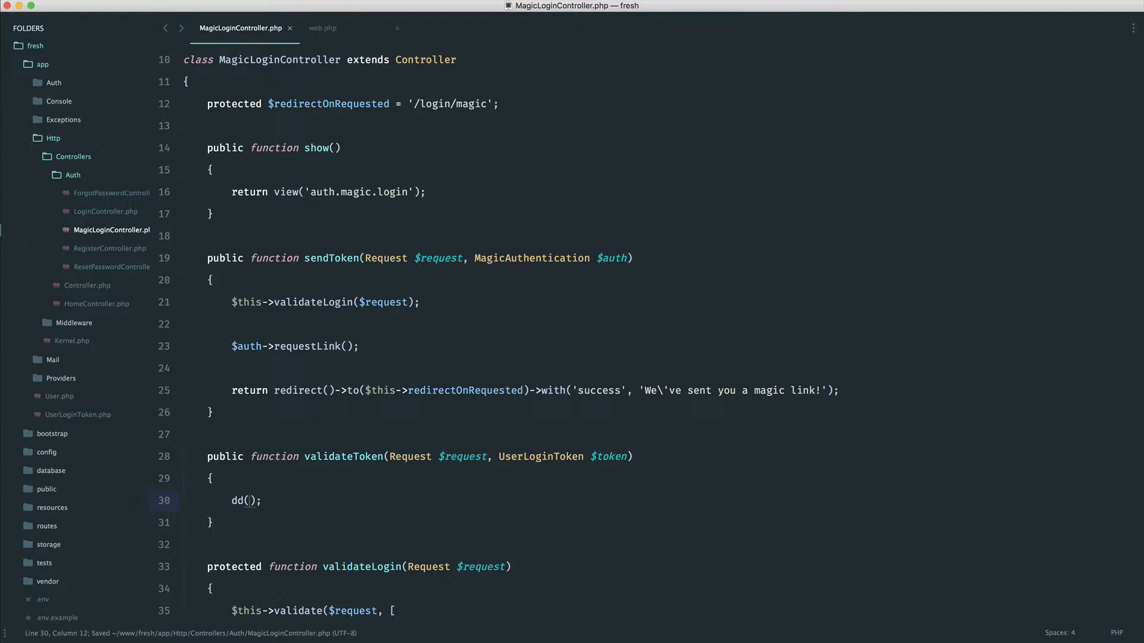
- Give validateToken a body that dumps the bound token with dd($token)
{"action": "type", "text": "$token = UserLoginToken"}
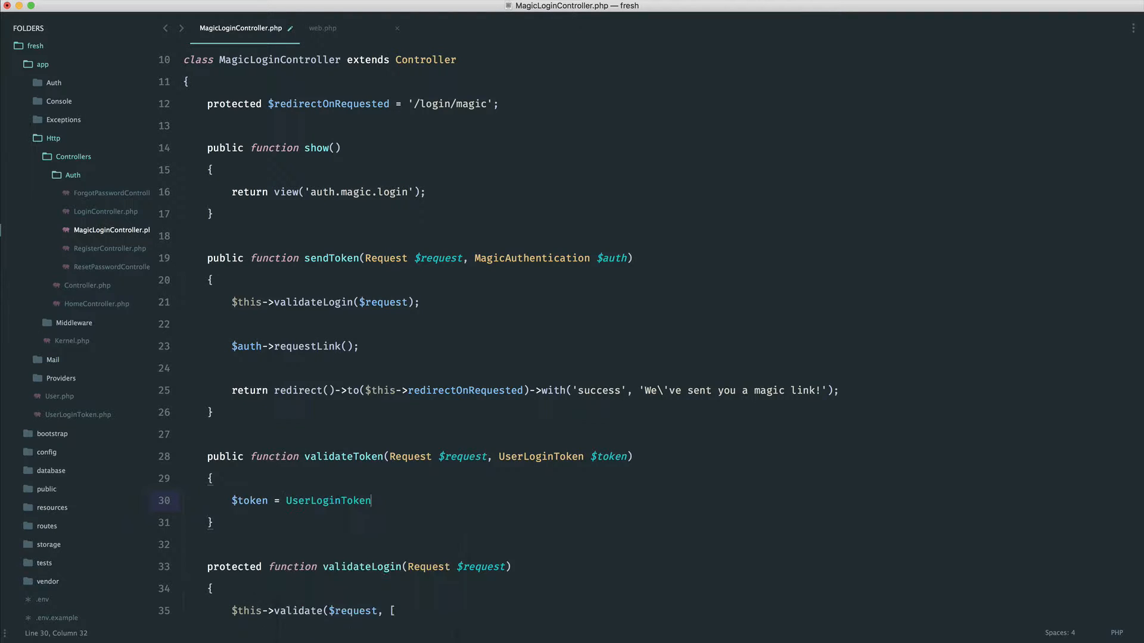
{"action": "type", "text": "::find()"}
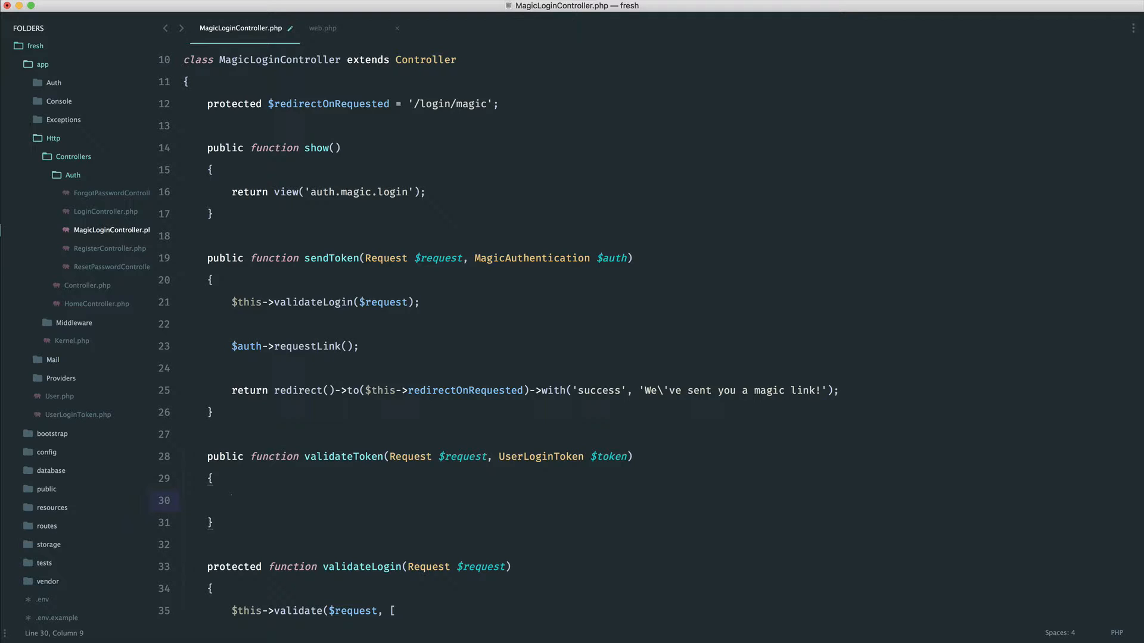
{"action": "type", "text": "dd90"}
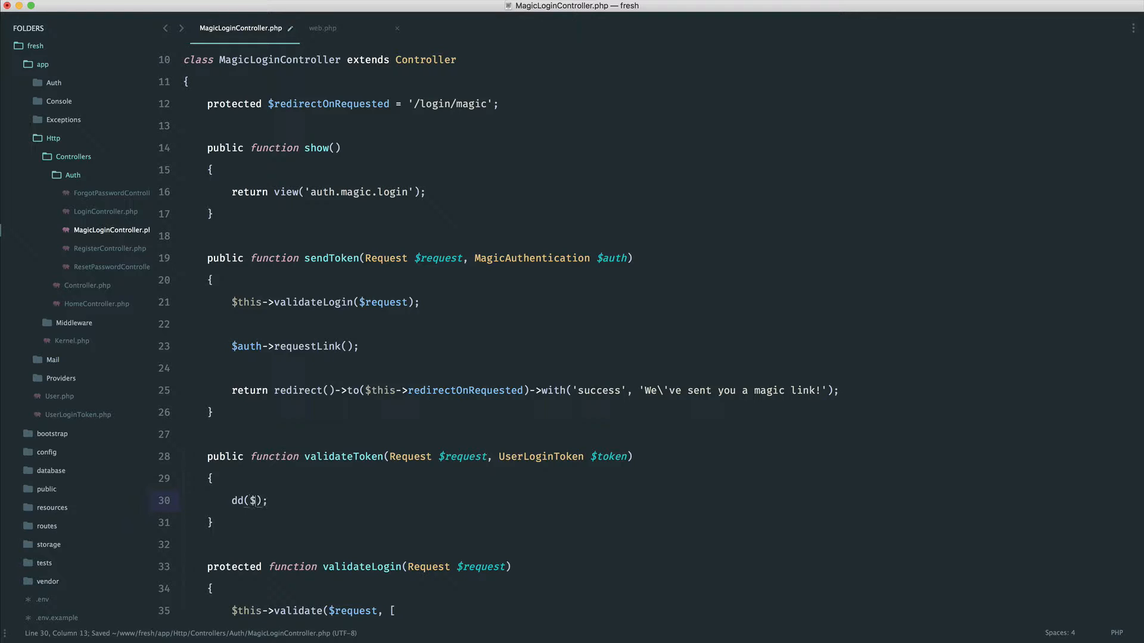
{"action": "type", "text": "token"}
{"action": "type", "text": "use App\\"}
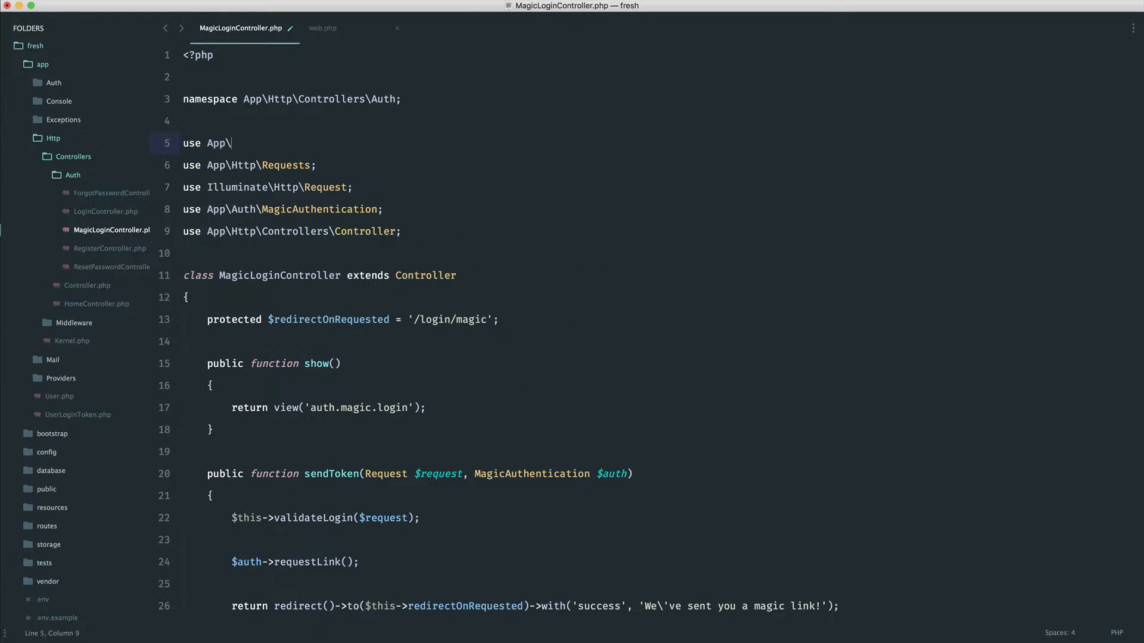
- Add use App\UserLoginToken; to the controller and open the UserLoginToken model
{"action": "left_click", "coordinate": [378, 12]}
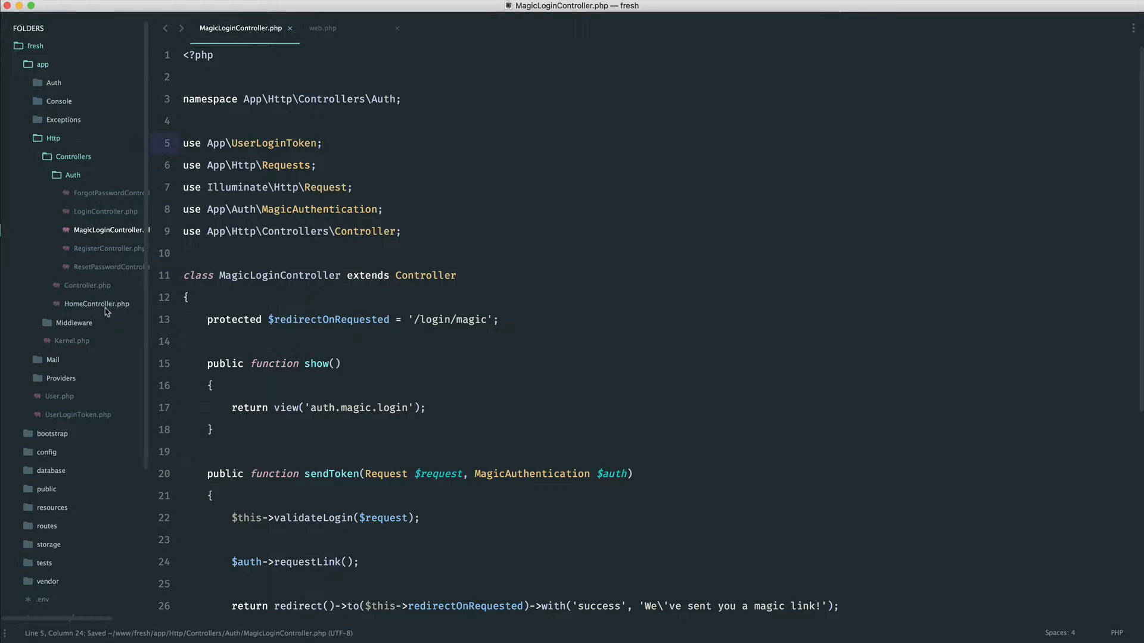
{"action": "left_click", "coordinate": [78, 414]}
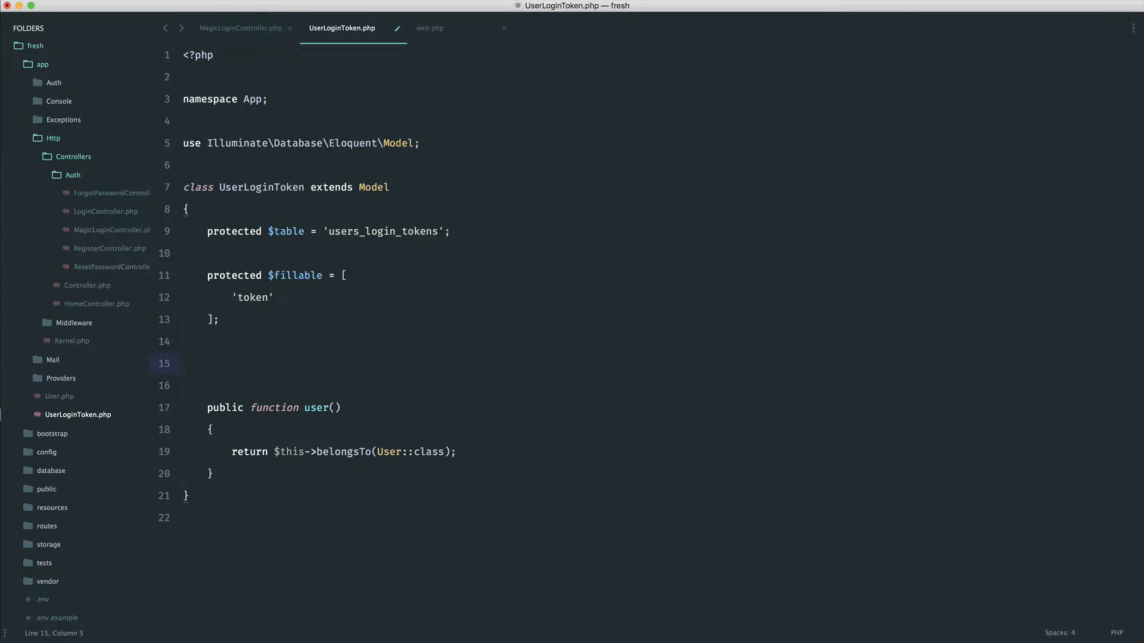
- Add getRouteKeyName() returning 'token' to UserLoginToken and confirm the browser dumps the token record
{"action": "type", "text": "public functio"}
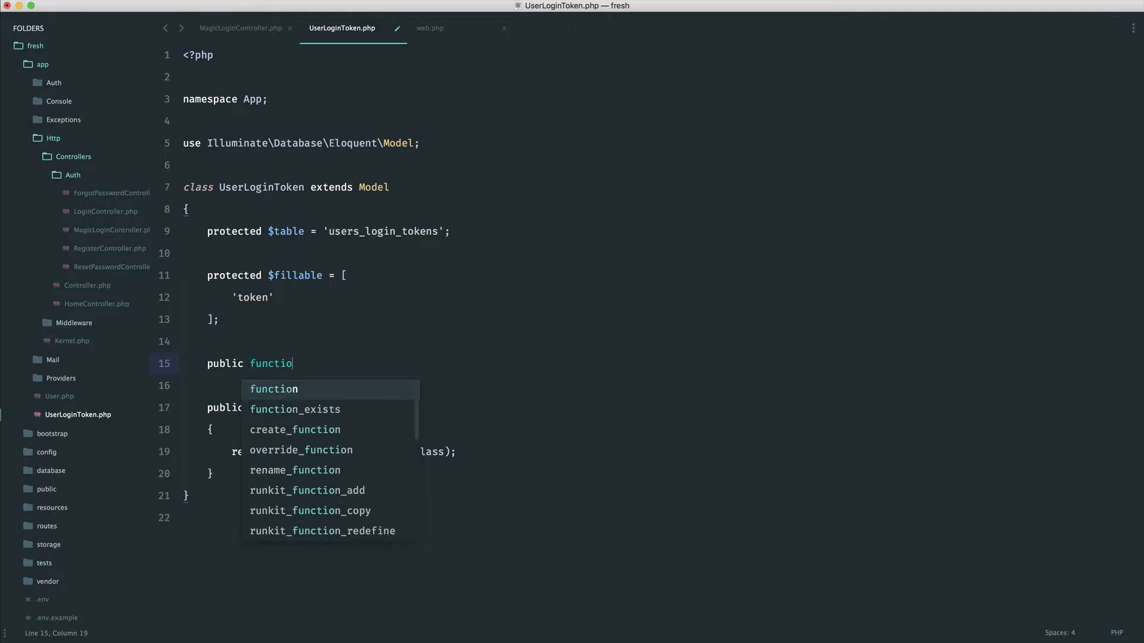
{"action": "type", "text": "n getRo"}
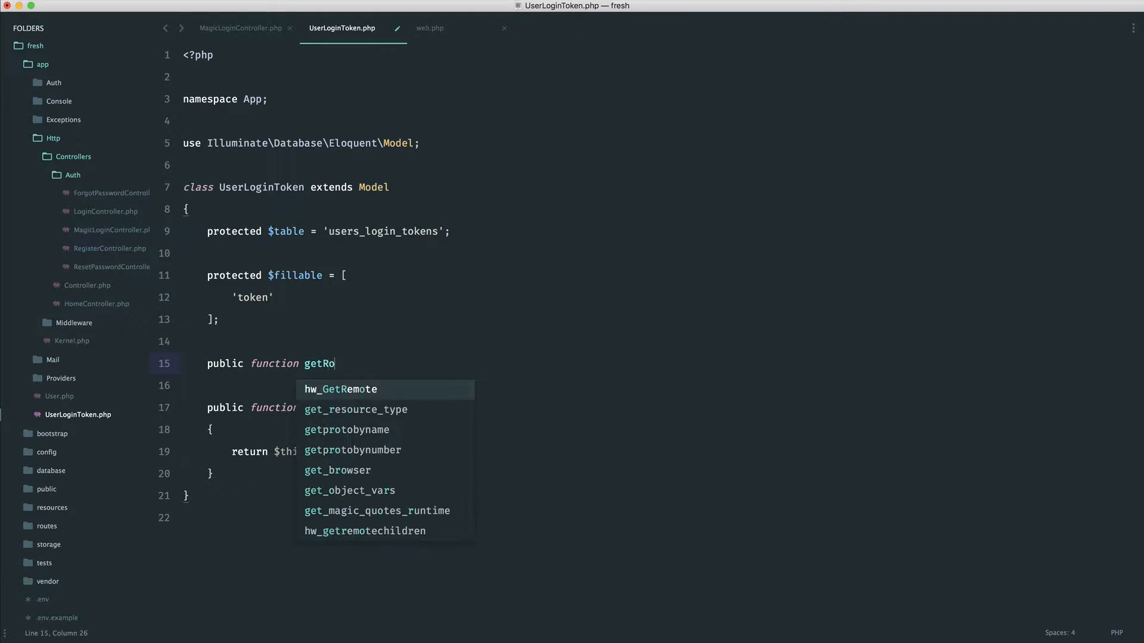
{"action": "type", "text": "uteKeyName("}
{"action": "type", "text": "return"}
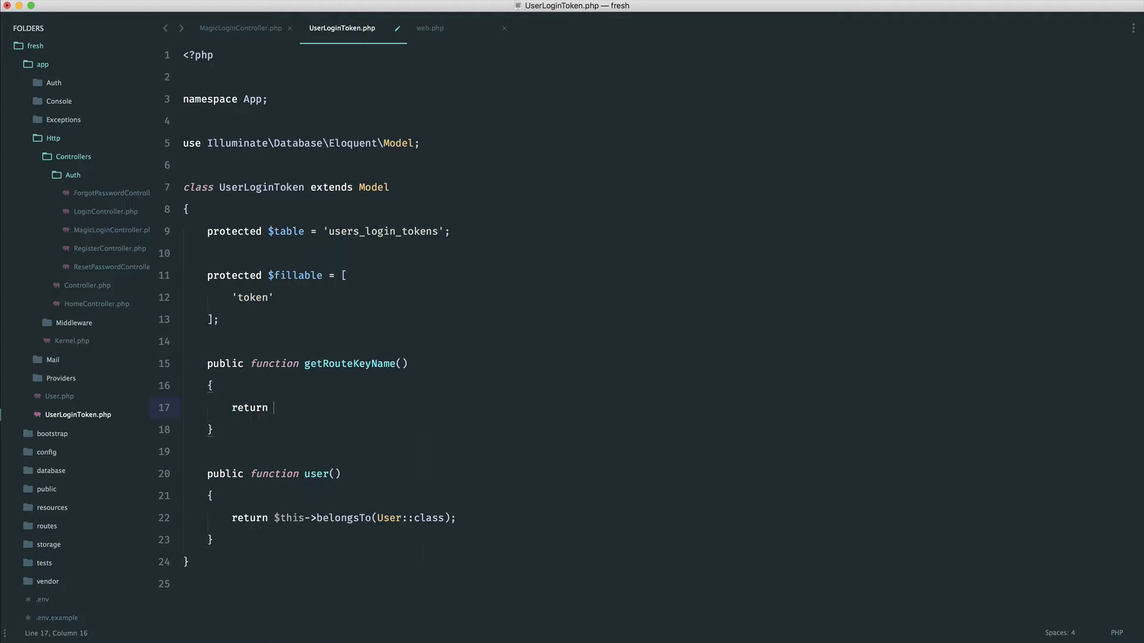
{"action": "type", "text": "'token';"}
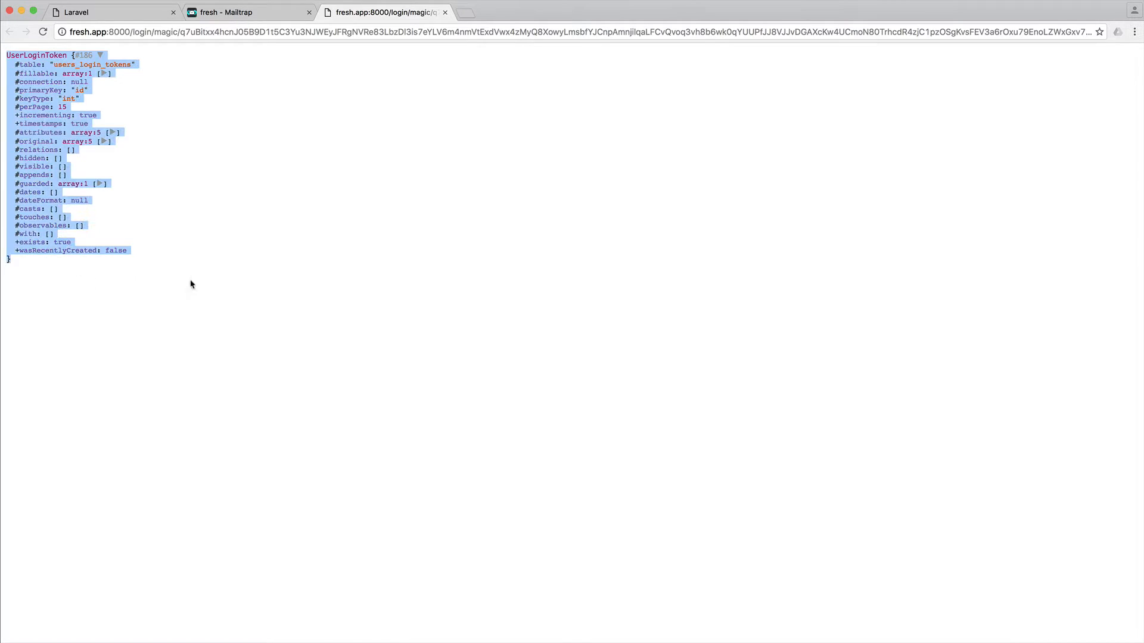
{"action": "left_click", "coordinate": [191, 285]}
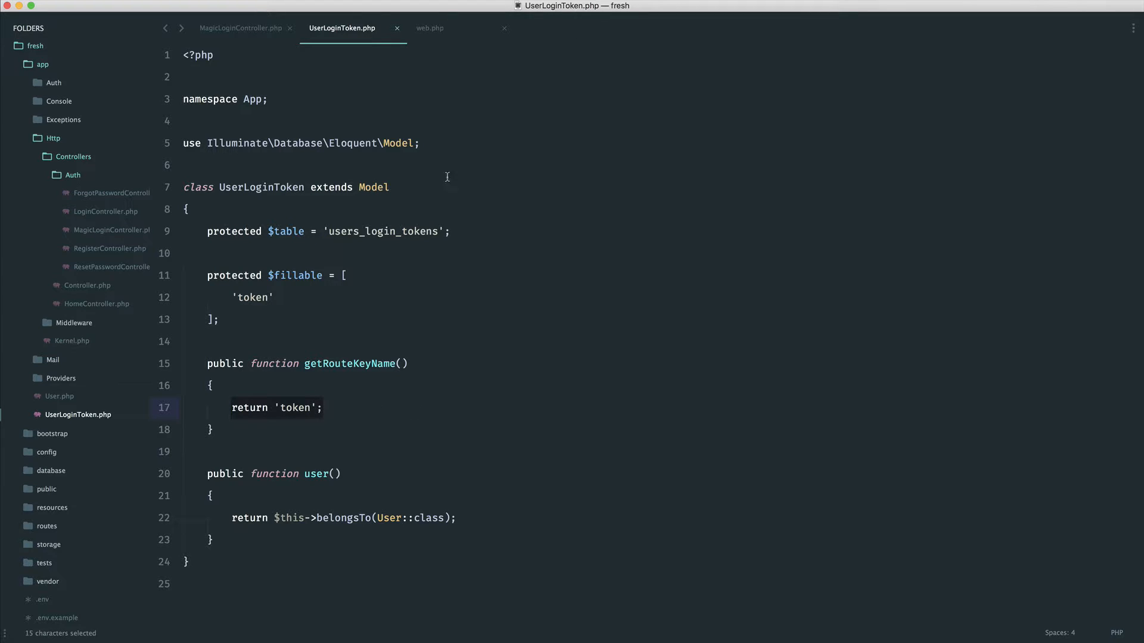
- Replace the dd() in validateToken with $token->delete() and start an isExpired check
{"action": "left_click", "coordinate": [241, 27]}
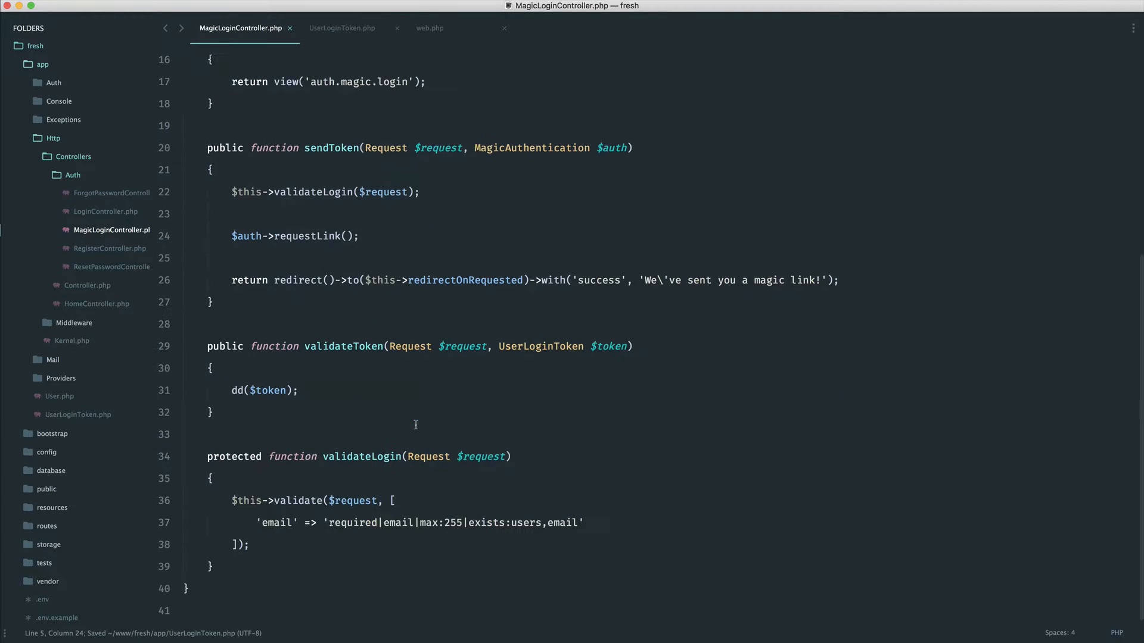
{"action": "key", "text": "Backspace"}
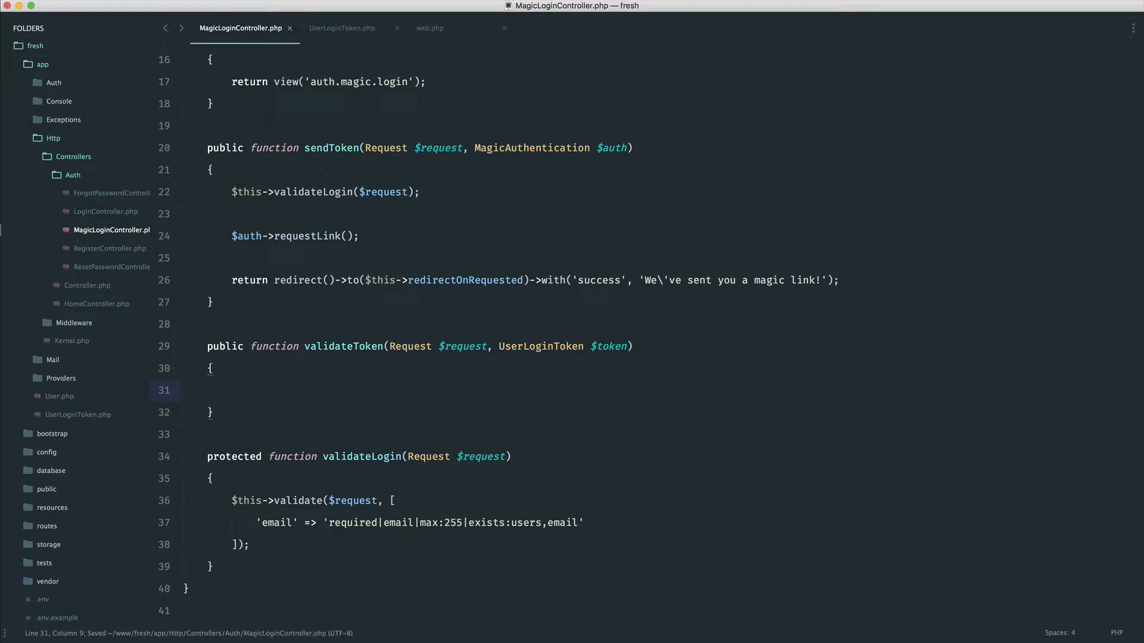
{"action": "type", "text": "$token"}
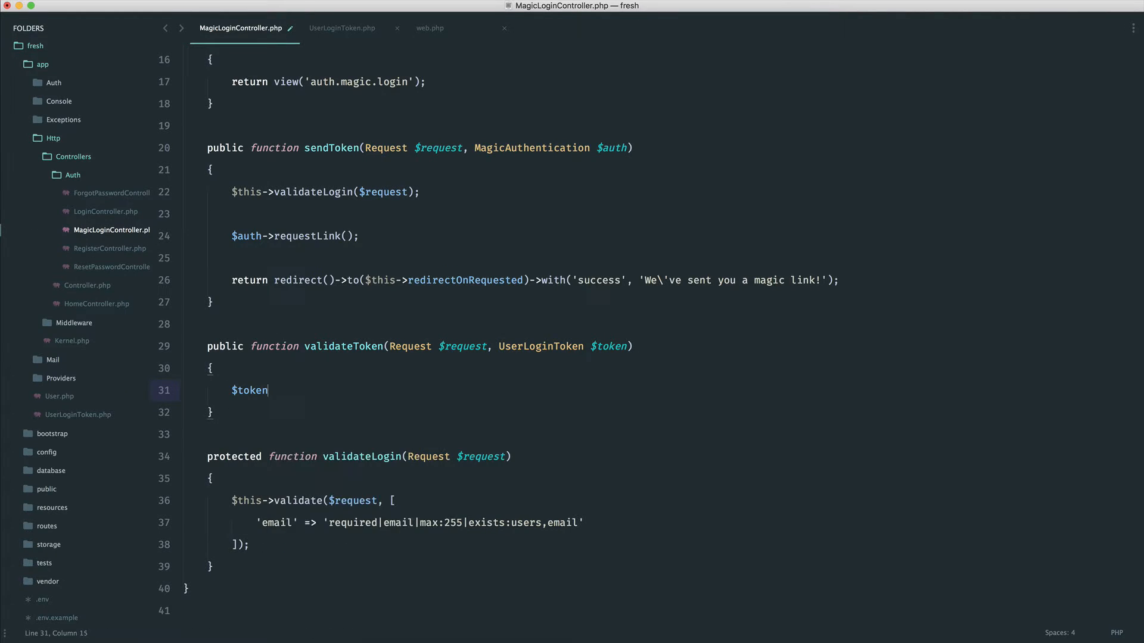
{"action": "type", "text": "->delete();"}
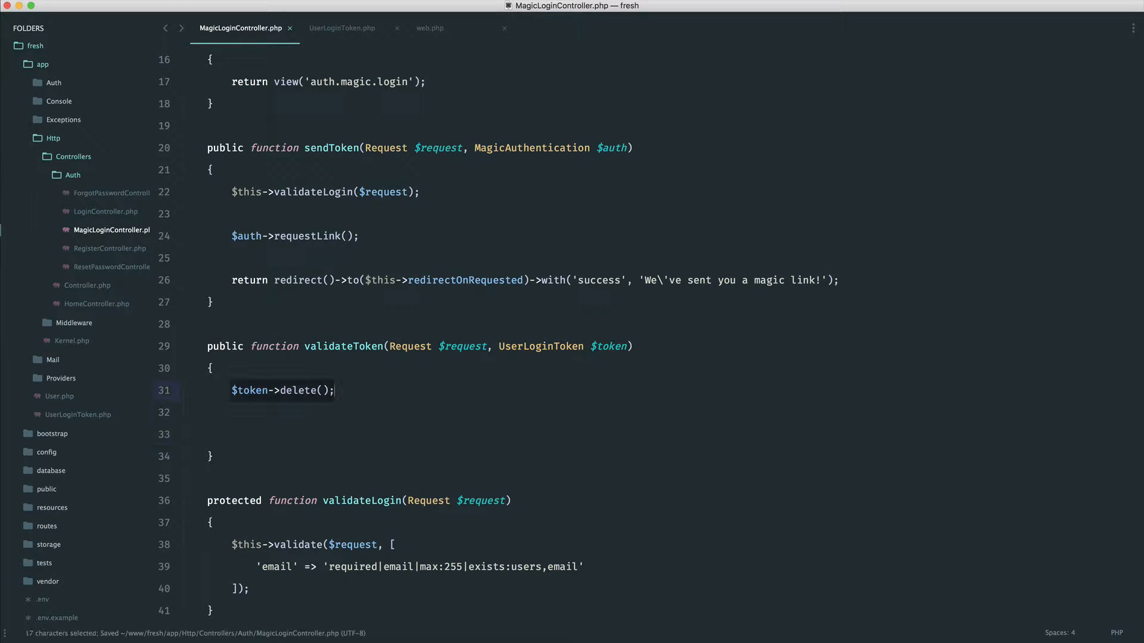
{"action": "left_click", "coordinate": [212, 436]}
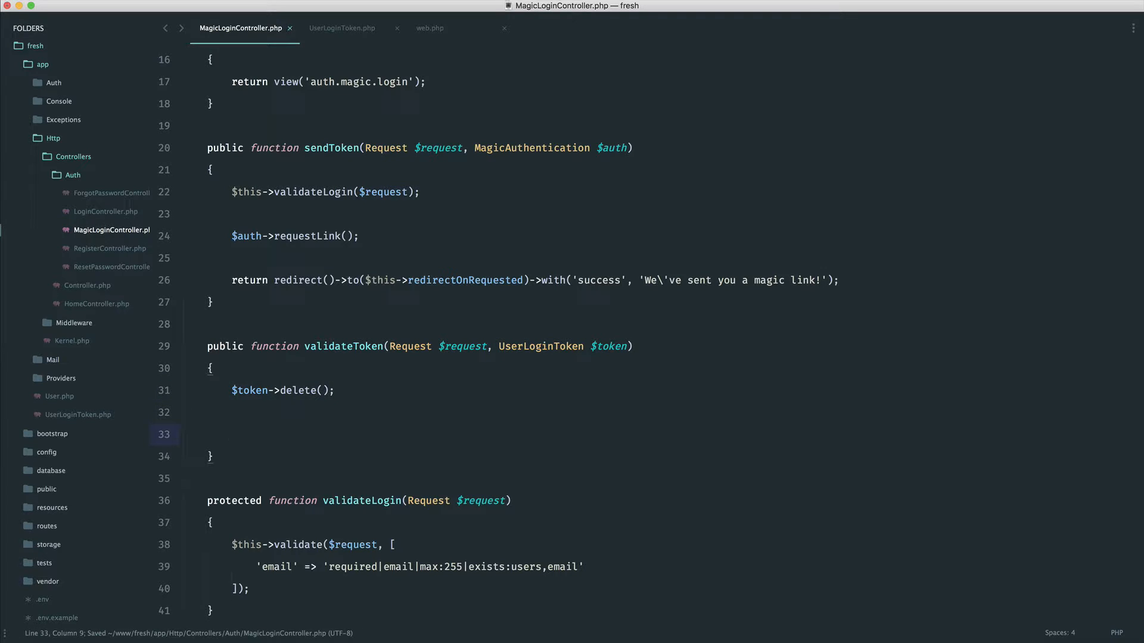
{"action": "type", "text": "$token->"}
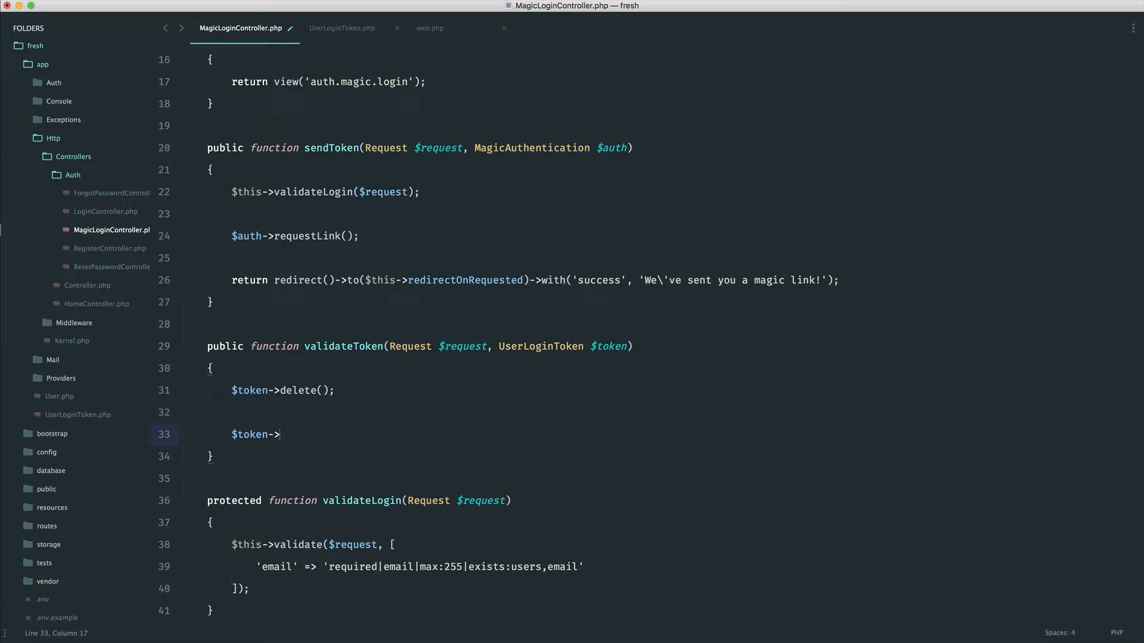
{"action": "type", "text": "isExpir"}
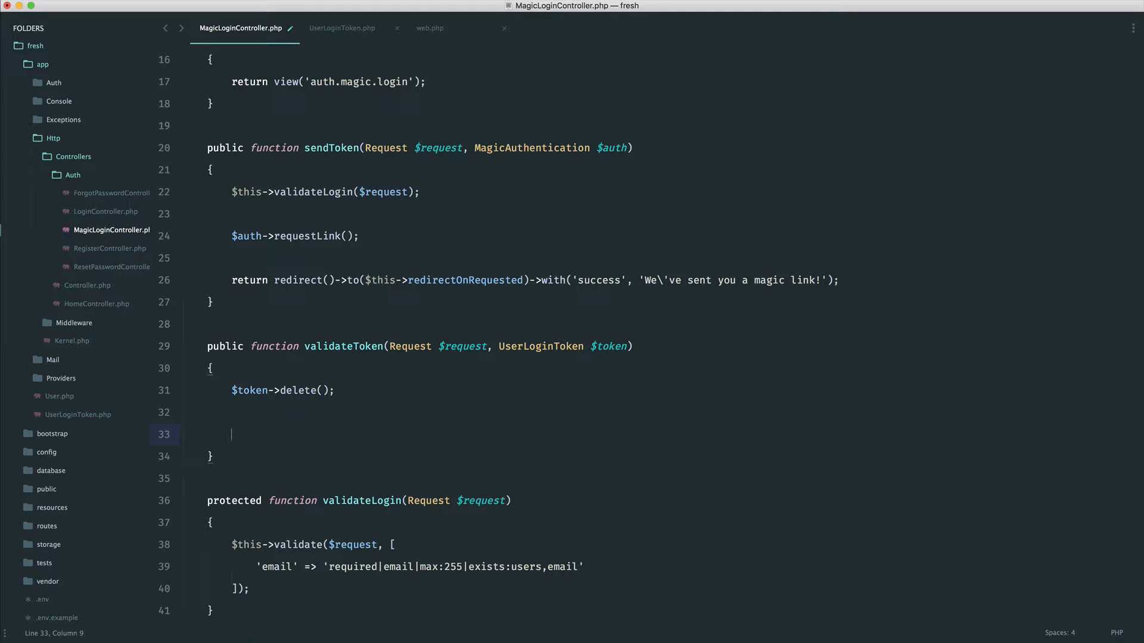
- Log in with Auth::login($token->user, $request->remember) and return redirect()->intended()
{"action": "type", "text": "Auth::"}
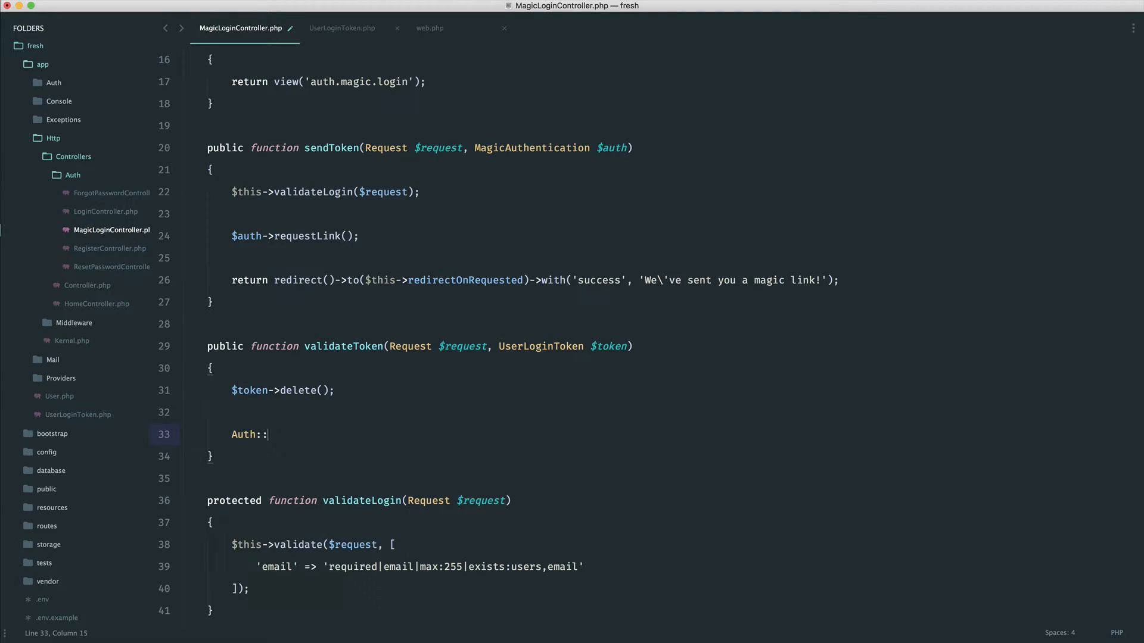
{"action": "type", "text": "//"}
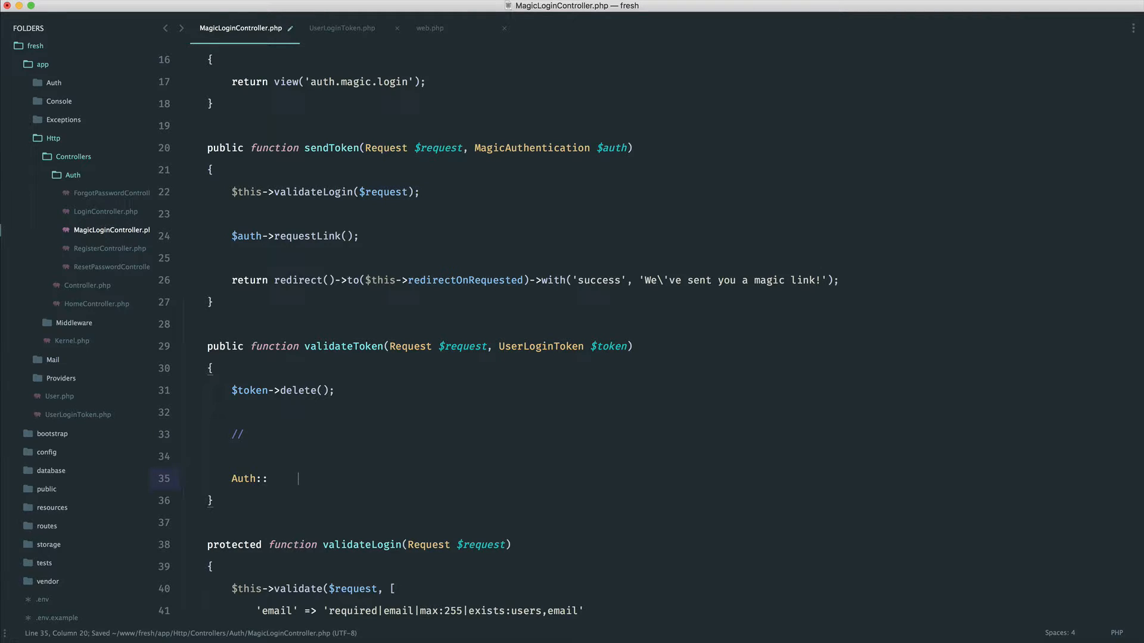
{"action": "type", "text": "login();"}
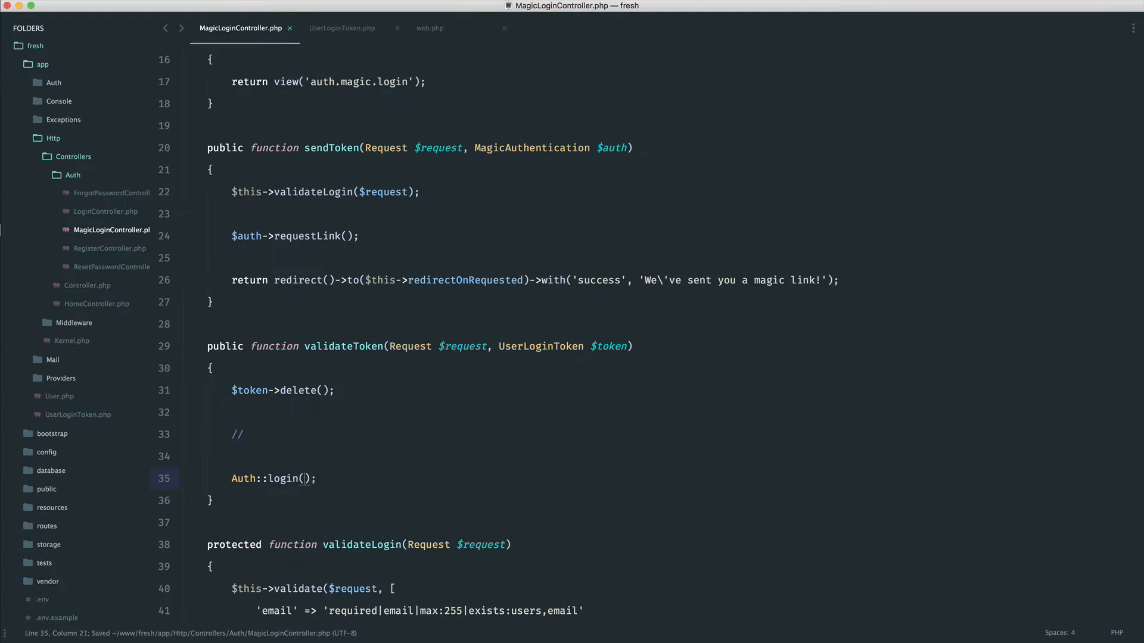
{"action": "type", "text": "$token->user,"}
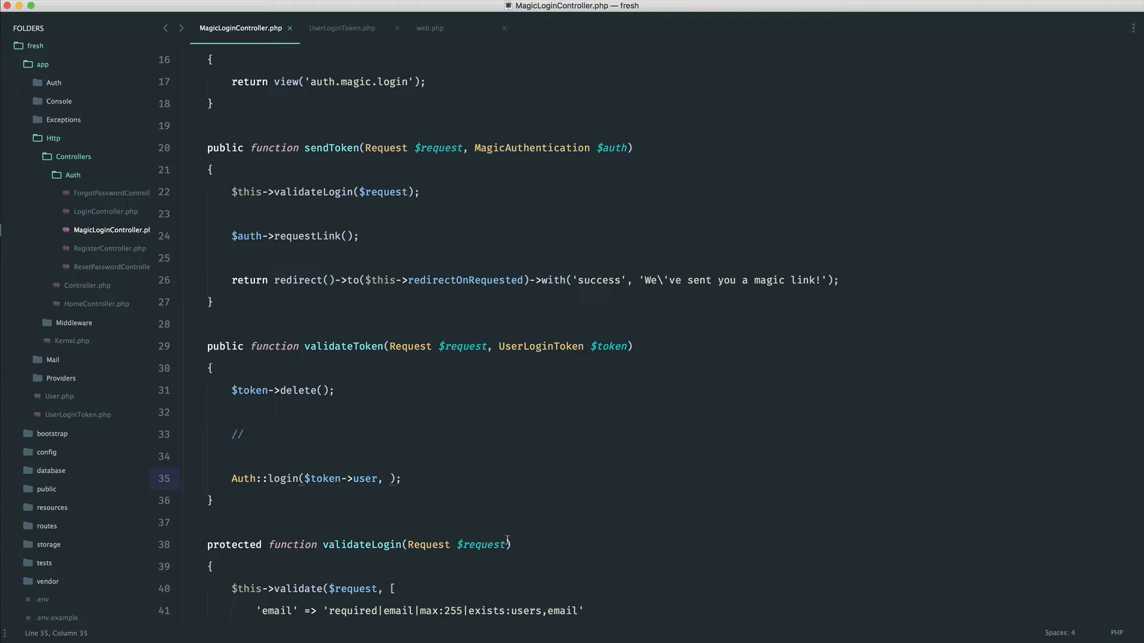
{"action": "type", "text": "$request"}
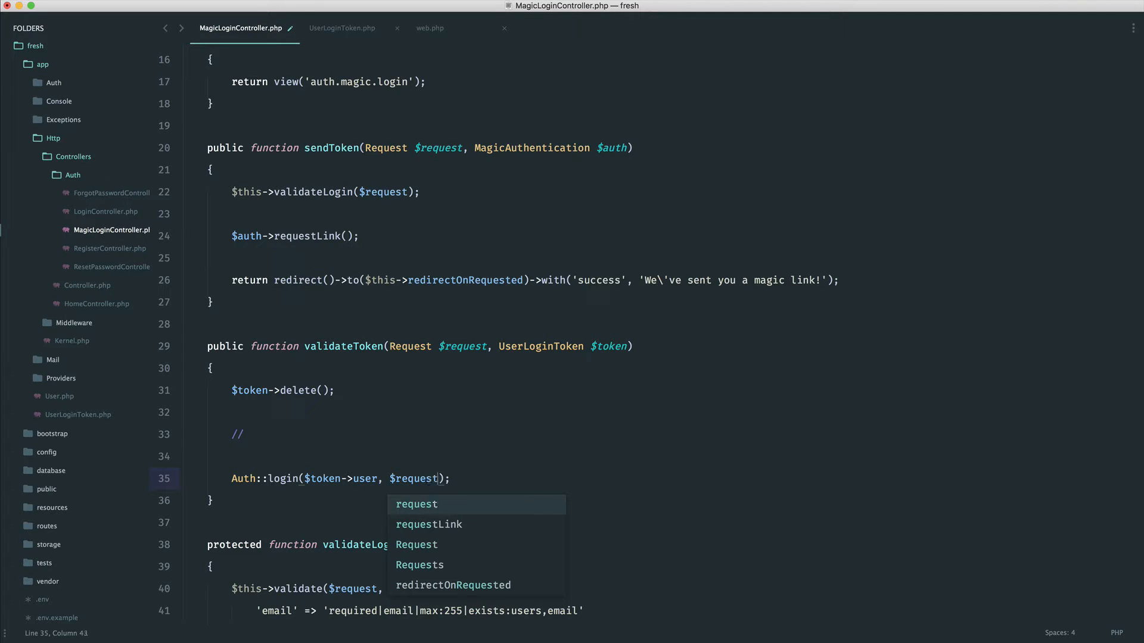
{"action": "type", "text": "->remembe"}
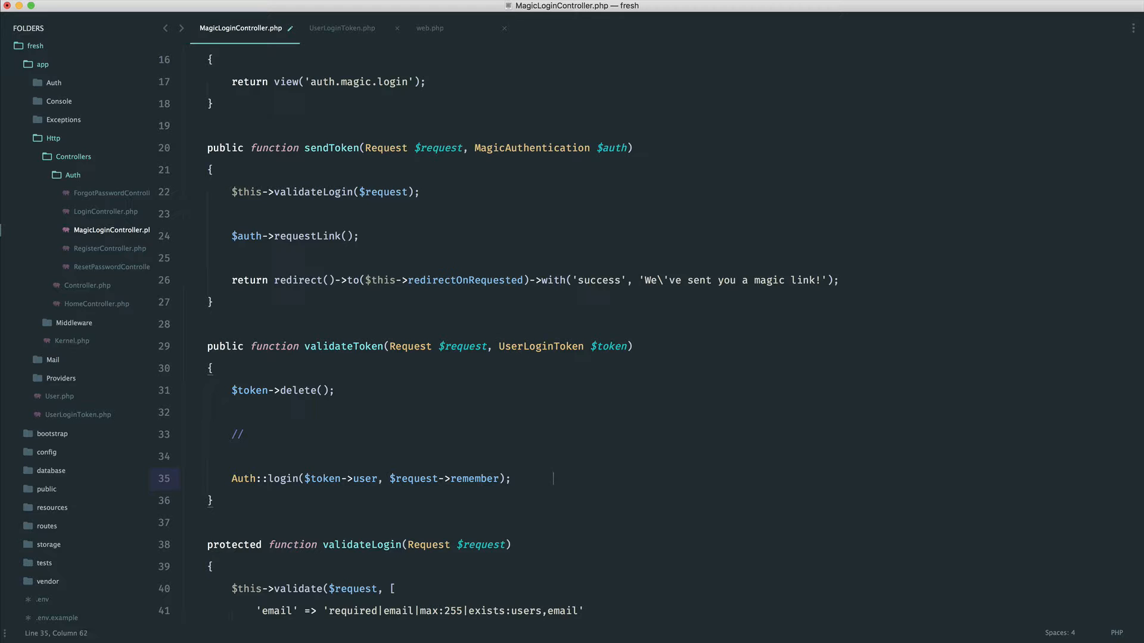
{"action": "type", "text": "return"}
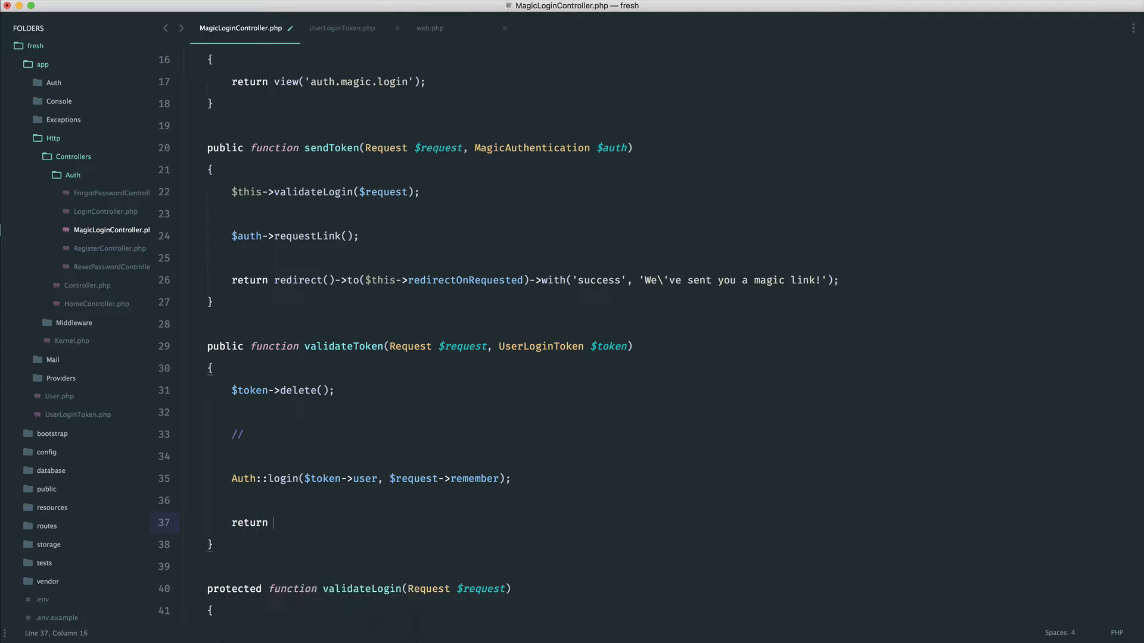
{"action": "type", "text": "redirect()->intended();"}
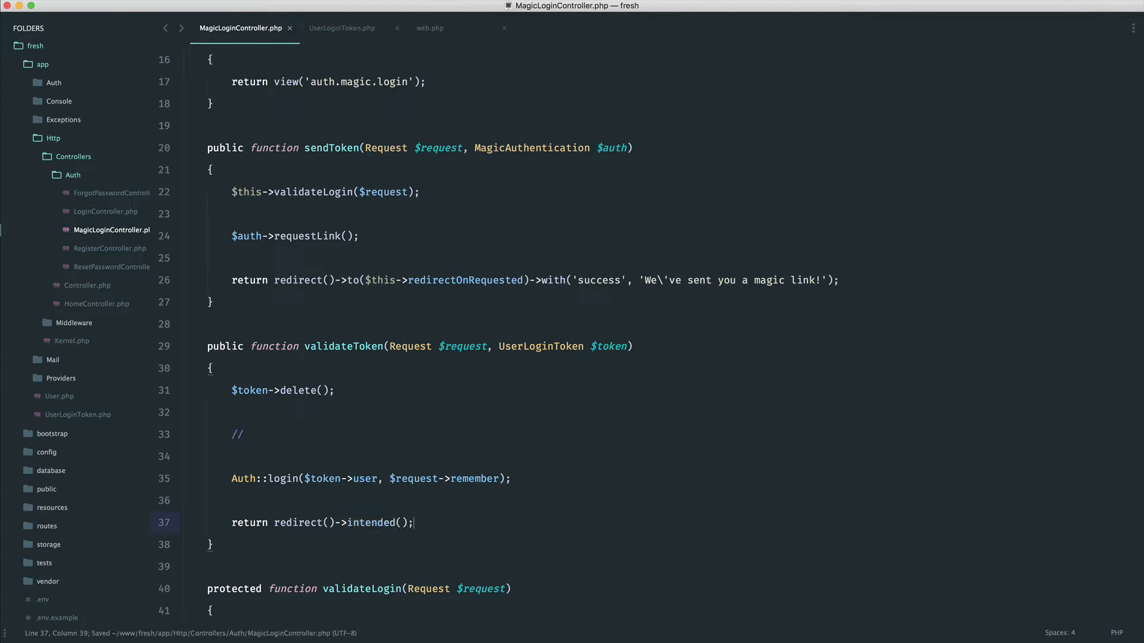
{"action": "scroll", "scroll_direction": "down", "scroll_amount": 3}
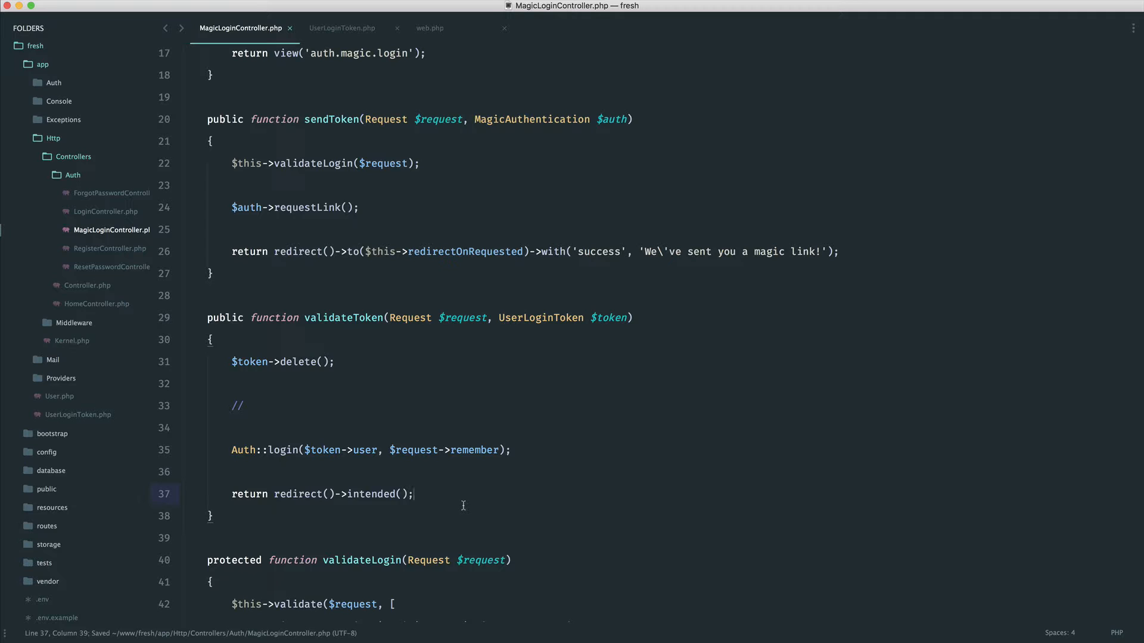
- Add 'use Auth;' above the other imports at the top of the controller
{"action": "scroll", "scroll_direction": "up", "scroll_amount": 3}
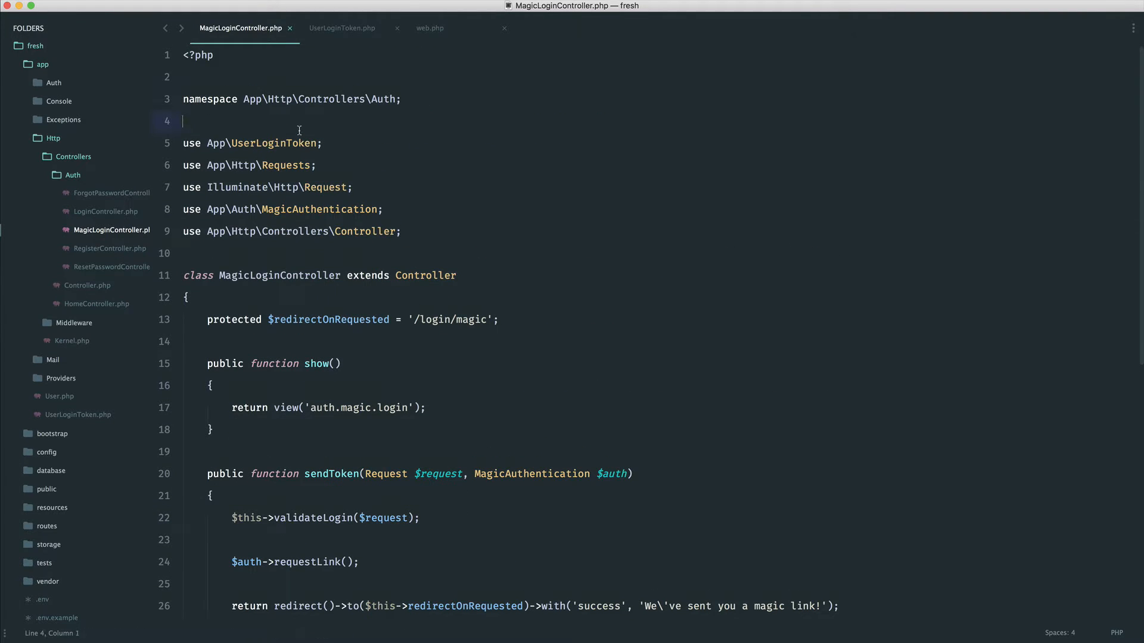
{"action": "type", "text": "use Auth;"}
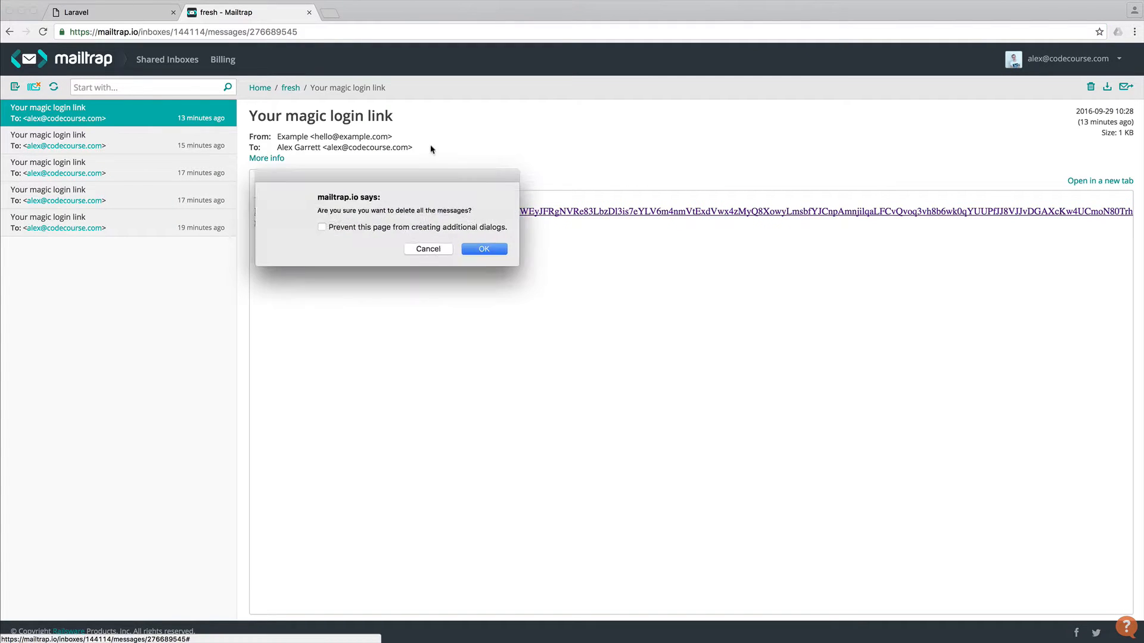
- Delete all Mailtrap messages, send a fresh magic link from the login page, and return to Sublime Text
{"action": "left_click", "coordinate": [482, 249]}
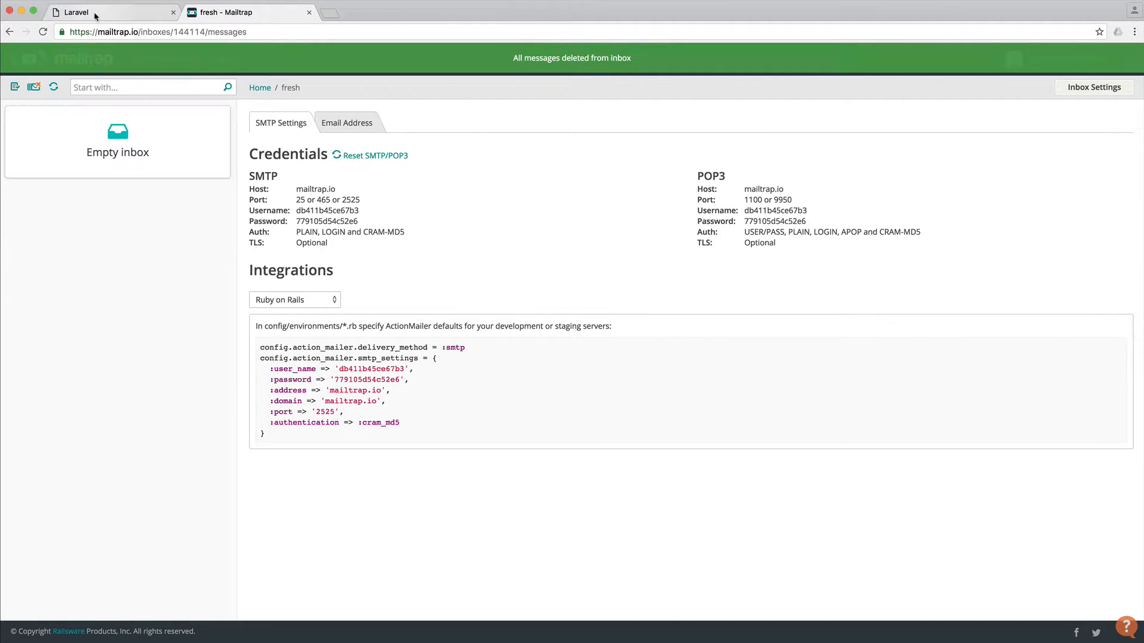
{"action": "left_click", "coordinate": [110, 12]}
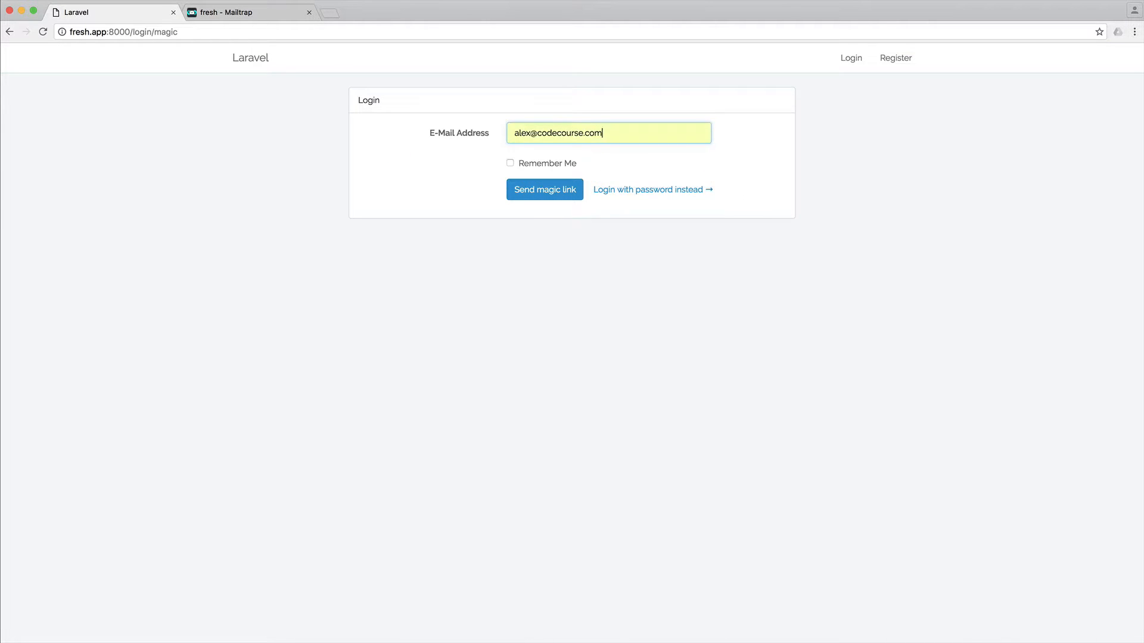
{"action": "left_click", "coordinate": [544, 190]}
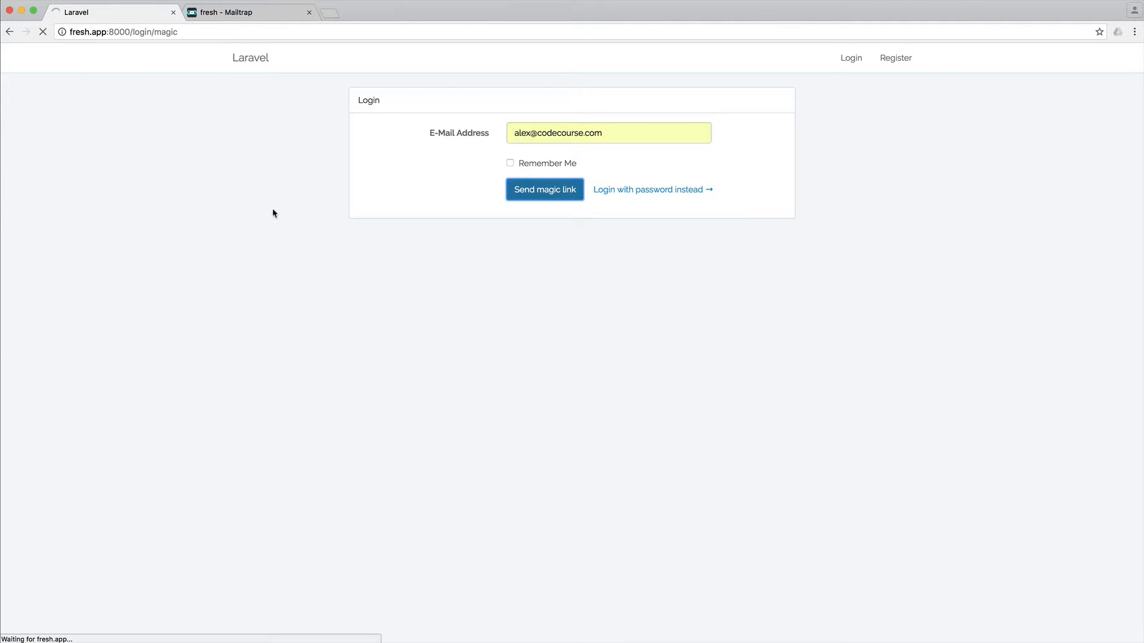
{"action": "left_click", "coordinate": [248, 12]}
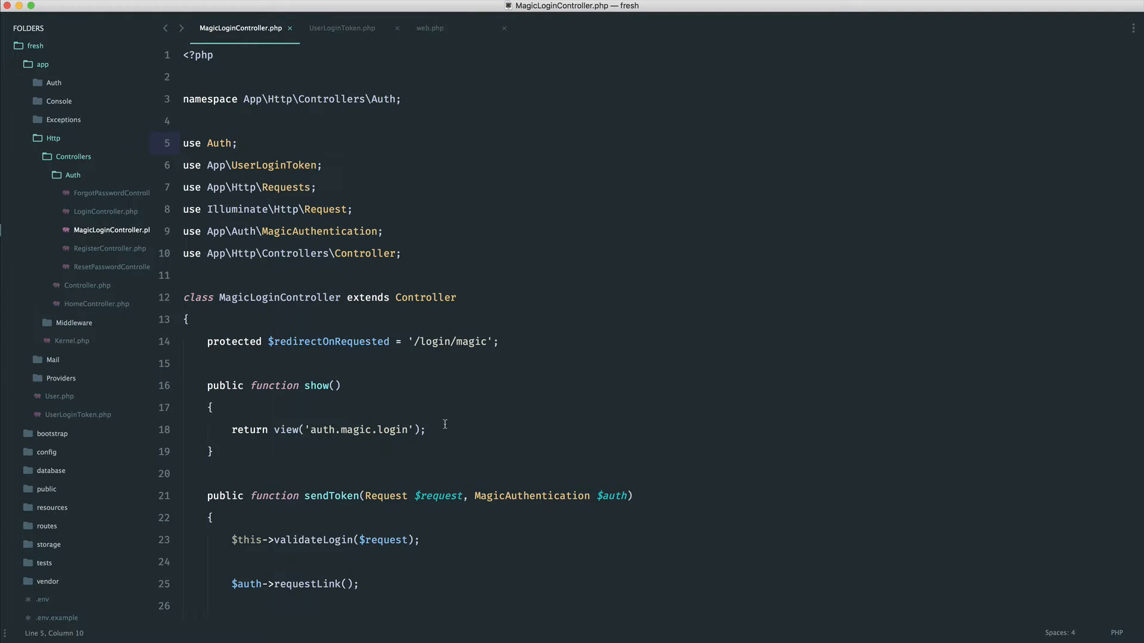
- Remove the // placeholder line in validateToken and open the UserLoginToken.php tab
{"action": "scroll", "scroll_direction": "down", "scroll_amount": 3}
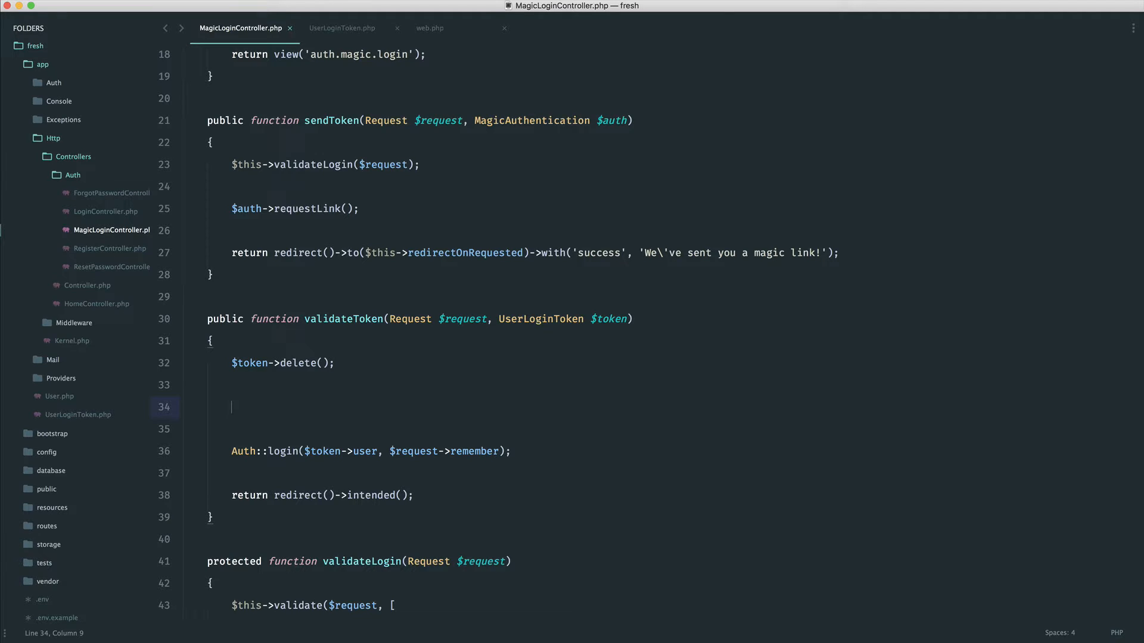
{"action": "left_click", "coordinate": [341, 27]}
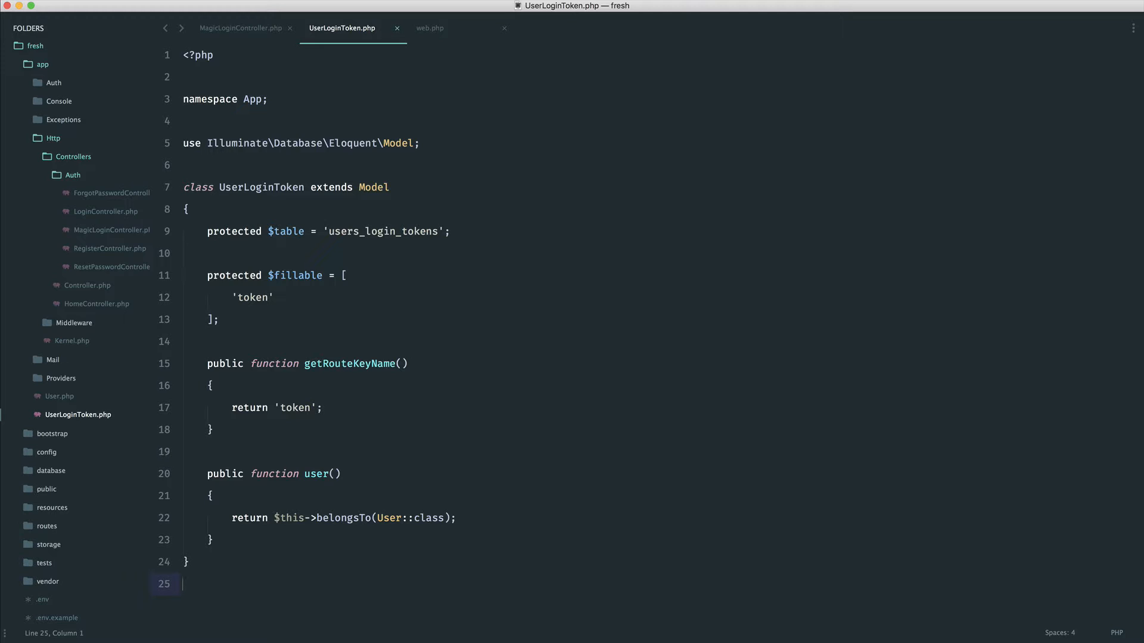
- Declare const TOKEN_EXPIRY = 30; at the top of the UserLoginToken class
{"action": "type", "text": "co"}
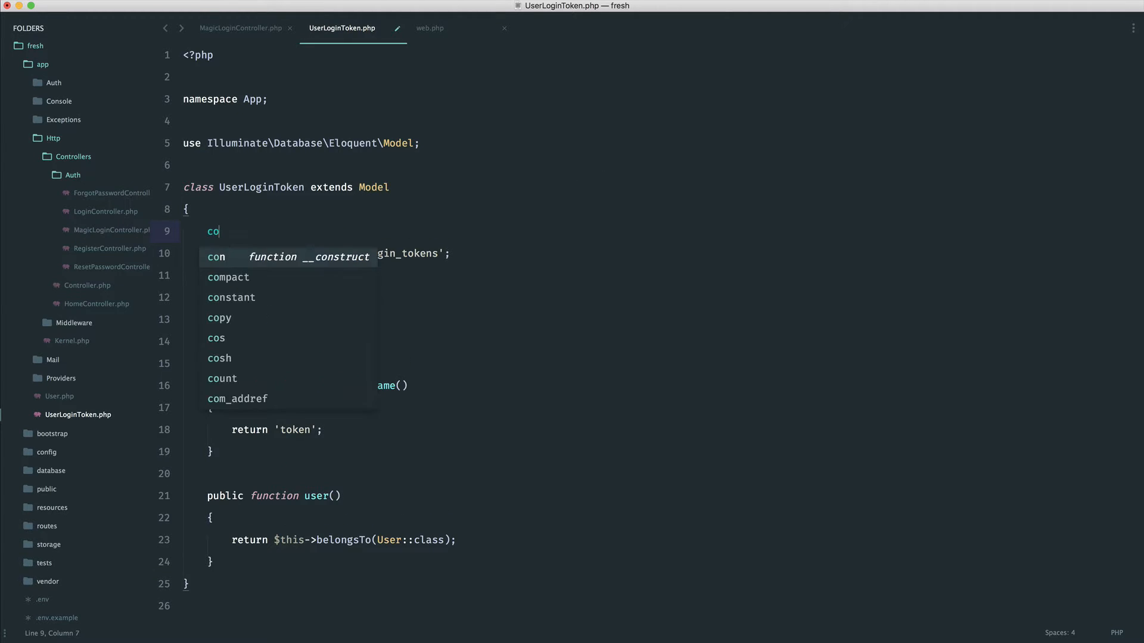
{"action": "type", "text": "nst TOK"}
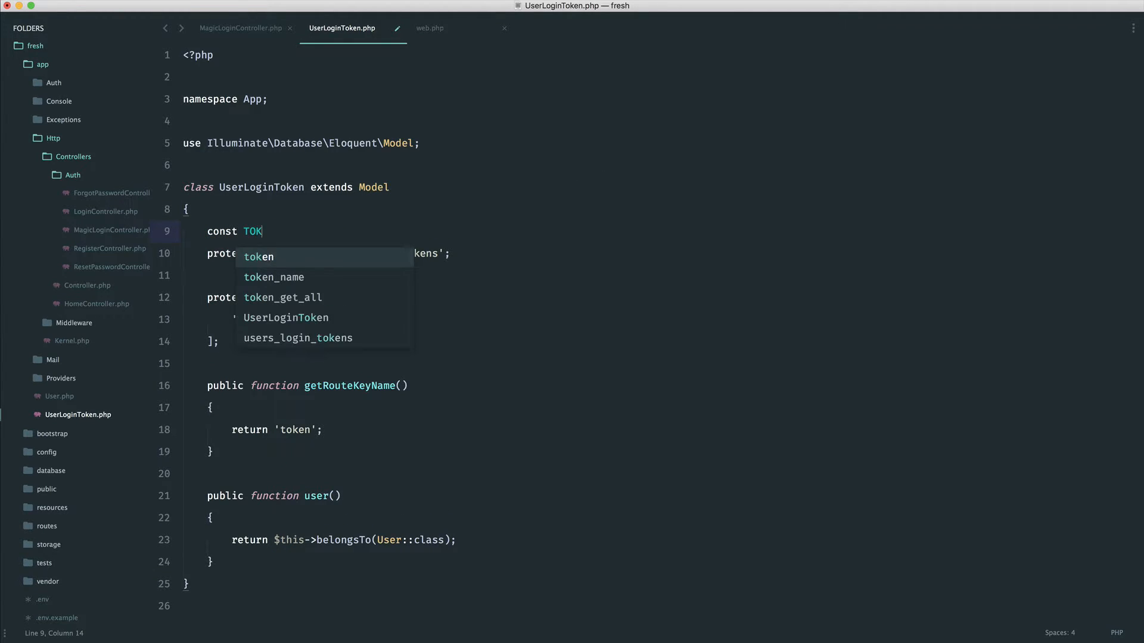
{"action": "type", "text": "EN_EXPIRY"}
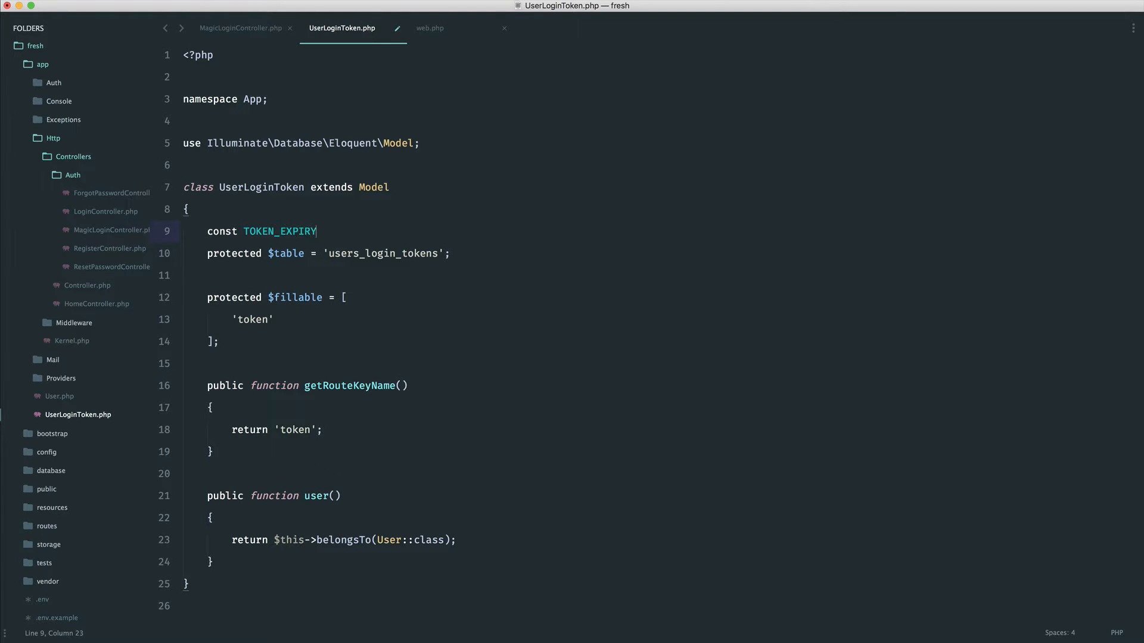
{"action": "type", "text": "= 30;"}
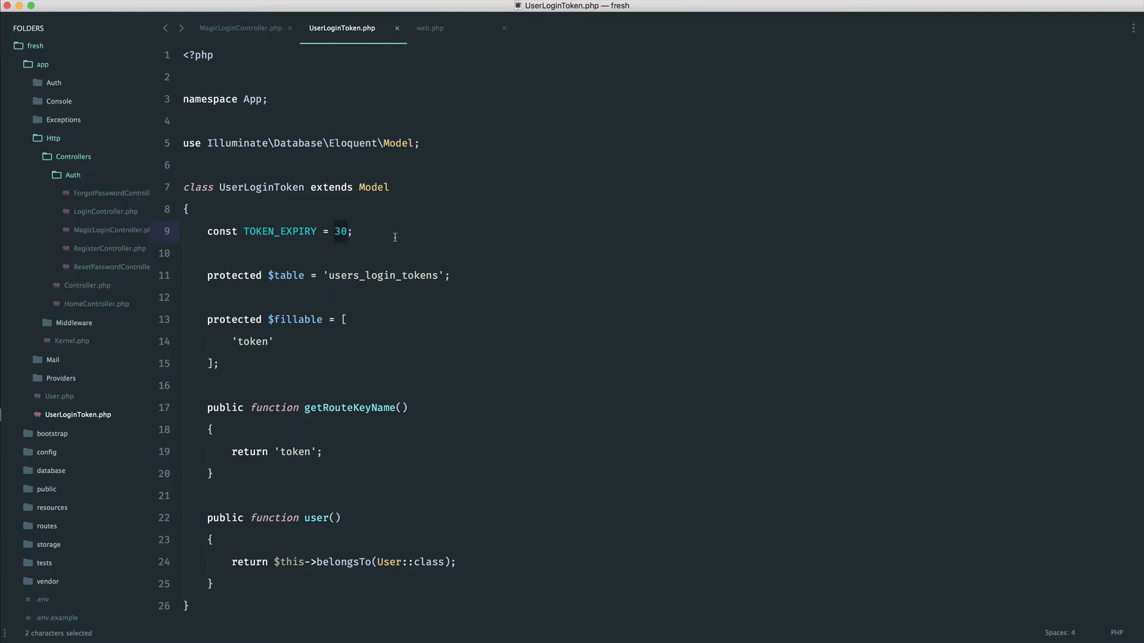
{"action": "type", "text": "120"}
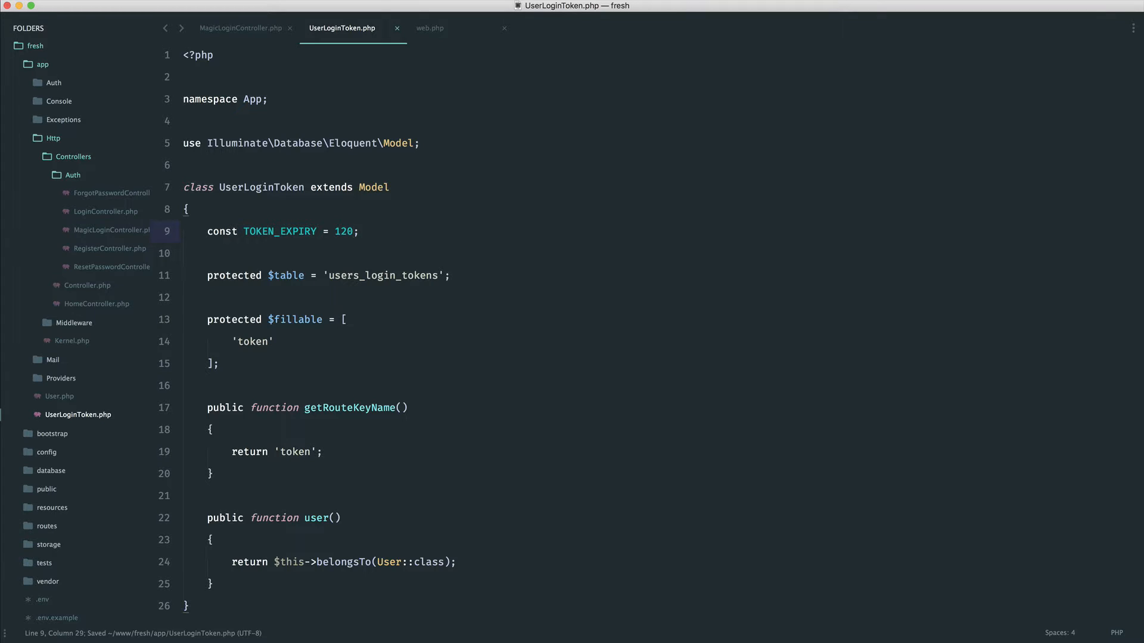
{"action": "type", "text": "30"}
{"action": "type", "text": "public functio"}
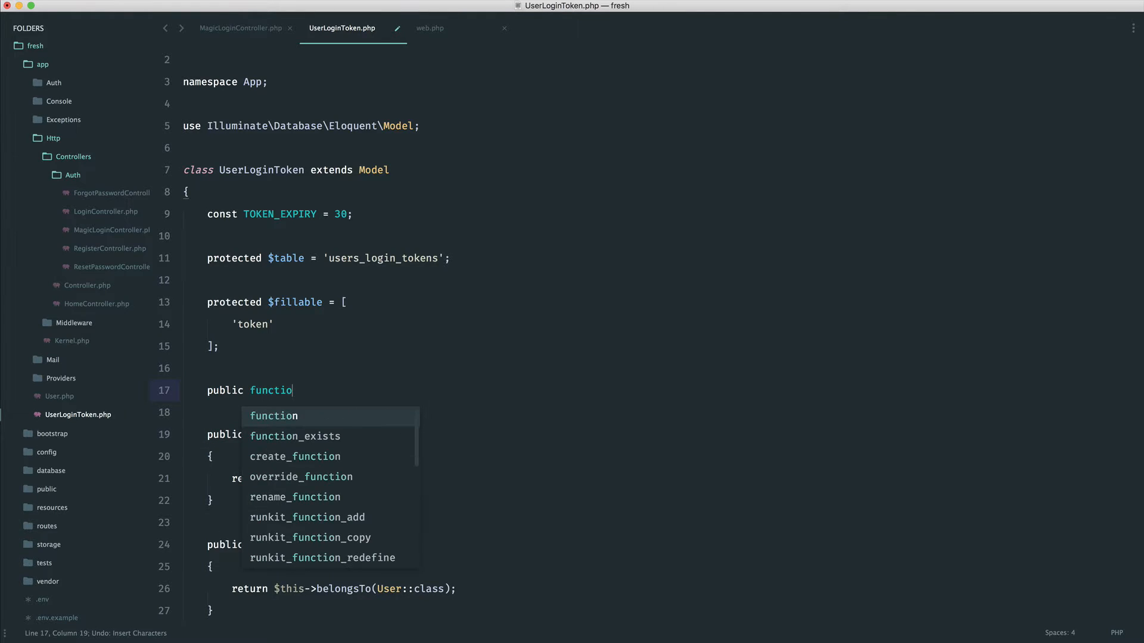
- Write isExpired() returning created_at->diffInSeconds(Carbon::now()) > self::TOKEN_EXPIRY and save
{"action": "type", "text": "isExpired()"}
{"action": "left_click", "coordinate": [652, 412]}
{"action": "type", "text": "{"}
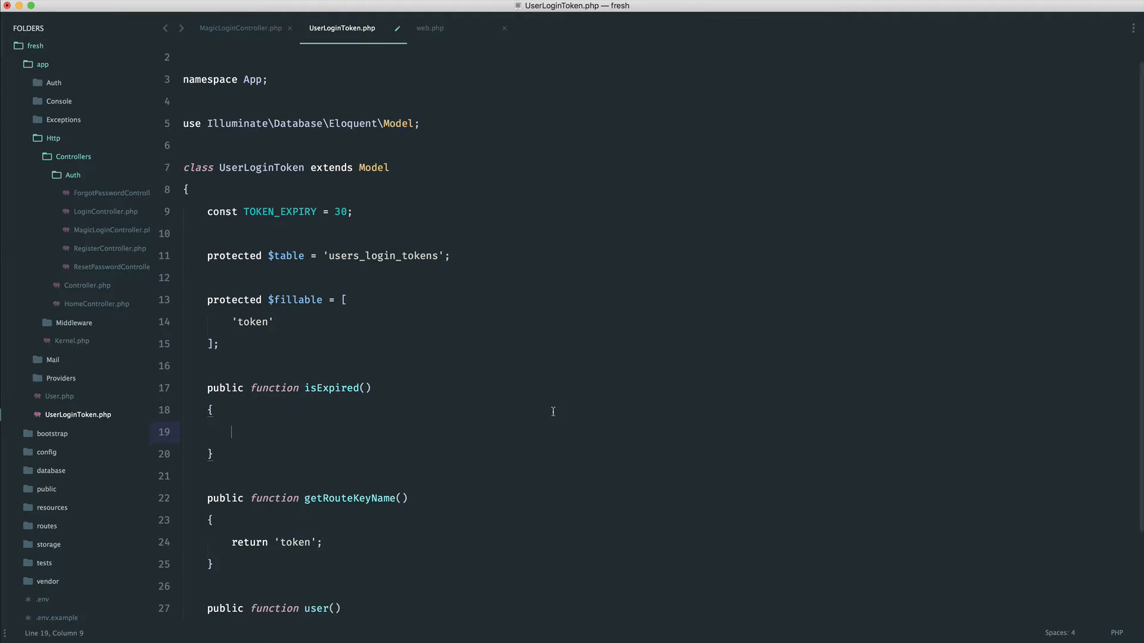
{"action": "type", "text": "return"}
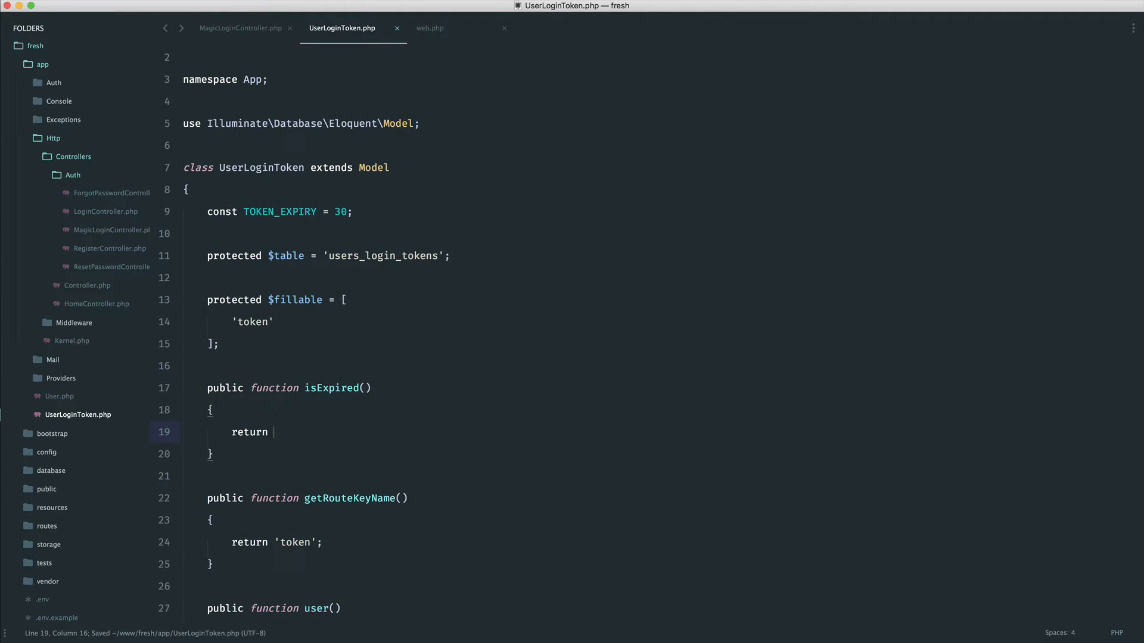
{"action": "type", "text": "$this->"}
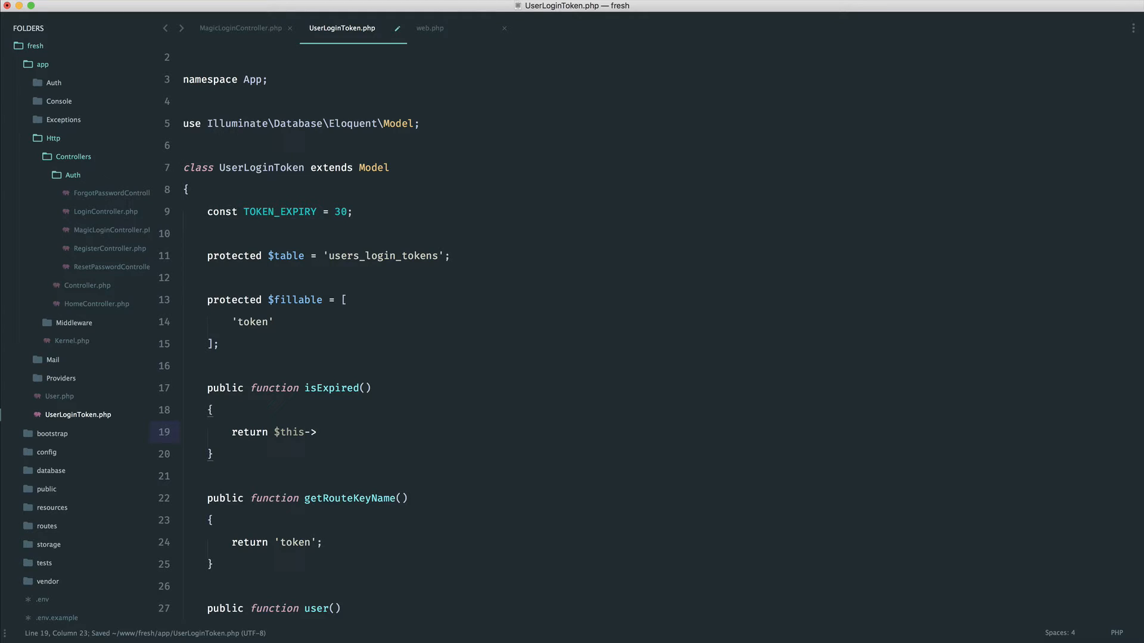
{"action": "type", "text": "created_"}
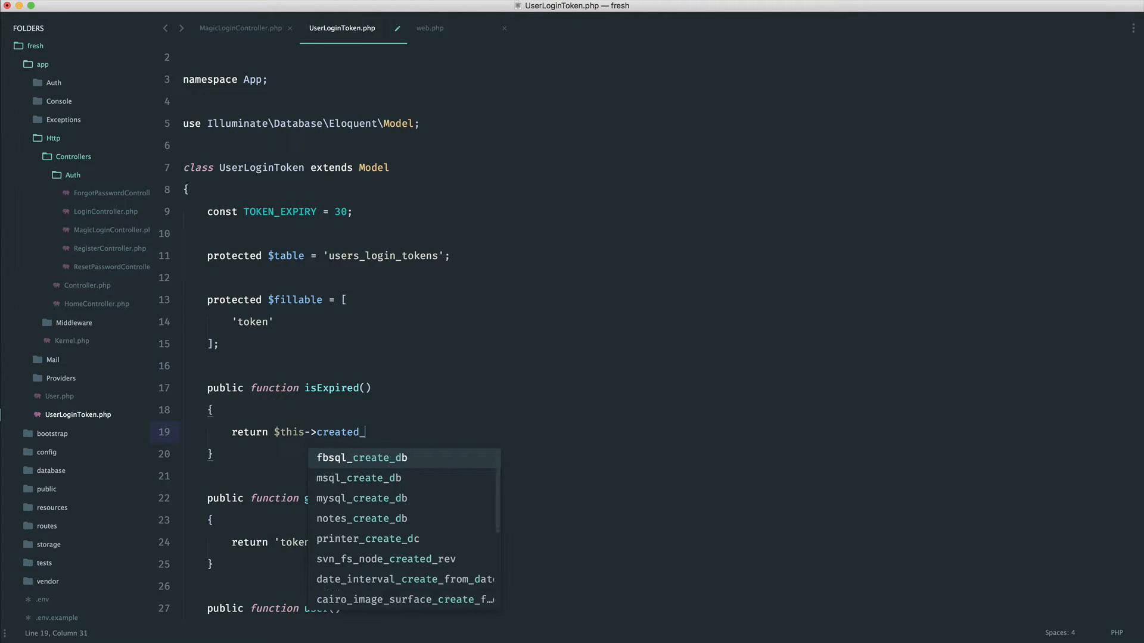
{"action": "type", "text": "at->diff"}
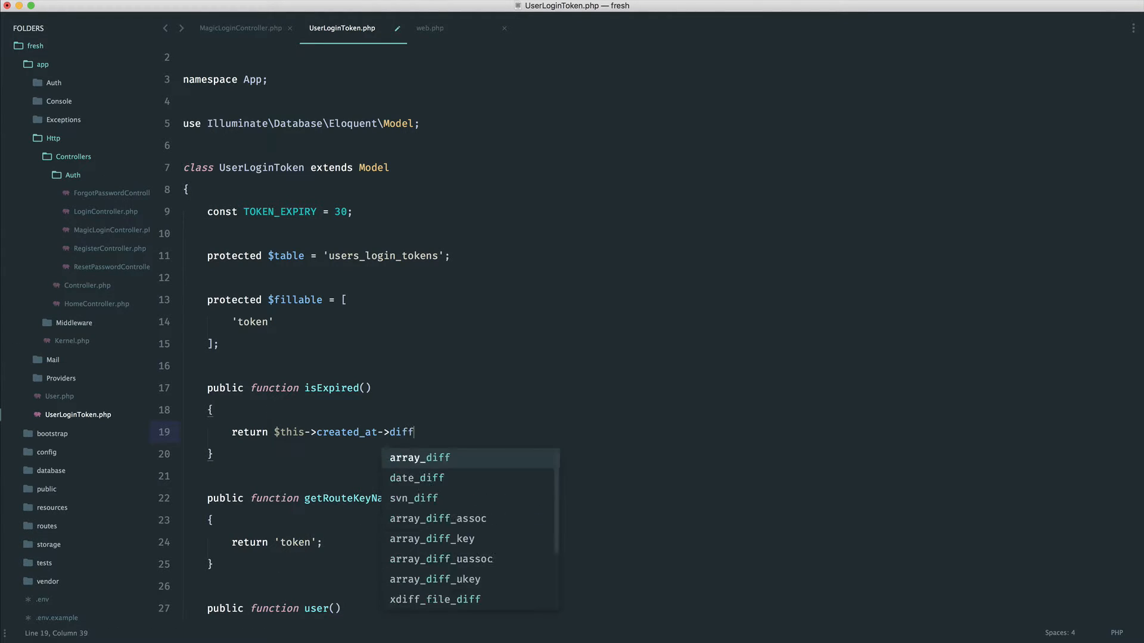
{"action": "type", "text": "InSeconds("}
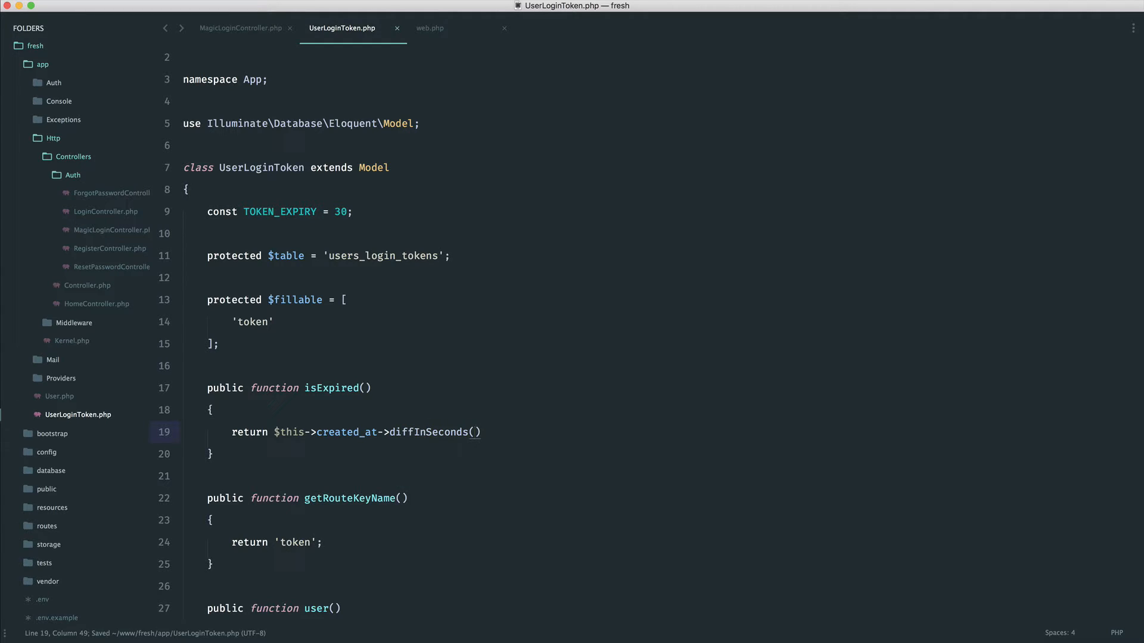
{"action": "type", "text": "Carbon::now("}
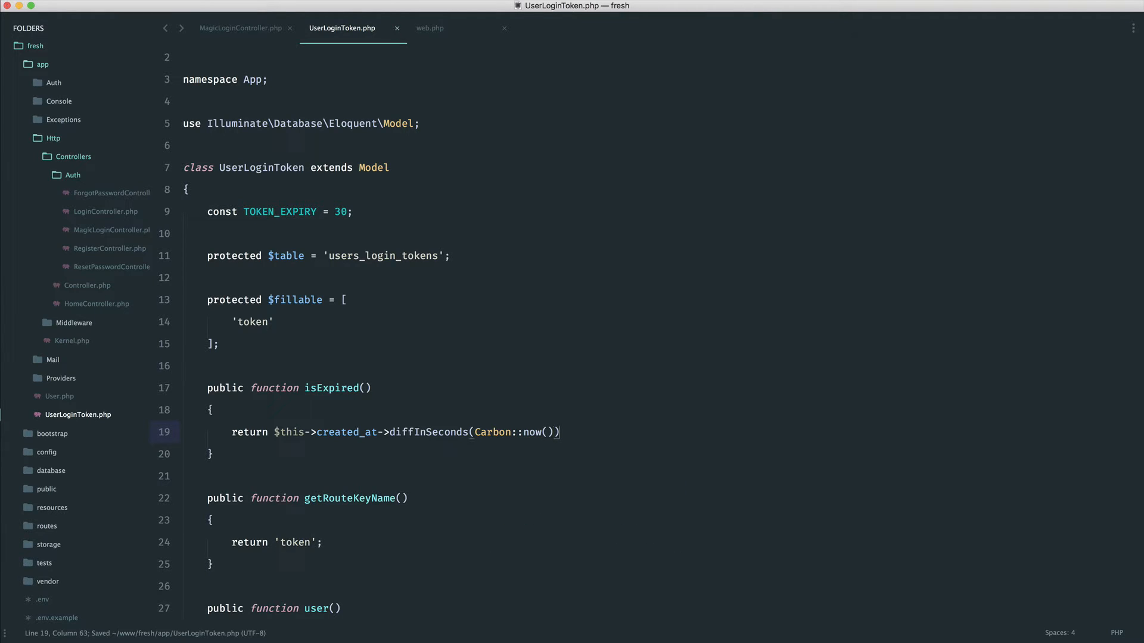
{"action": "type", "text": ">"}
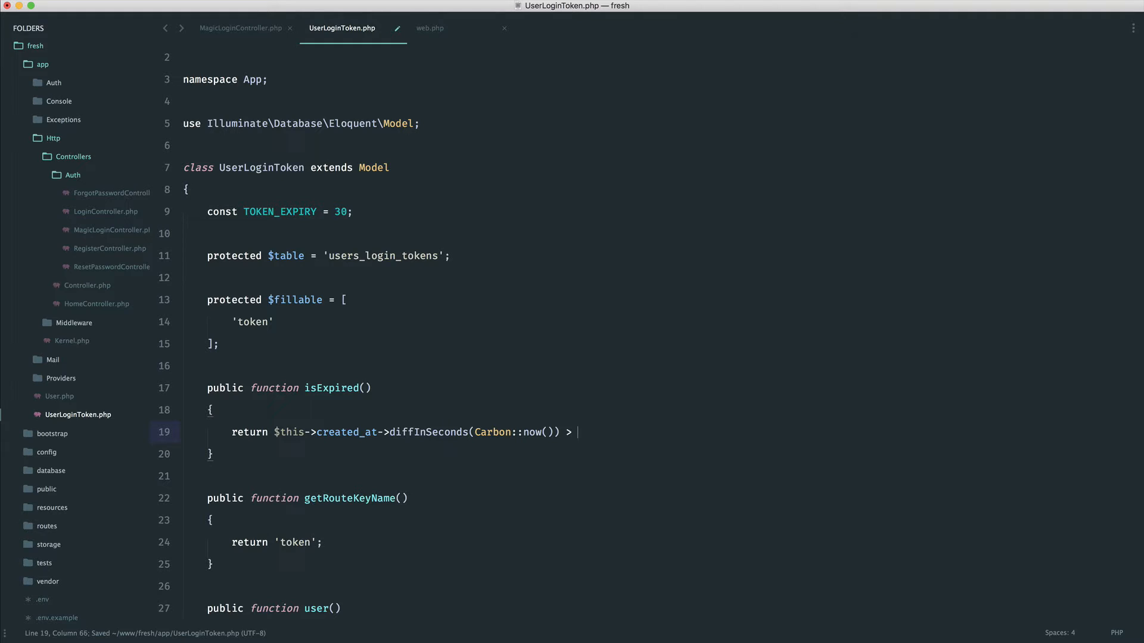
{"action": "type", "text": "self::TOKEN_EXPIRY;"}
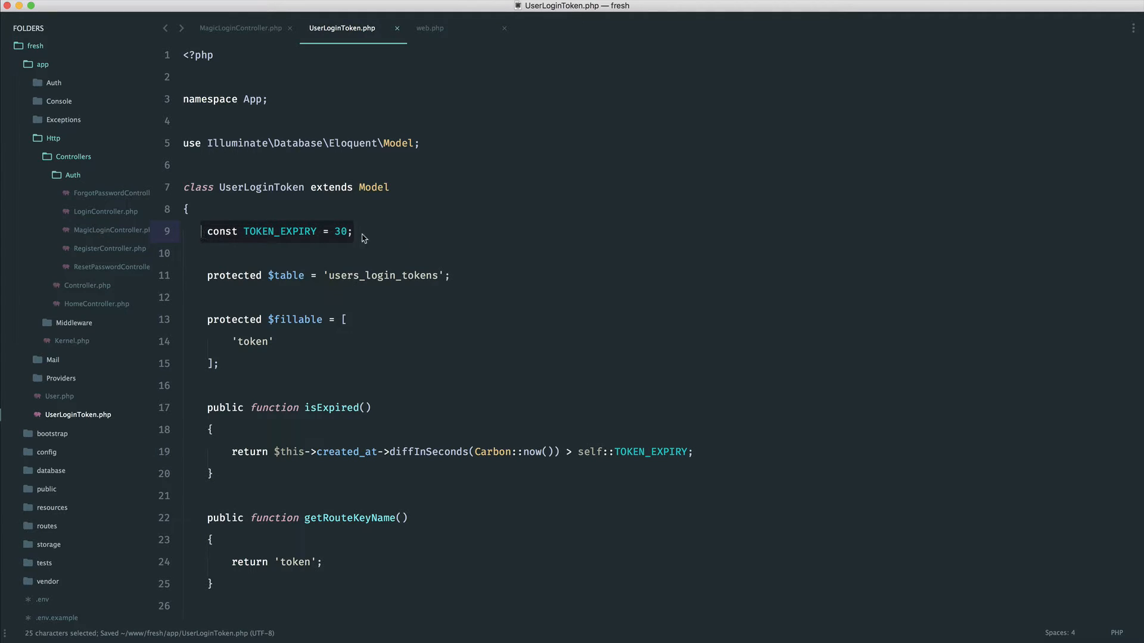
{"action": "left_click", "coordinate": [353, 231]}
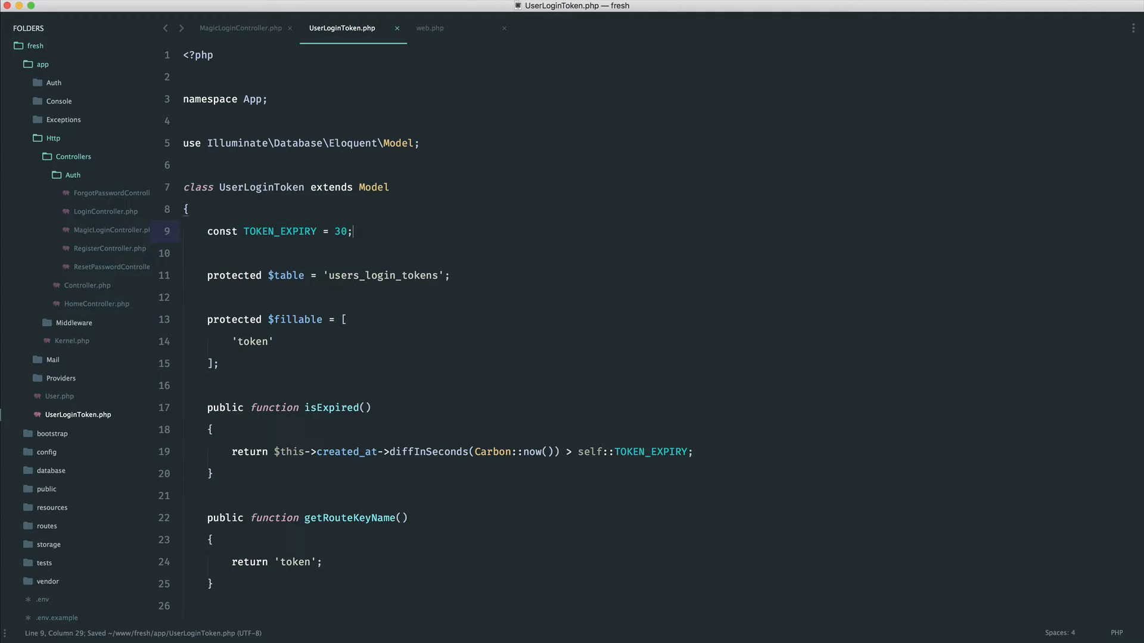
- Add 'use Carbon\Carbon;' above the Model import in UserLoginToken and save
{"action": "type", "text": "use"}
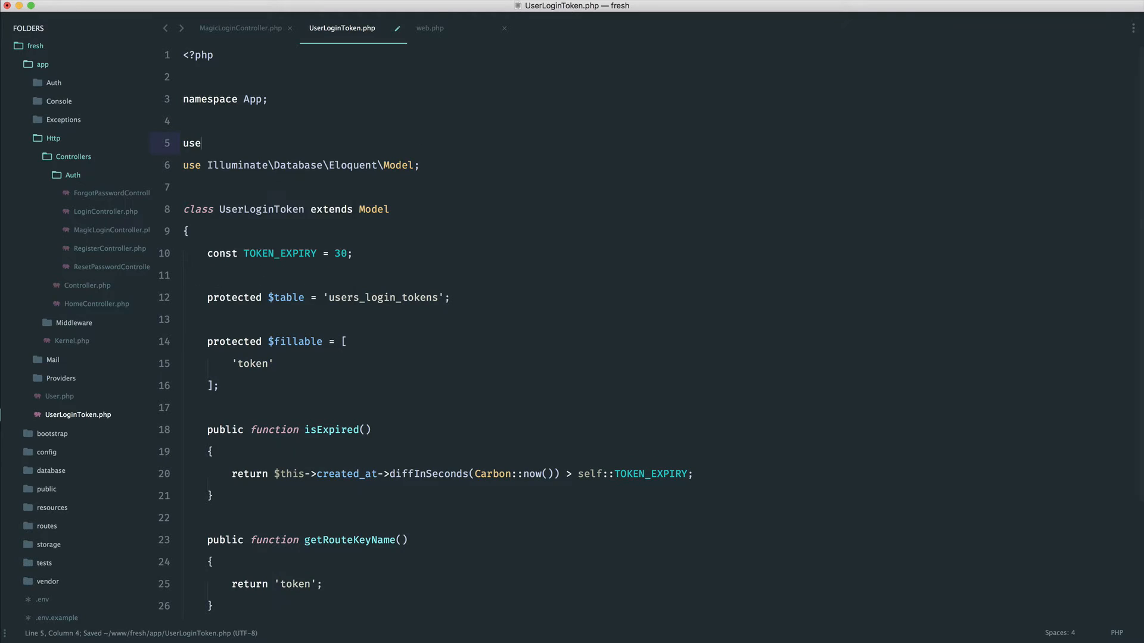
{"action": "type", "text": "Carbon\\C"}
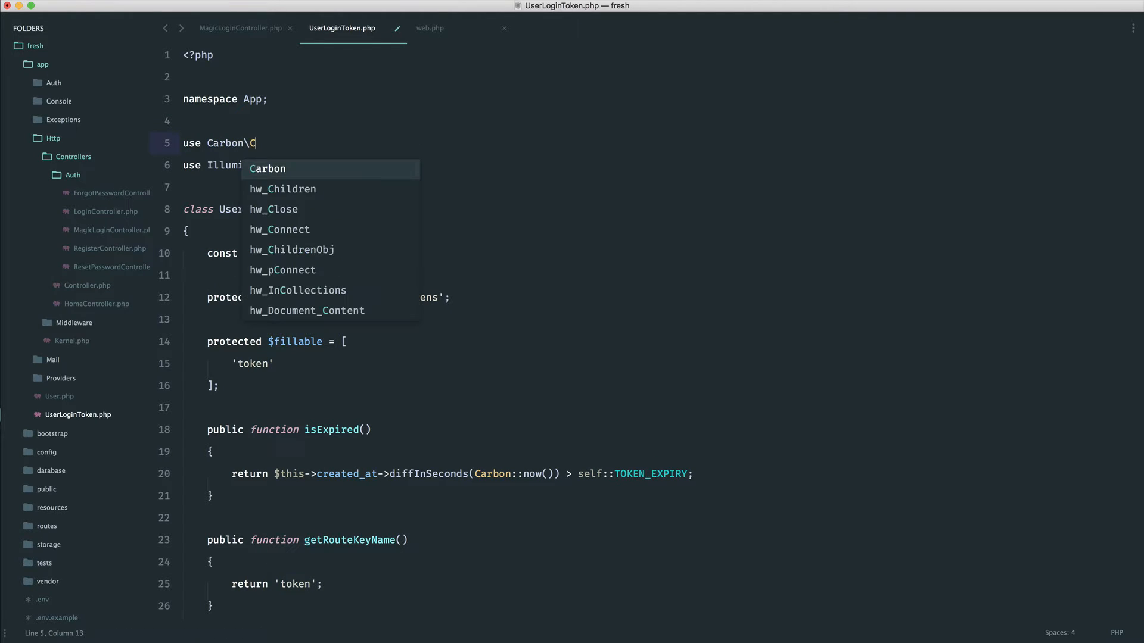
{"action": "left_click", "coordinate": [268, 168]}
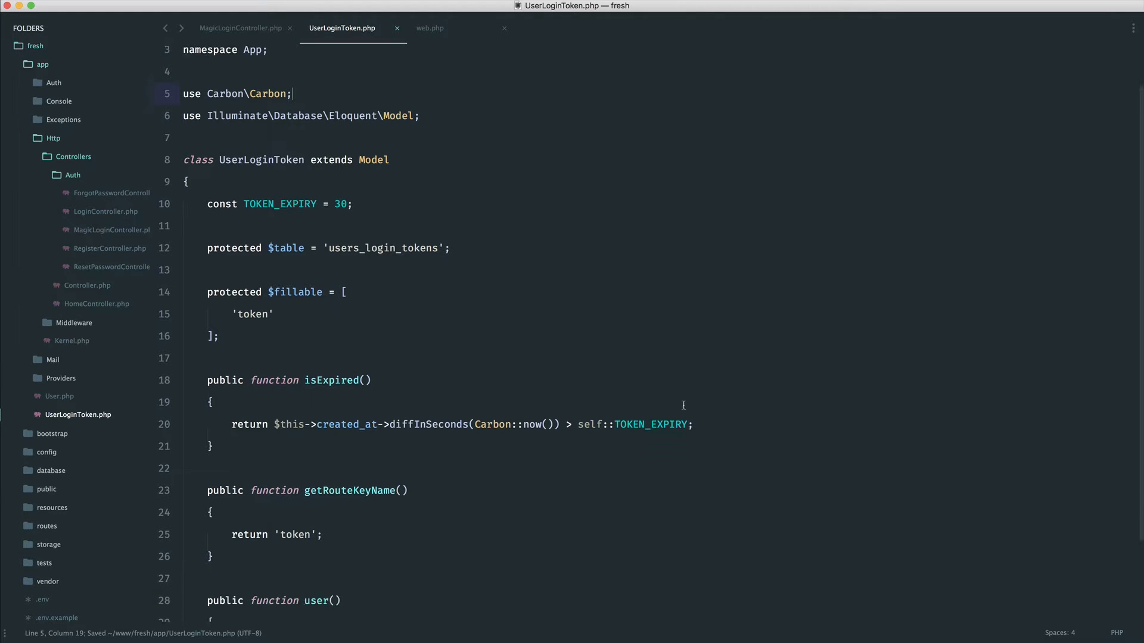
- Add an if ($token->isExpired()) block inside validateToken of MagicLoginController
{"action": "left_click", "coordinate": [240, 27]}
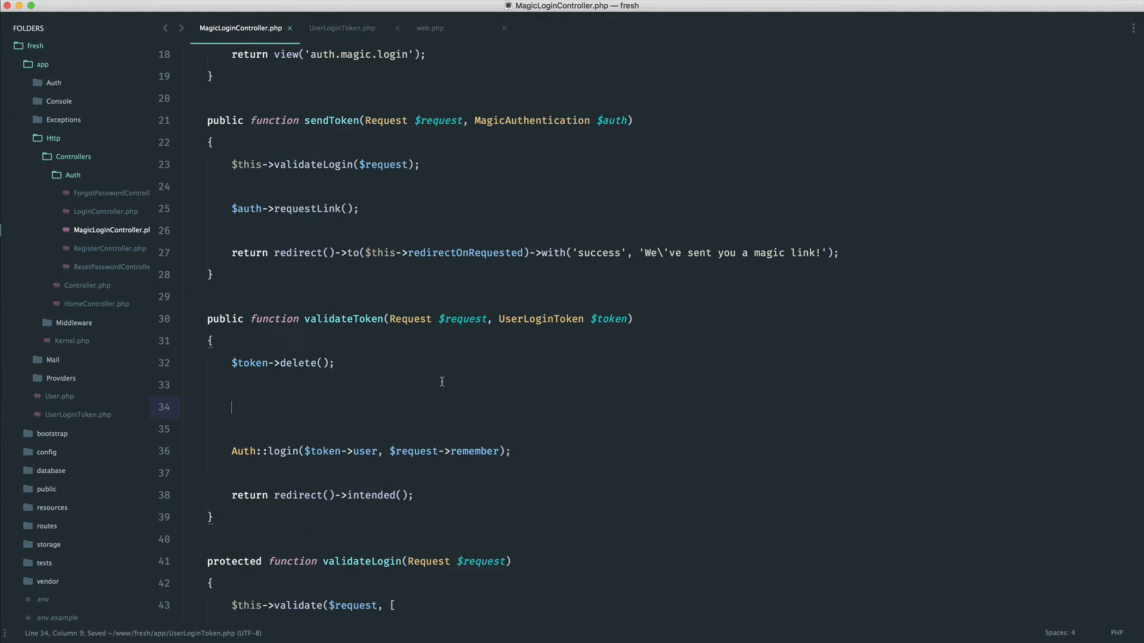
{"action": "type", "text": "if ("}
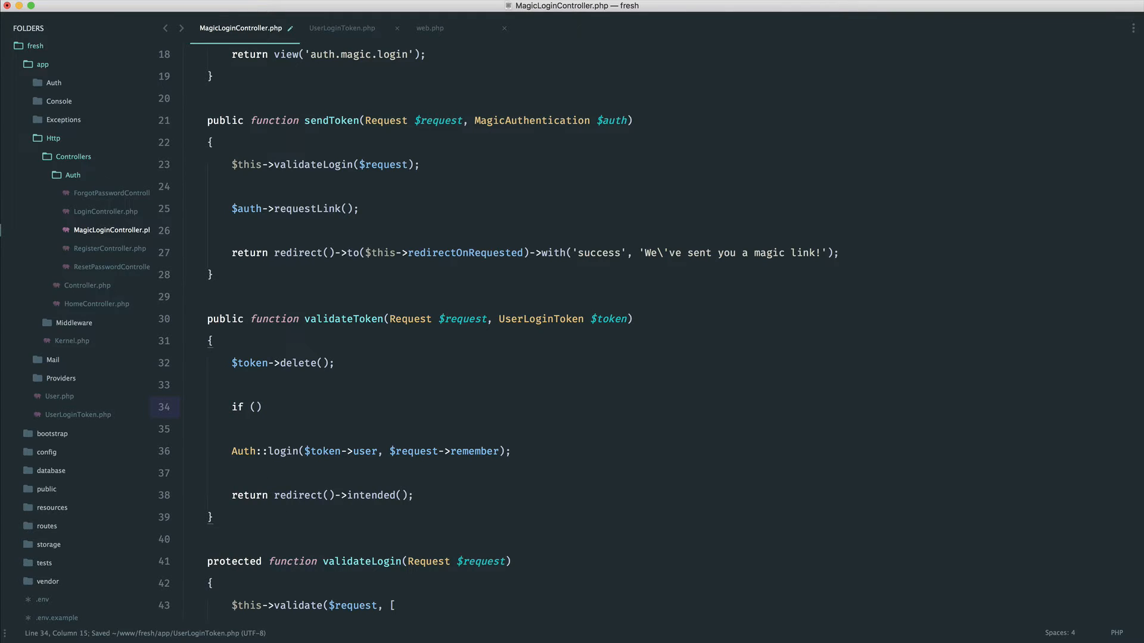
{"action": "type", "text": "{"}
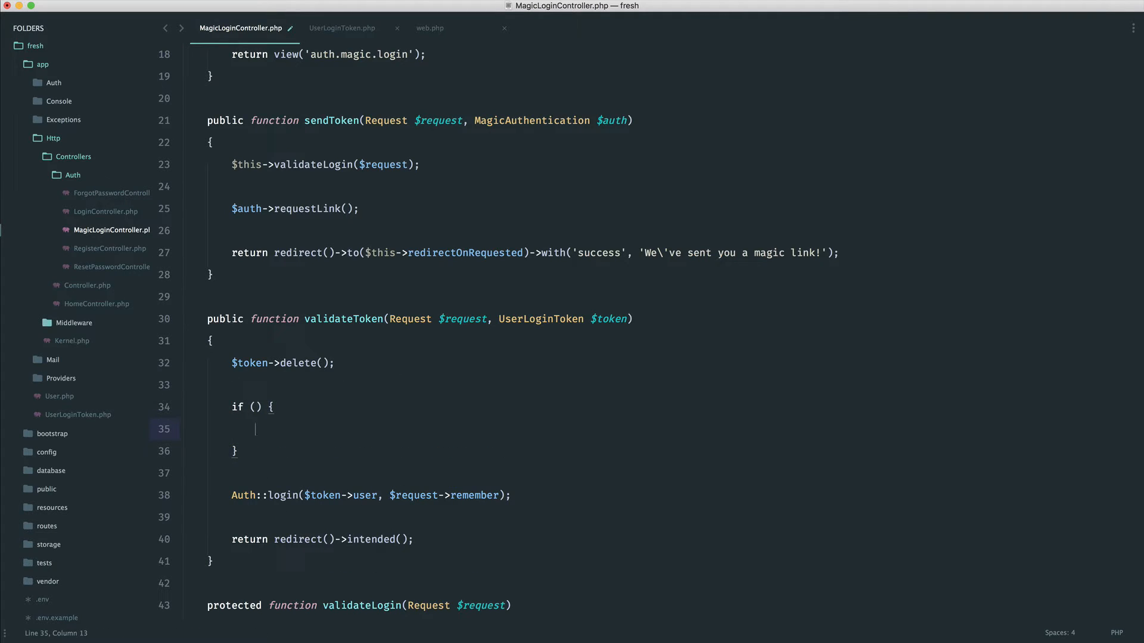
{"action": "mouse_move", "coordinate": [305, 452]}
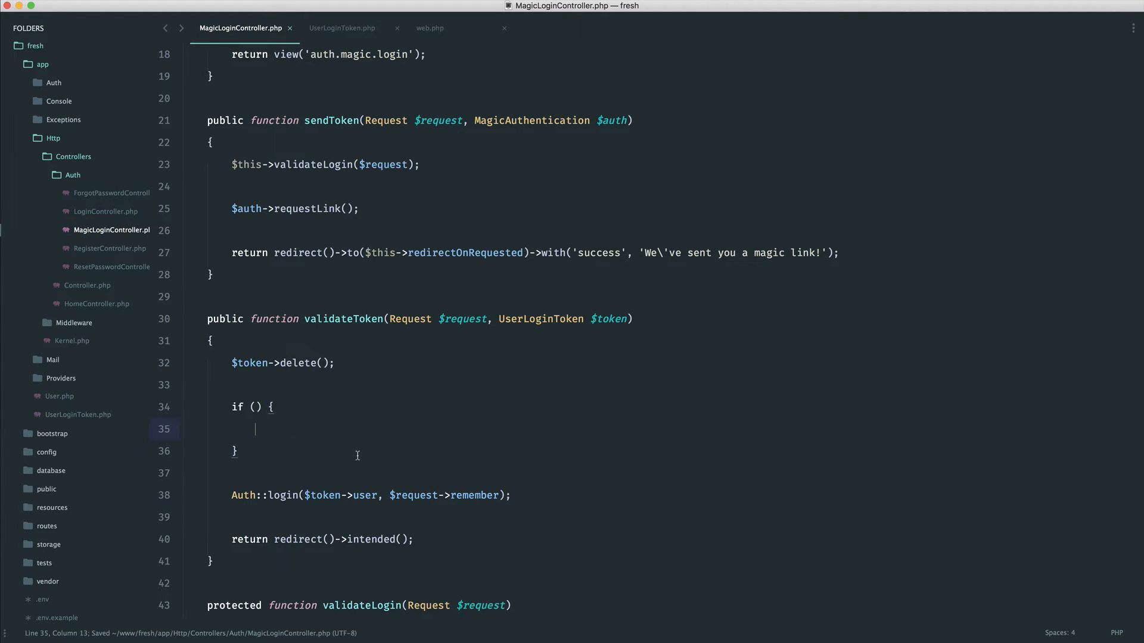
{"action": "type", "text": "$"}
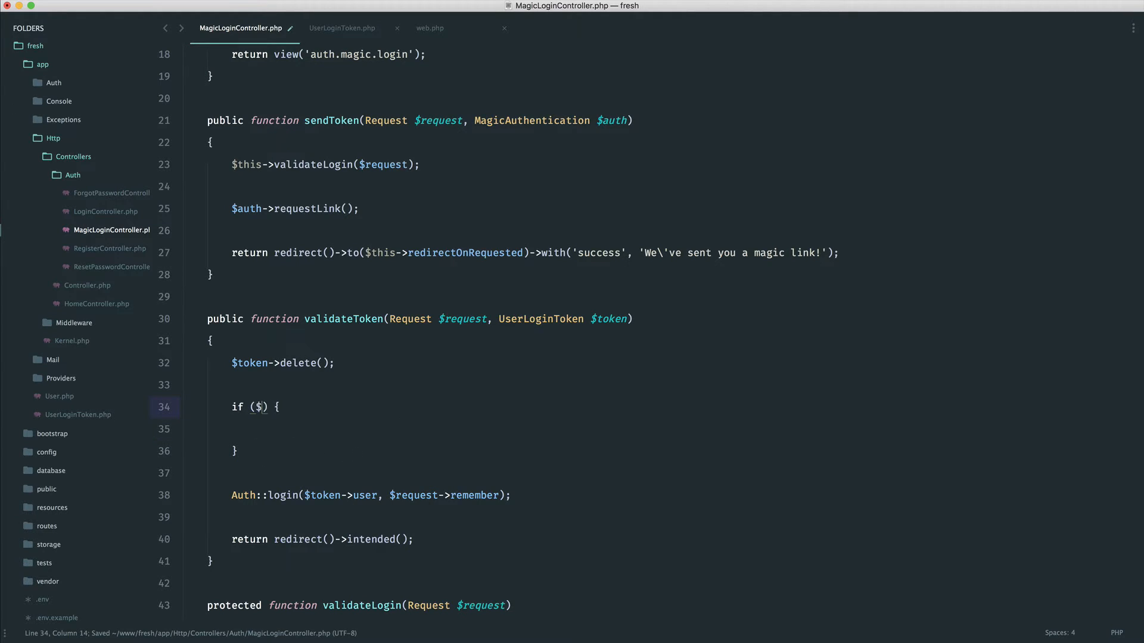
{"action": "type", "text": "$token->isExpired("}
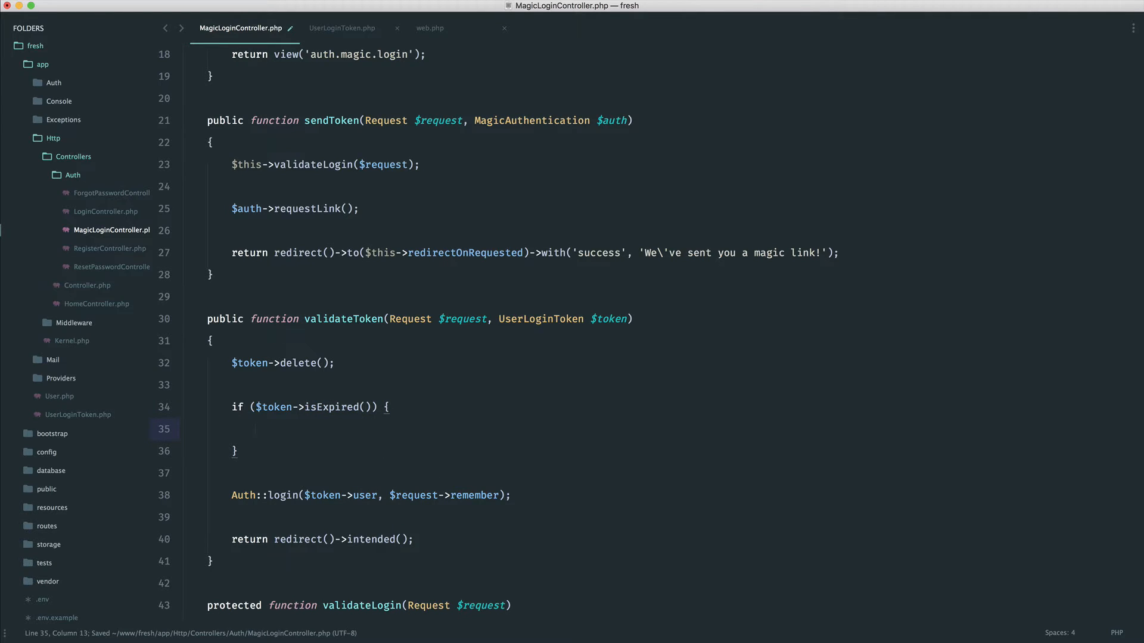
- Return redirect('/login/magic') with error 'That magic link has expired.' inside the block
{"action": "type", "text": "return redirect('"}
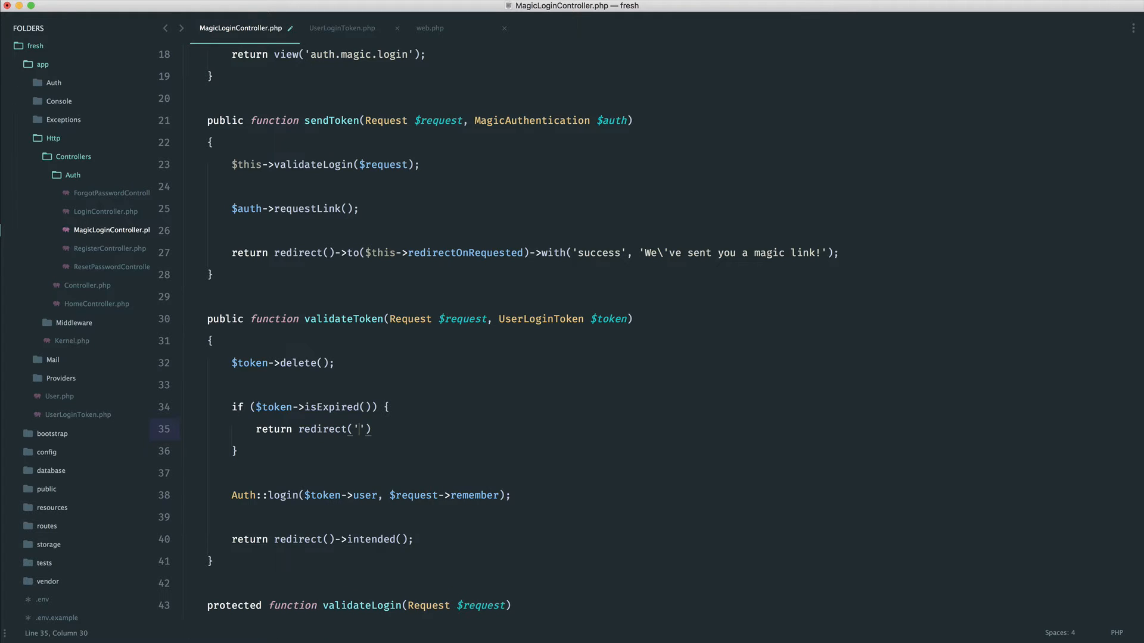
{"action": "type", "text": "/login/magic"}
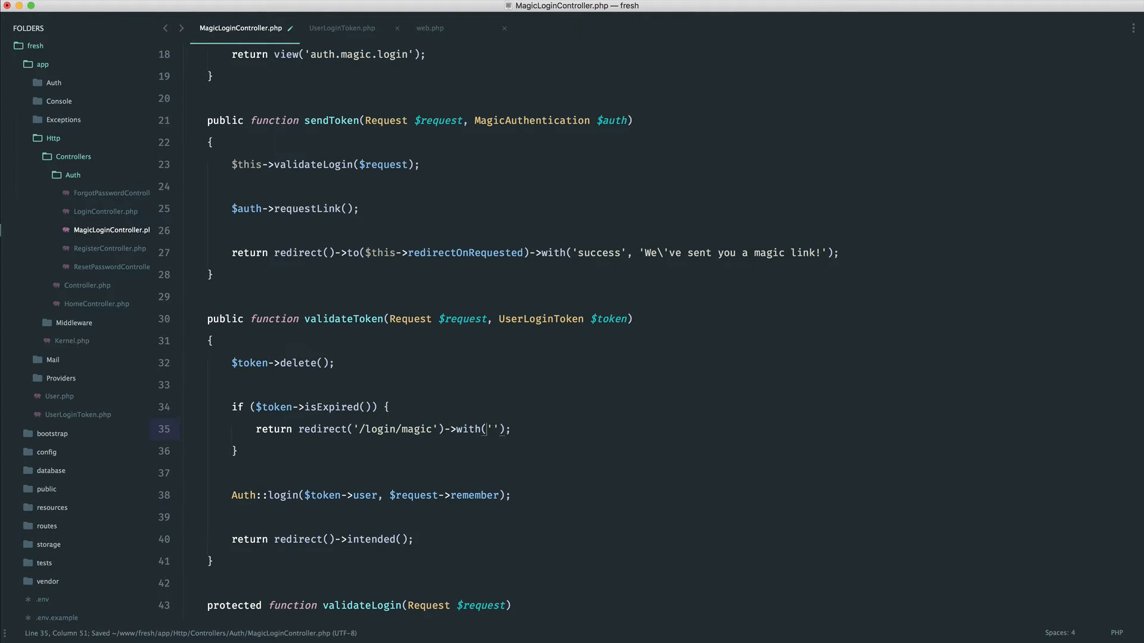
{"action": "type", "text": "error', 'That"}
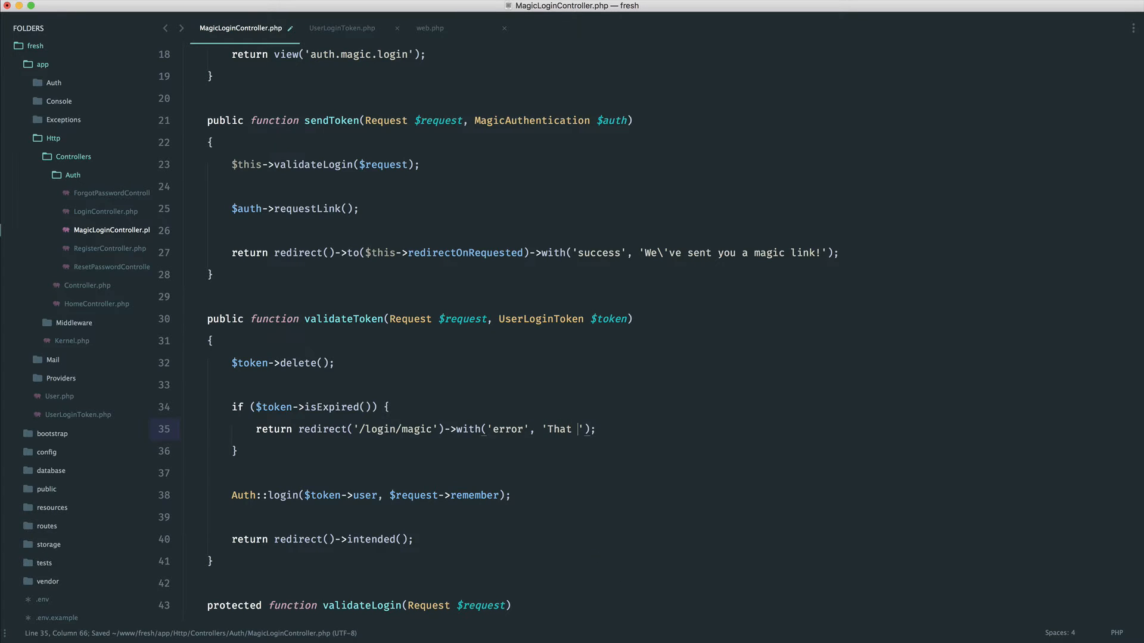
{"action": "type", "text": "magic link has expired."}
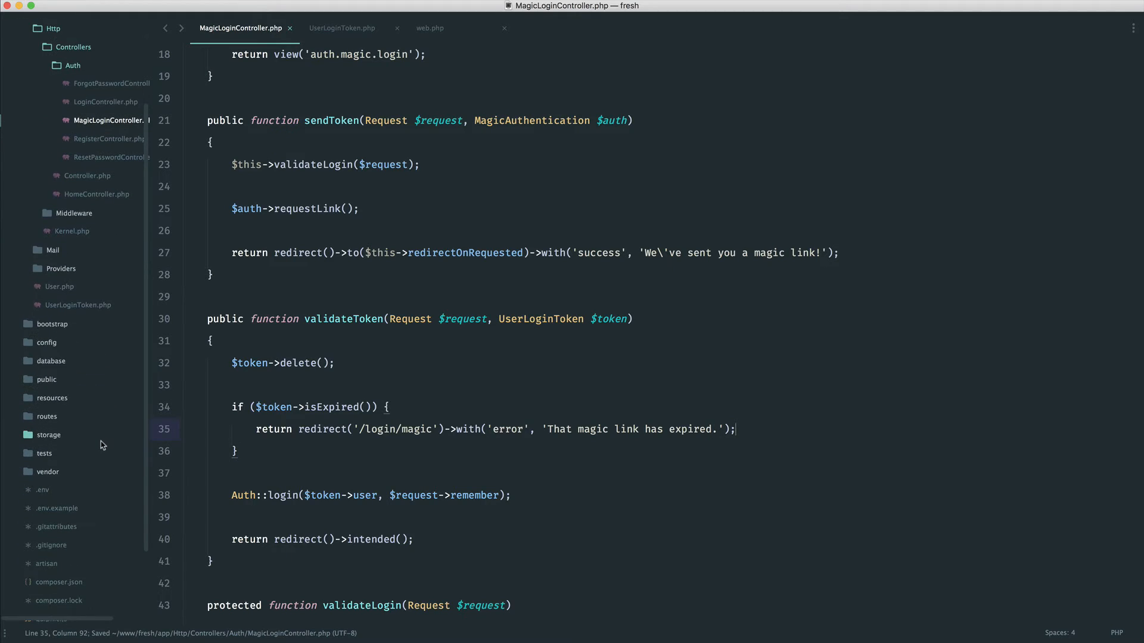
- Duplicate the success block in _notifications.blade.php as an 'error' session message block
{"action": "left_click", "coordinate": [53, 398]}
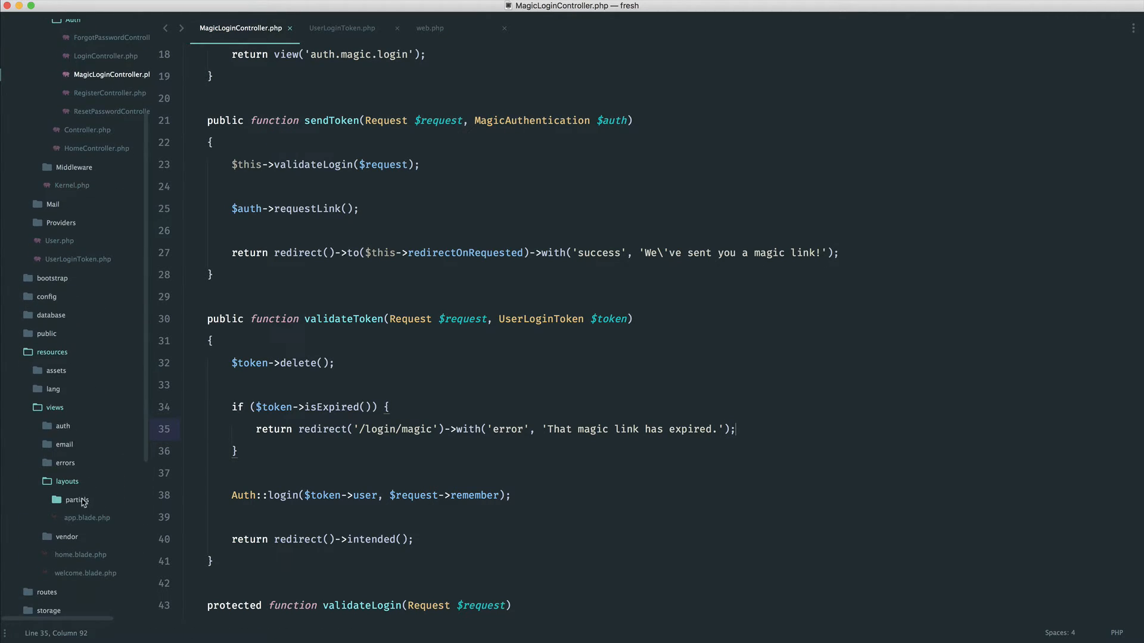
{"action": "left_click", "coordinate": [111, 518]}
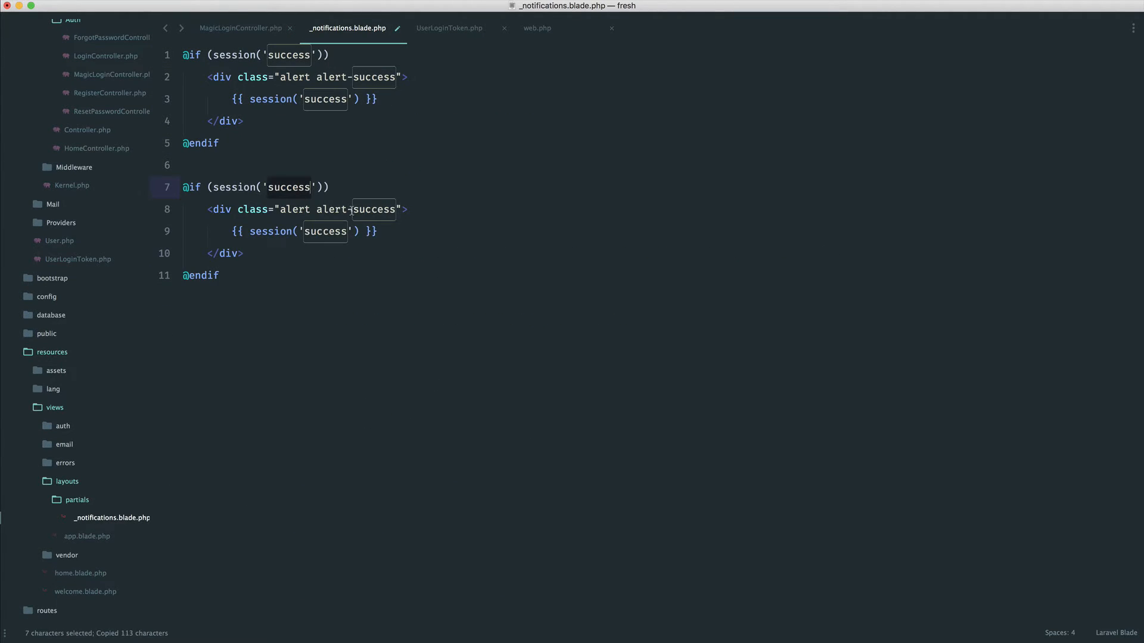
{"action": "type", "text": "error"}
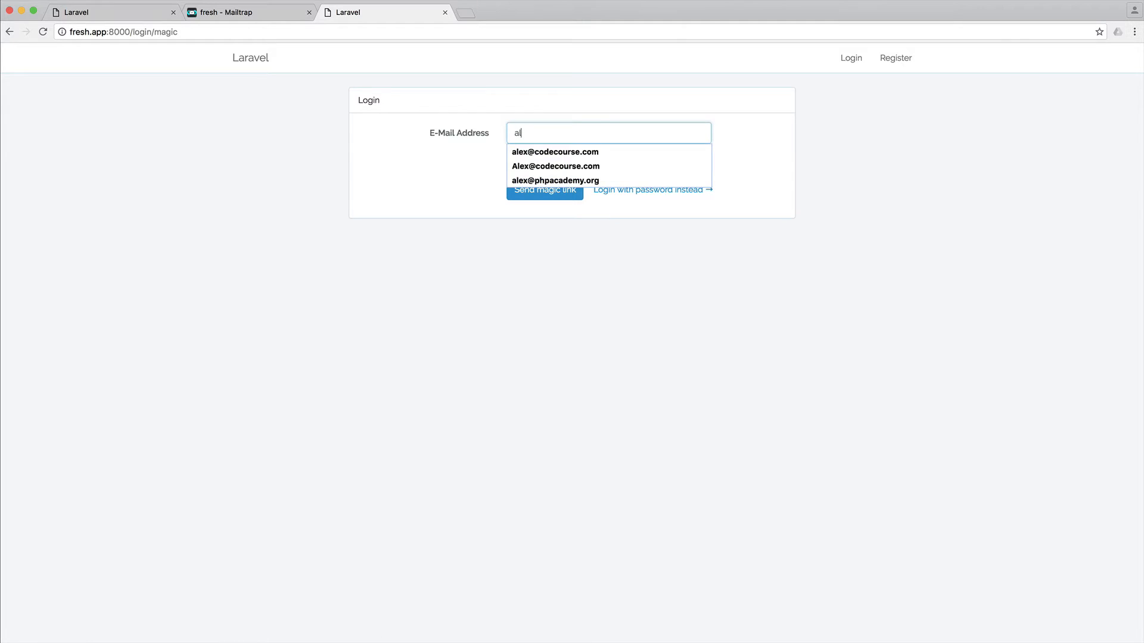
- Send a magic link to the saved test email and switch to the Mailtrap inbox
{"action": "left_click", "coordinate": [555, 151]}
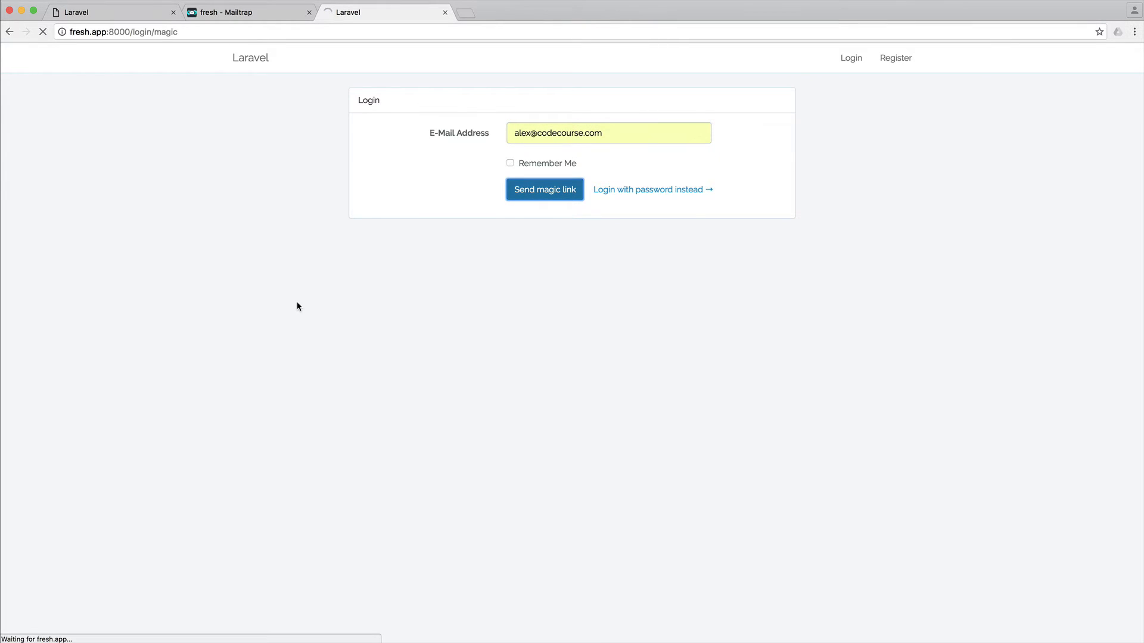
{"action": "left_click", "coordinate": [544, 189]}
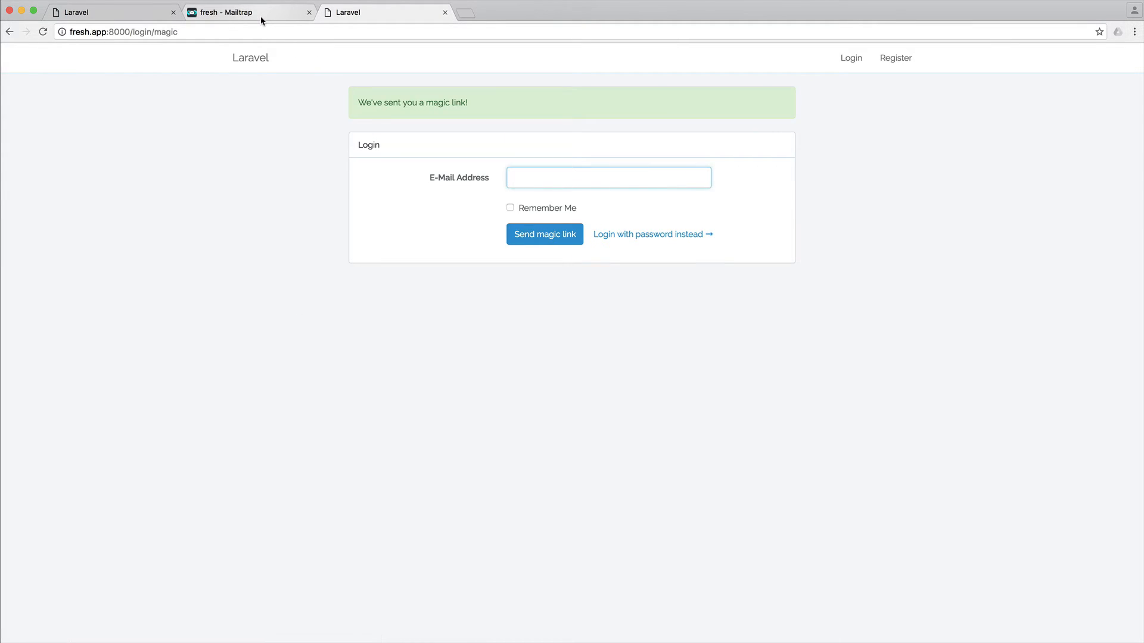
{"action": "left_click", "coordinate": [248, 12]}
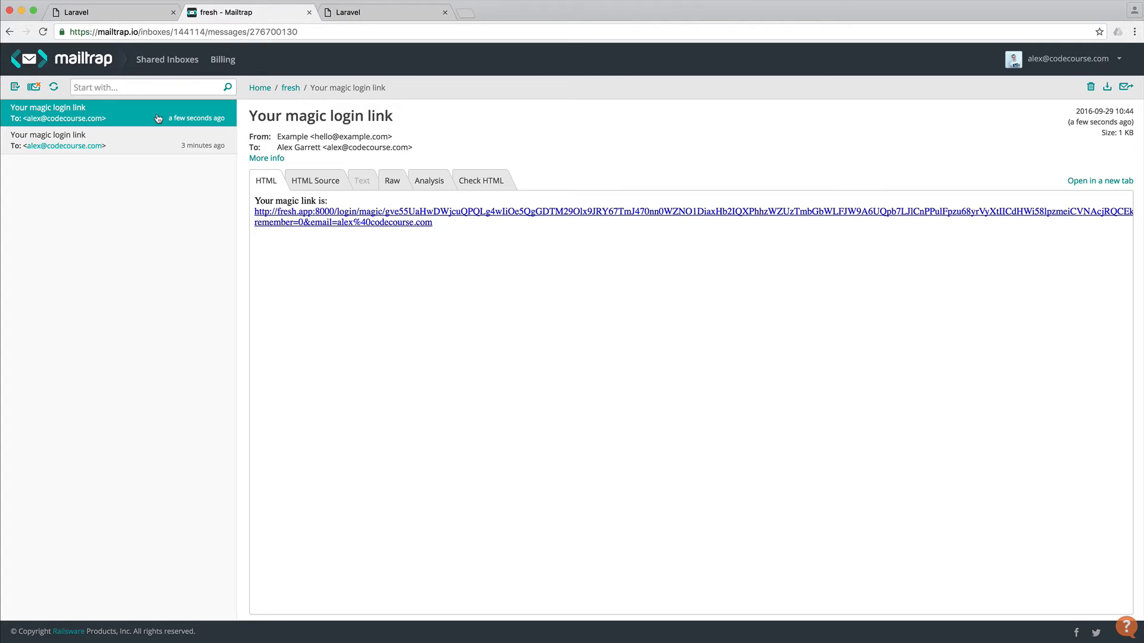
{"action": "mouse_move", "coordinate": [344, 216]}
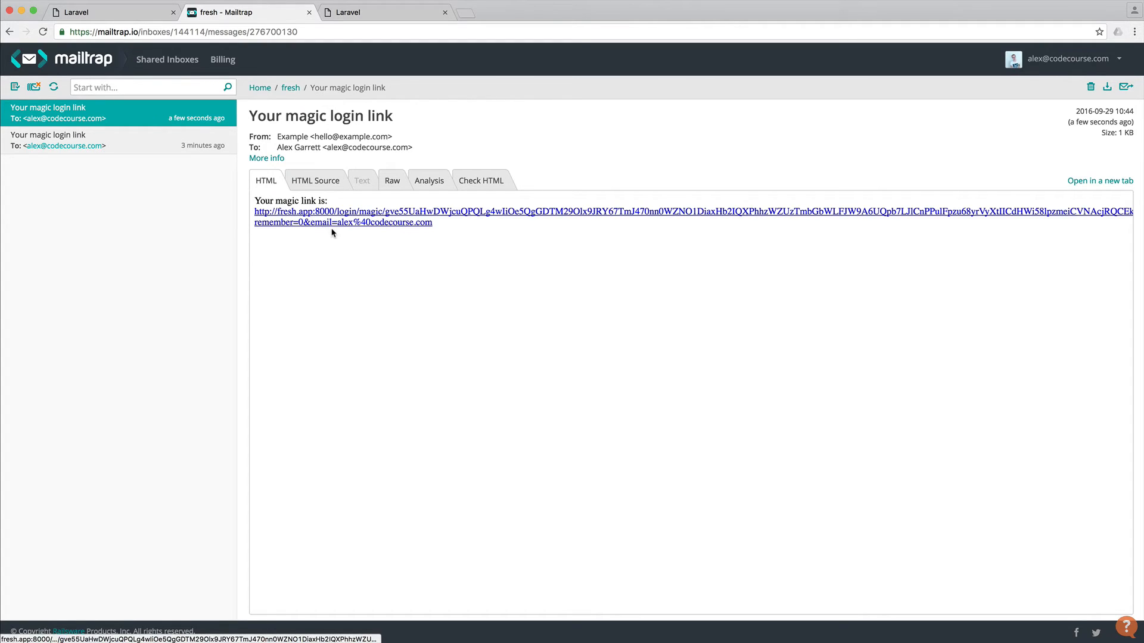
{"action": "mouse_move", "coordinate": [302, 411]}
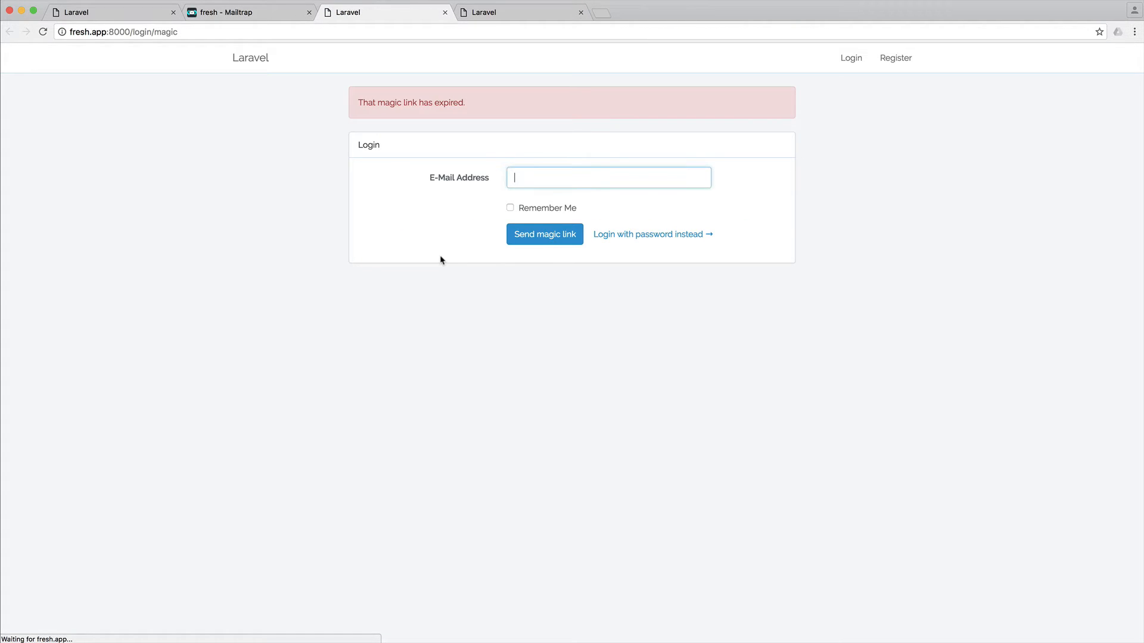
{"action": "mouse_move", "coordinate": [551, 145]}
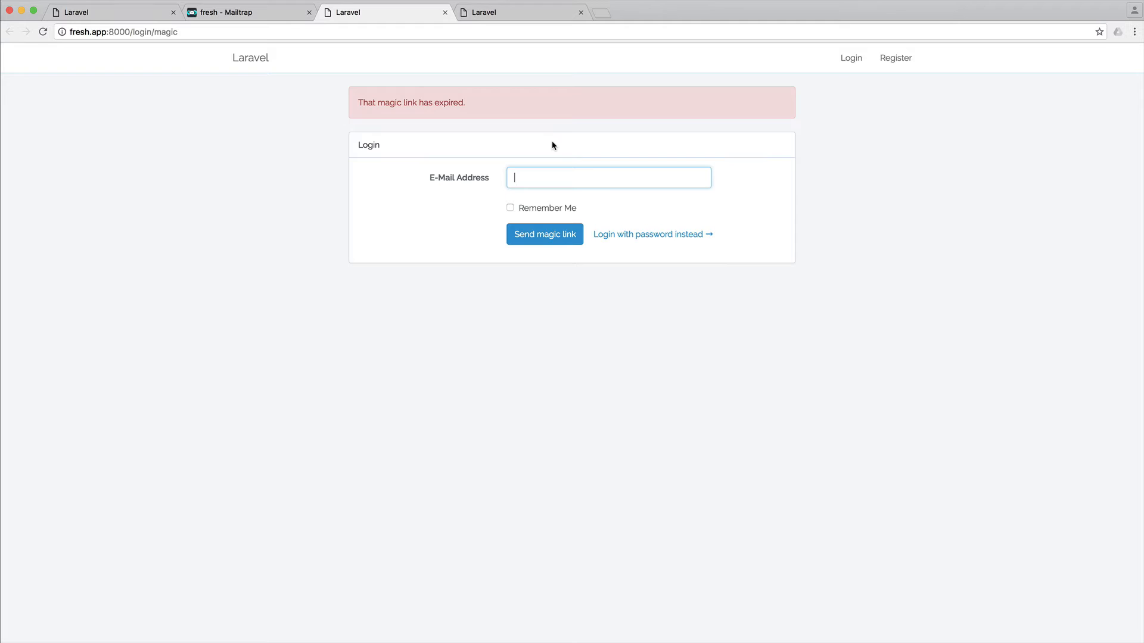
- Follow the emailed link to see the expired error, then request and use a fresh magic link
{"action": "left_click", "coordinate": [545, 235]}
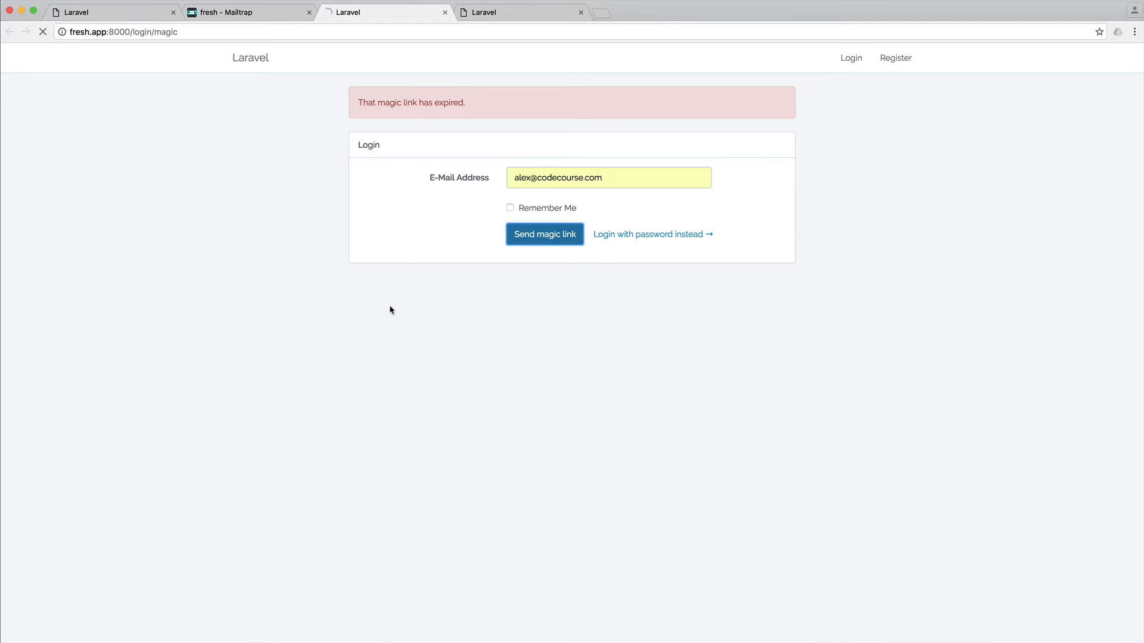
{"action": "left_click", "coordinate": [248, 12]}
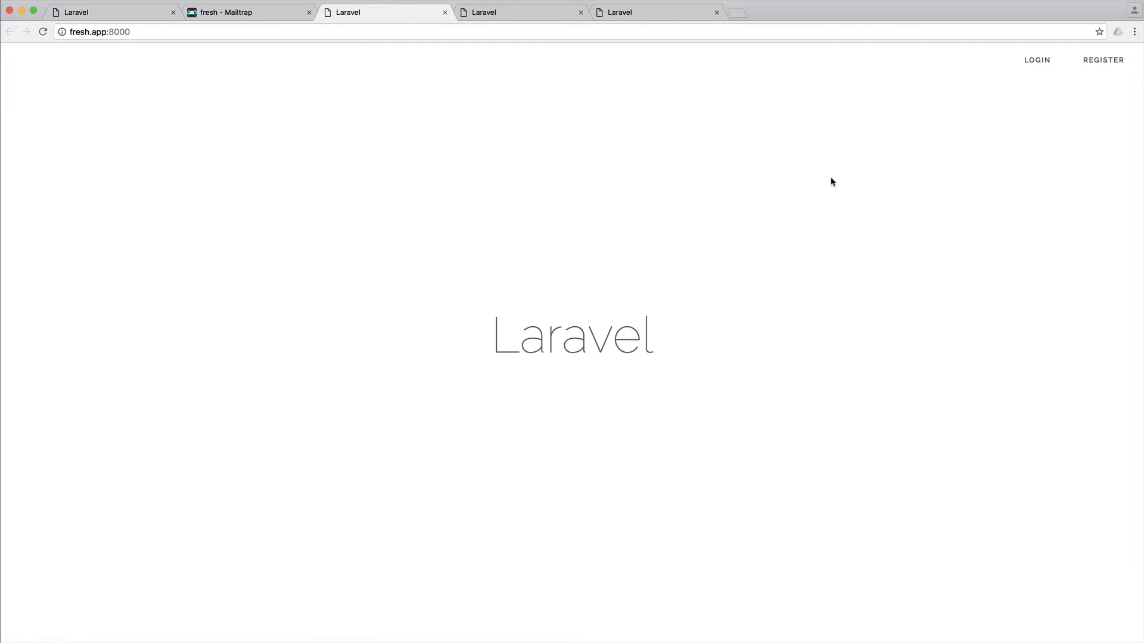
{"action": "left_click", "coordinate": [1036, 60]}
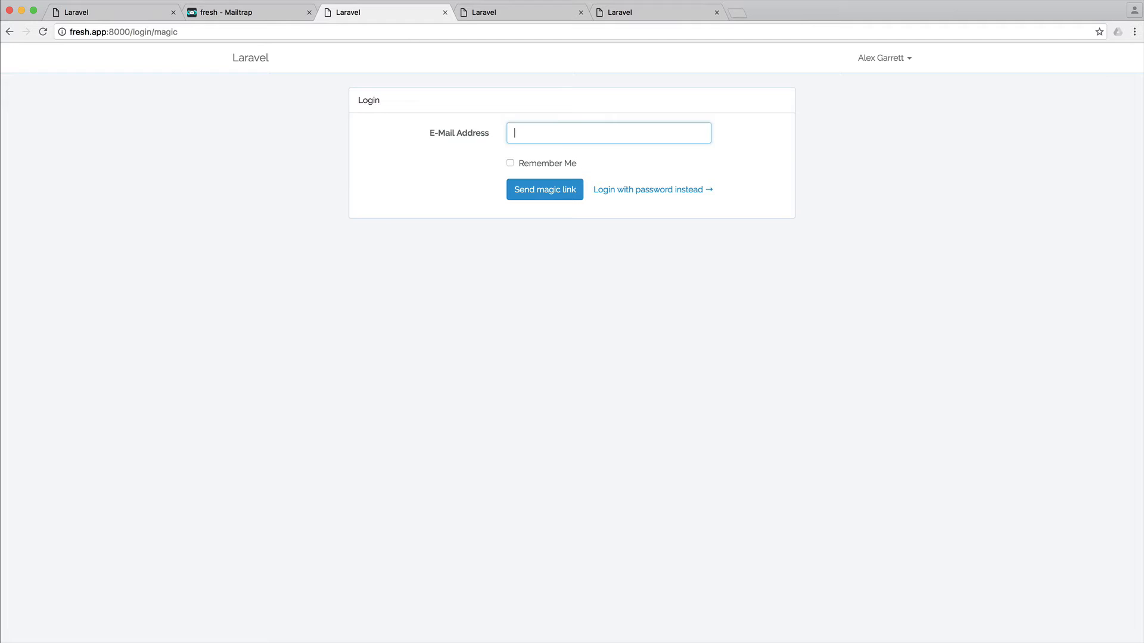
- Add if (!$token->belongsToEmail($request->email)) check to validateToken in MagicLoginController
{"action": "left_click", "coordinate": [248, 12]}
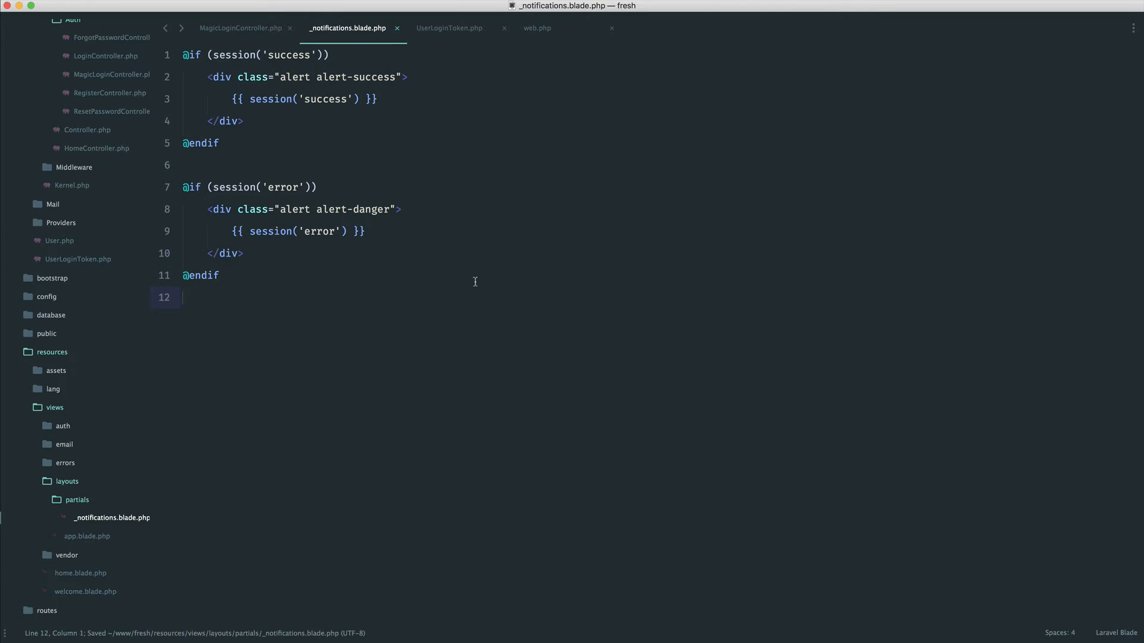
{"action": "left_click", "coordinate": [241, 27]}
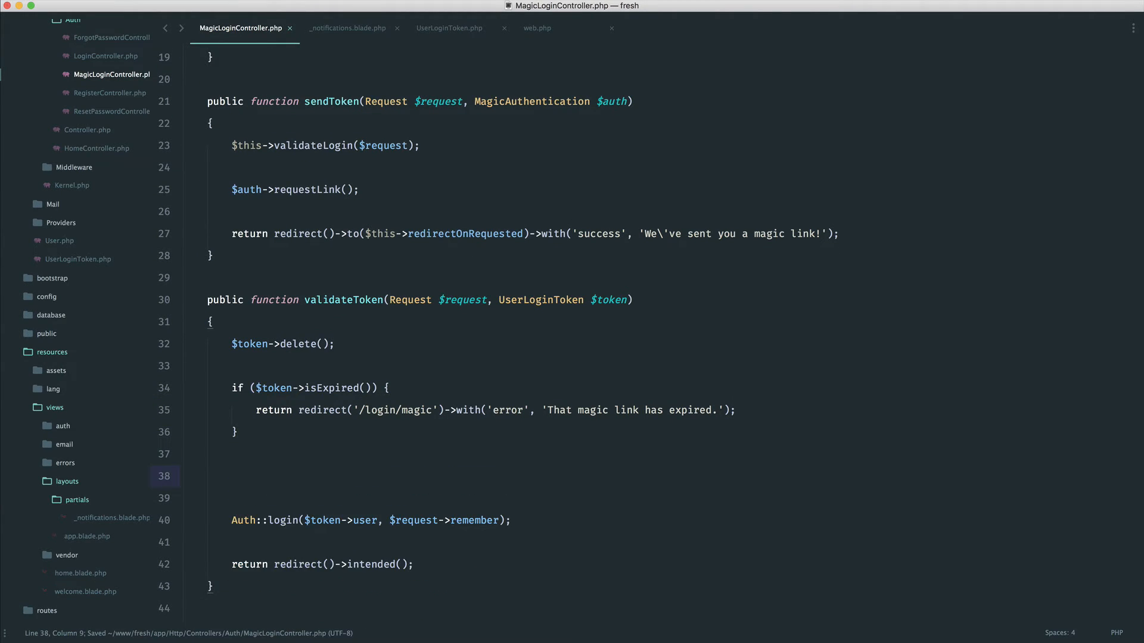
{"action": "scroll", "scroll_direction": "down", "scroll_amount": 3}
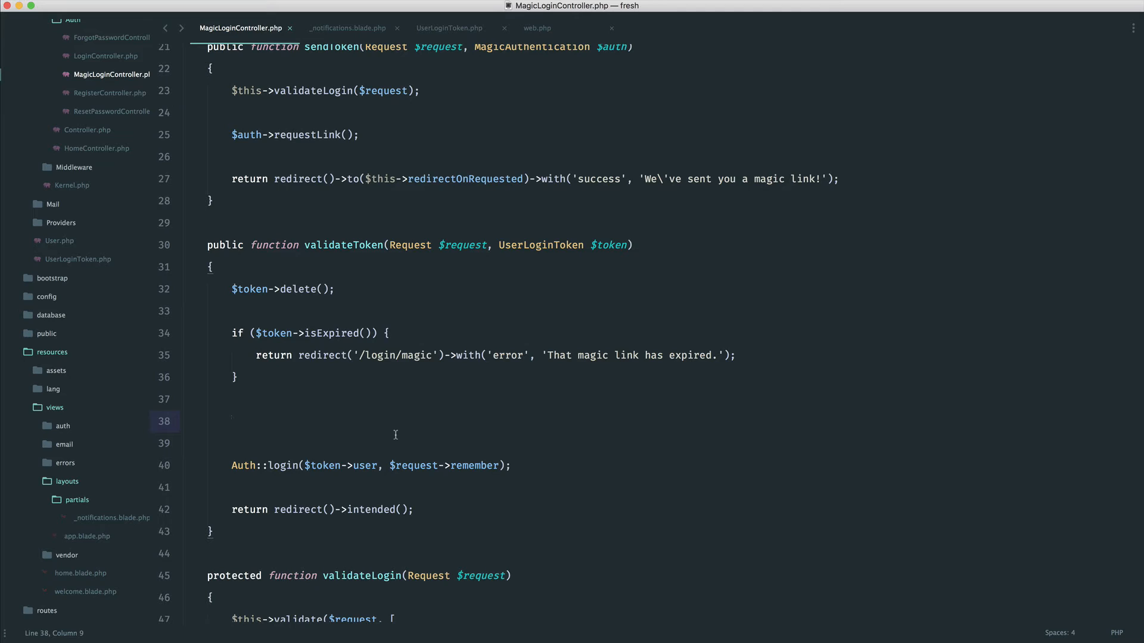
{"action": "type", "text": "if"}
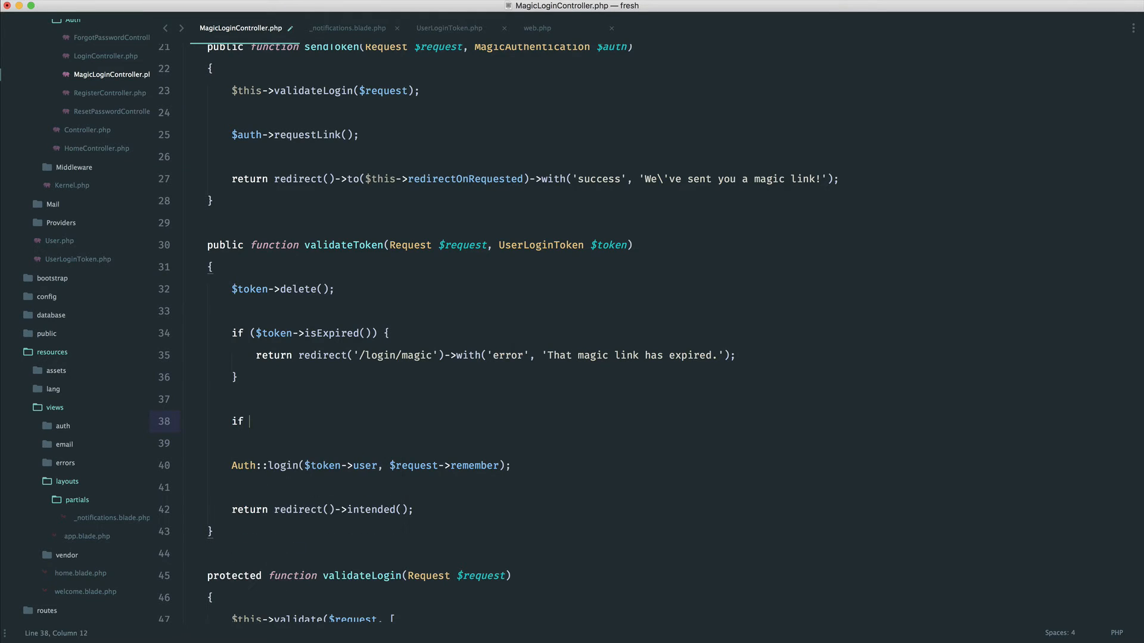
{"action": "type", "text": "(!) {"}
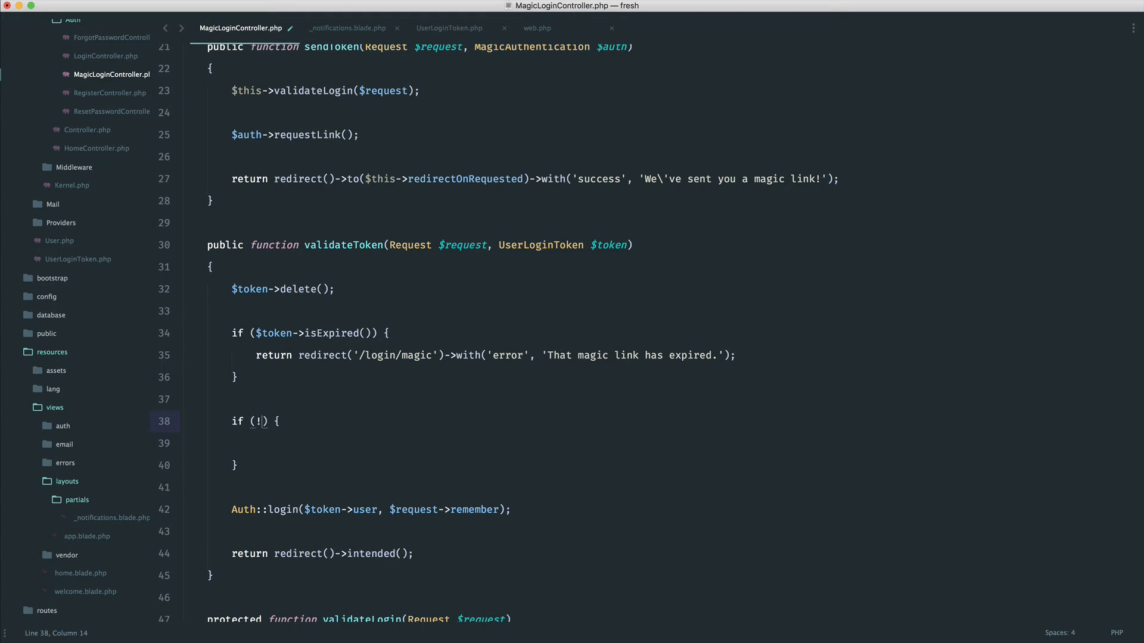
{"action": "type", "text": "$token->"}
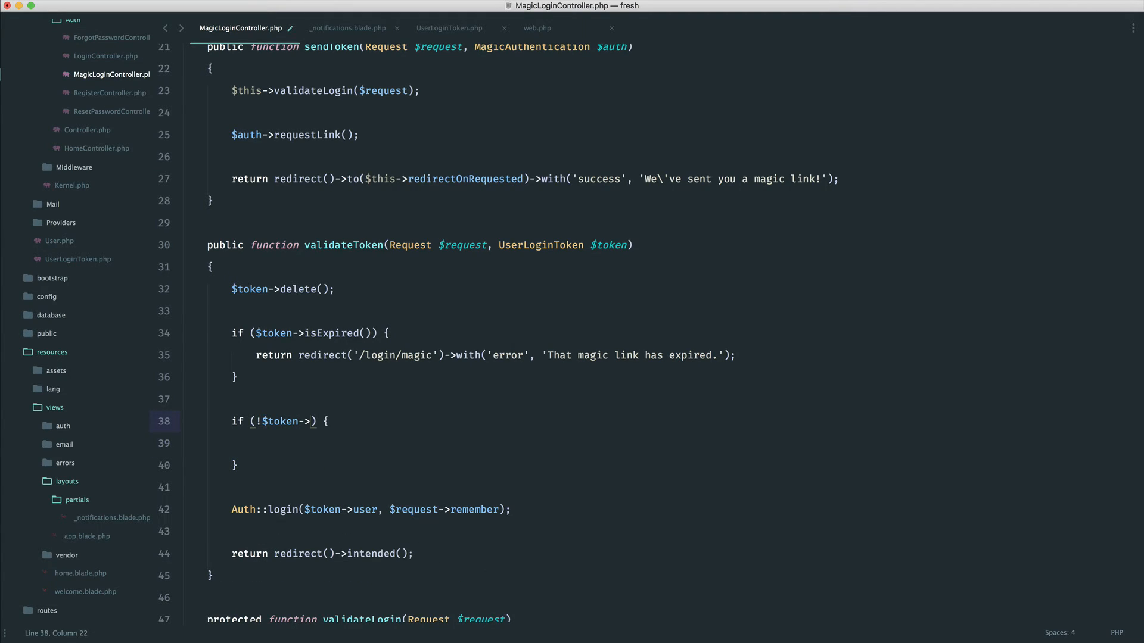
{"action": "type", "text": "belongsToEmail($request->"}
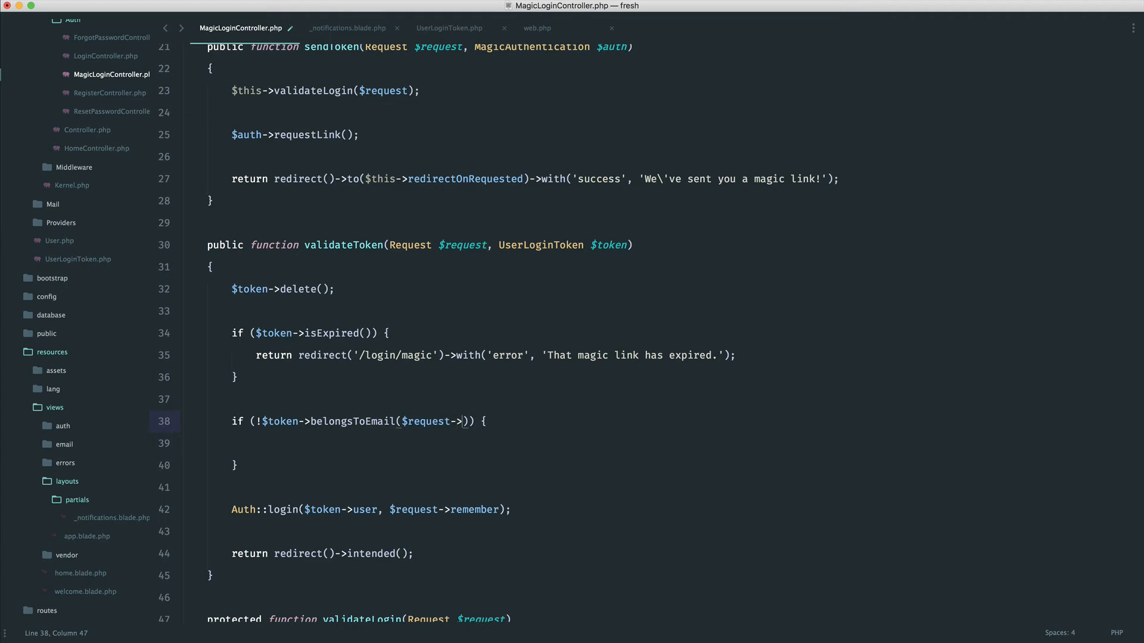
{"action": "type", "text": "email"}
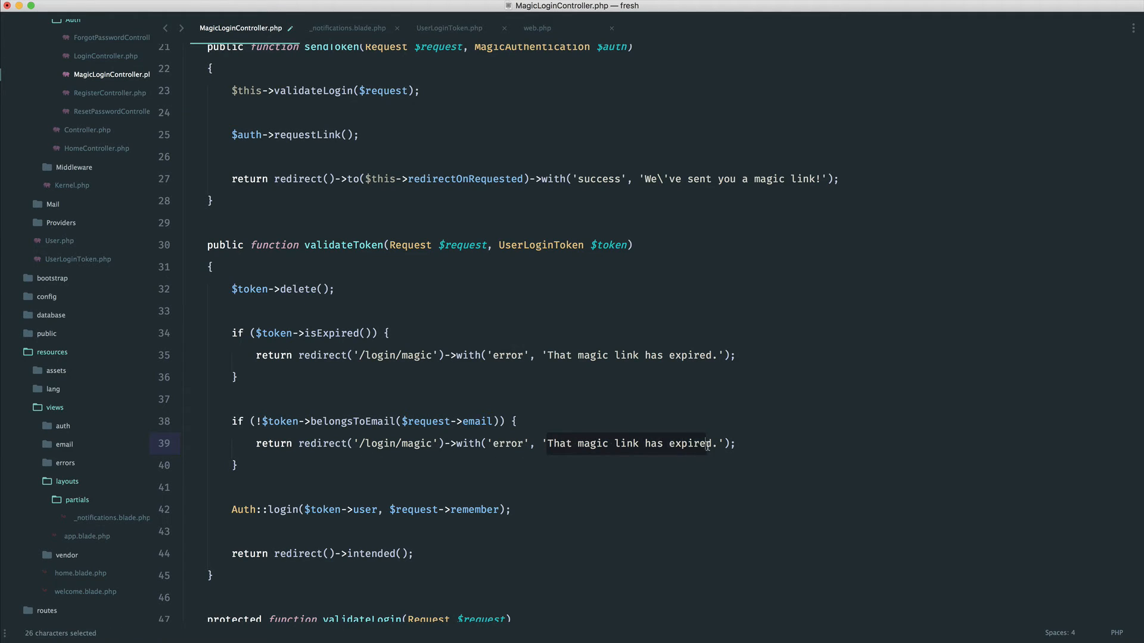
- Redirect to /login/magic with error 'Invalid magic link.' inside that check and save
{"action": "type", "text": "Invalid mag"}
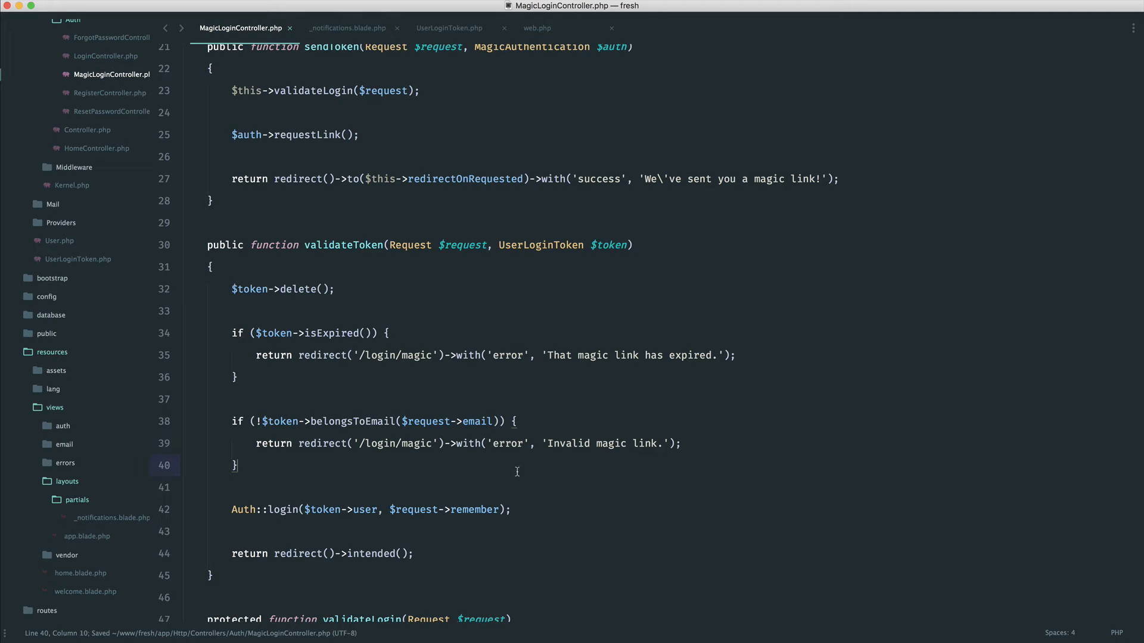
{"action": "mouse_move", "coordinate": [368, 417]}
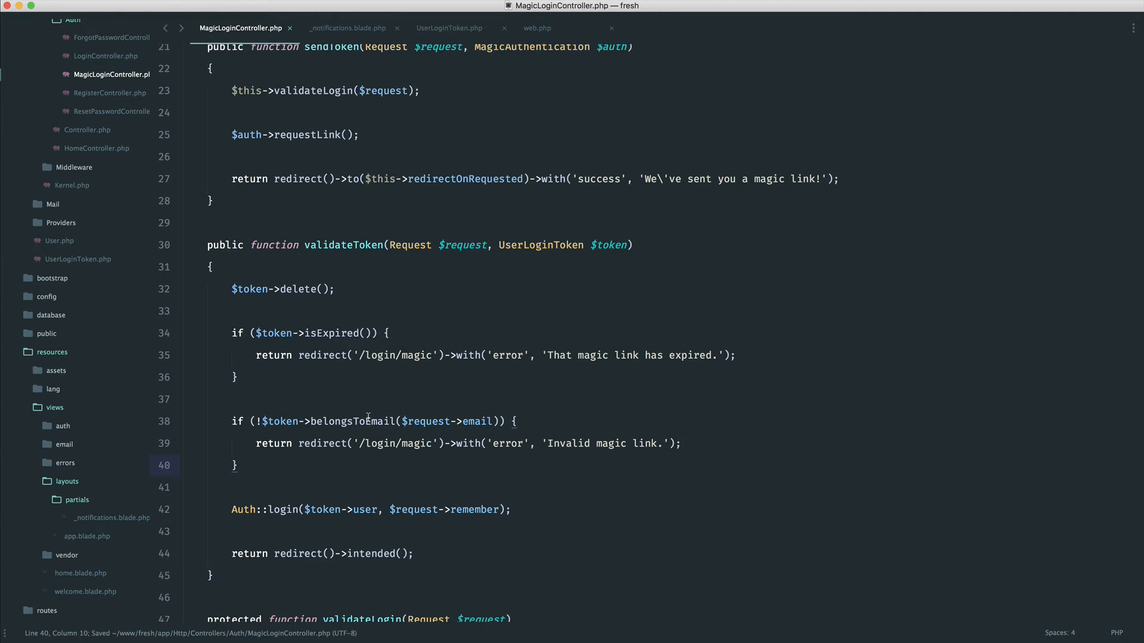
{"action": "left_click", "coordinate": [518, 420]}
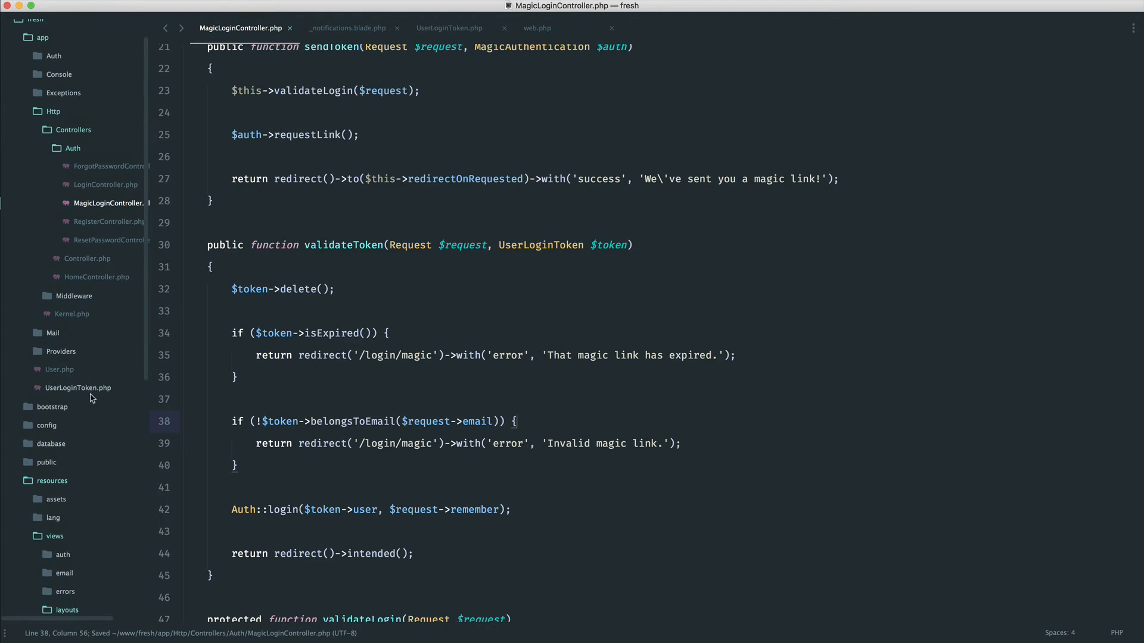
- Add belongsToEmail($email) returning $this->user->where('email', $email)->count() === 1 to UserLoginToken
{"action": "left_click", "coordinate": [449, 27]}
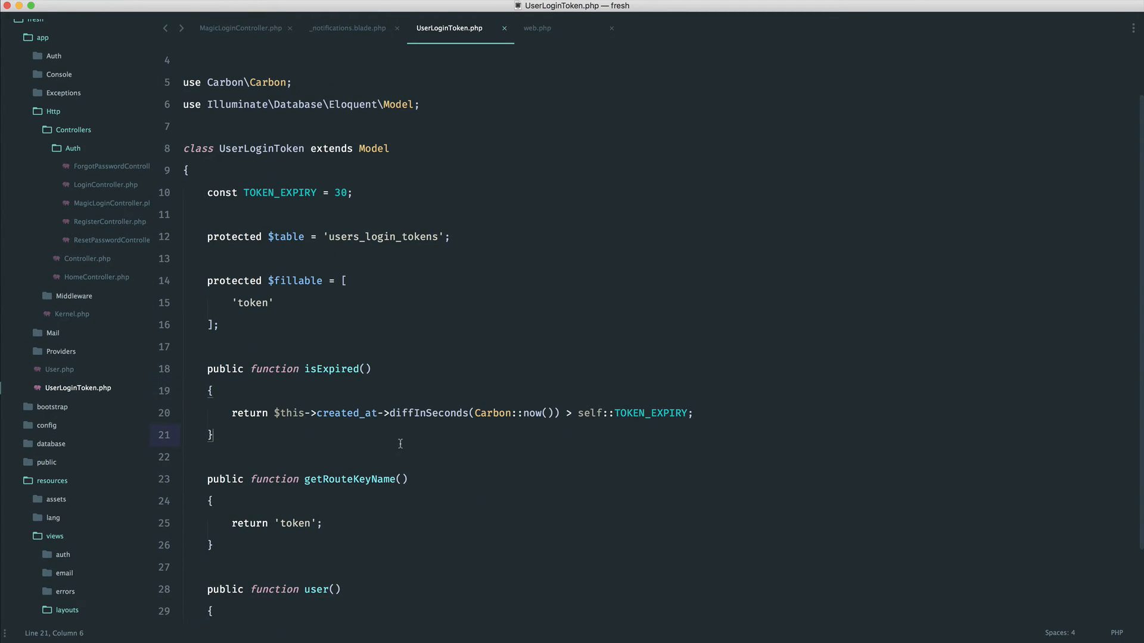
{"action": "type", "text": "public function belongsToEmail($"}
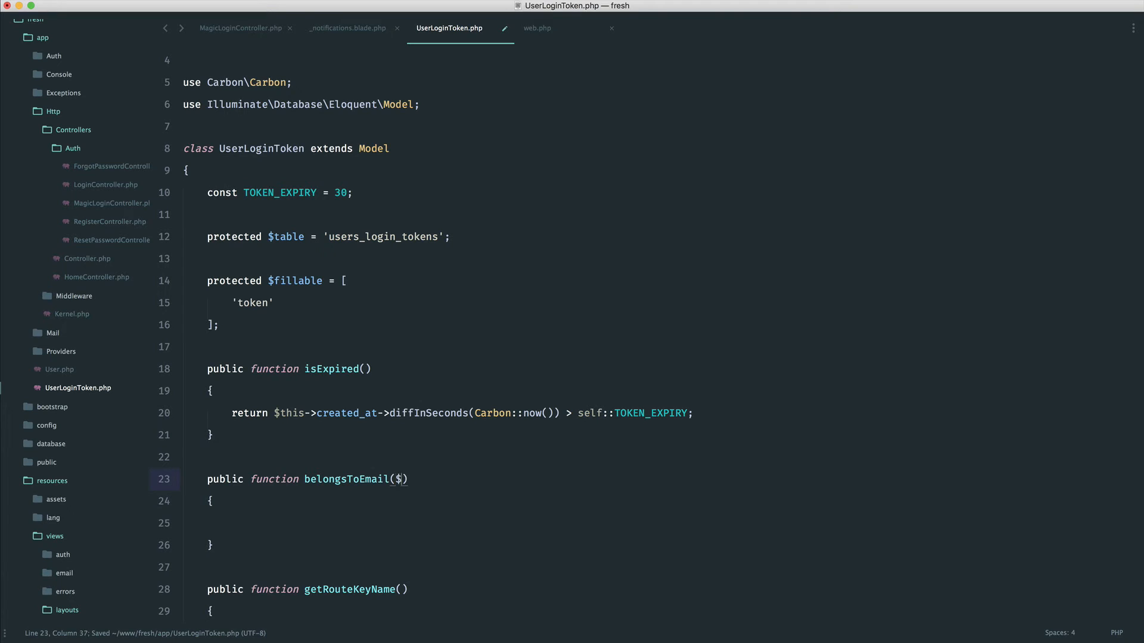
{"action": "type", "text": "email"}
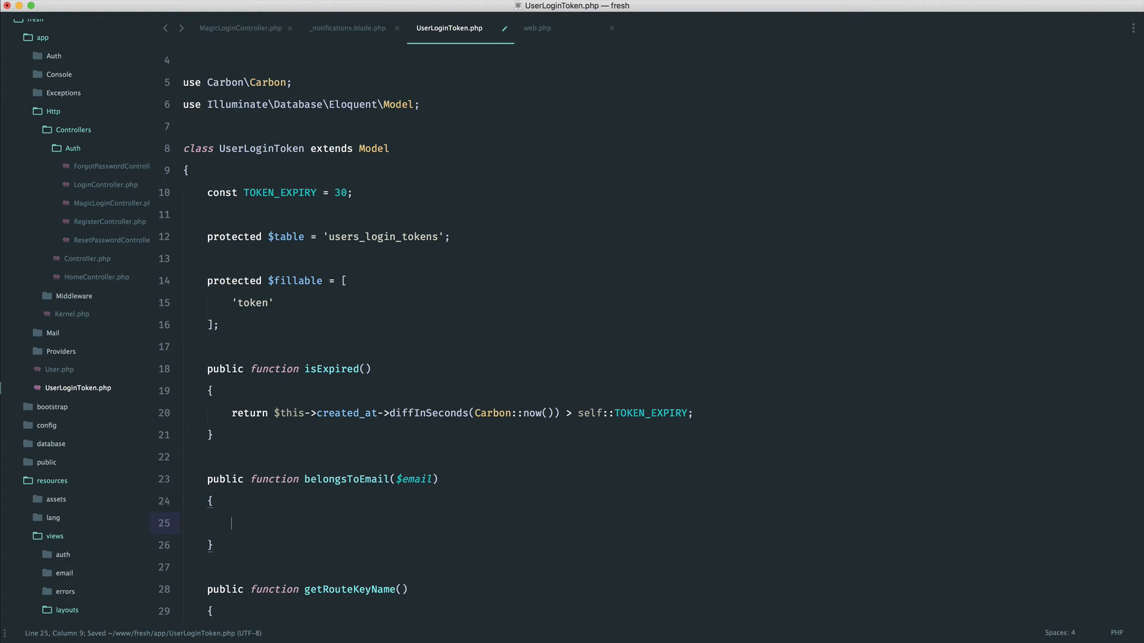
{"action": "type", "text": "return $"}
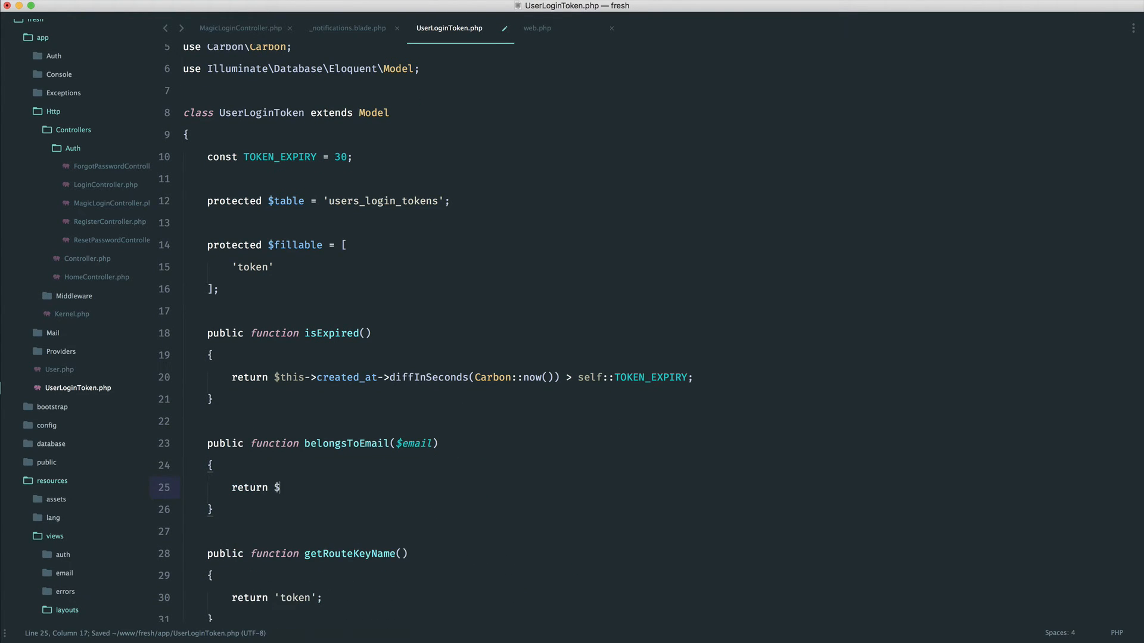
{"action": "type", "text": "this->user->"}
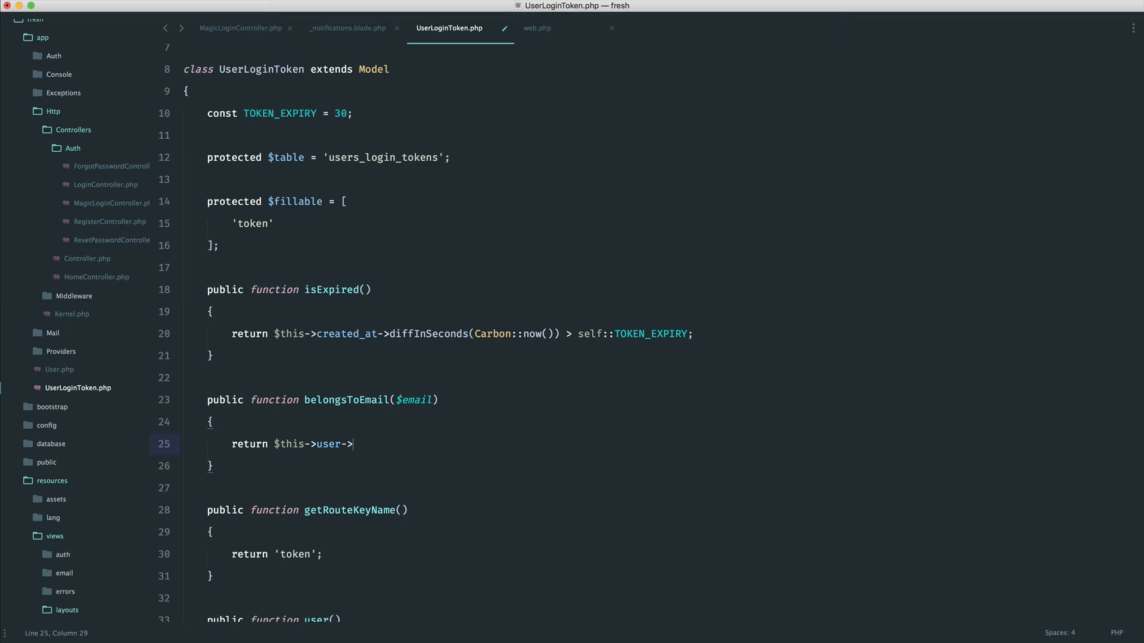
{"action": "type", "text": "where("}
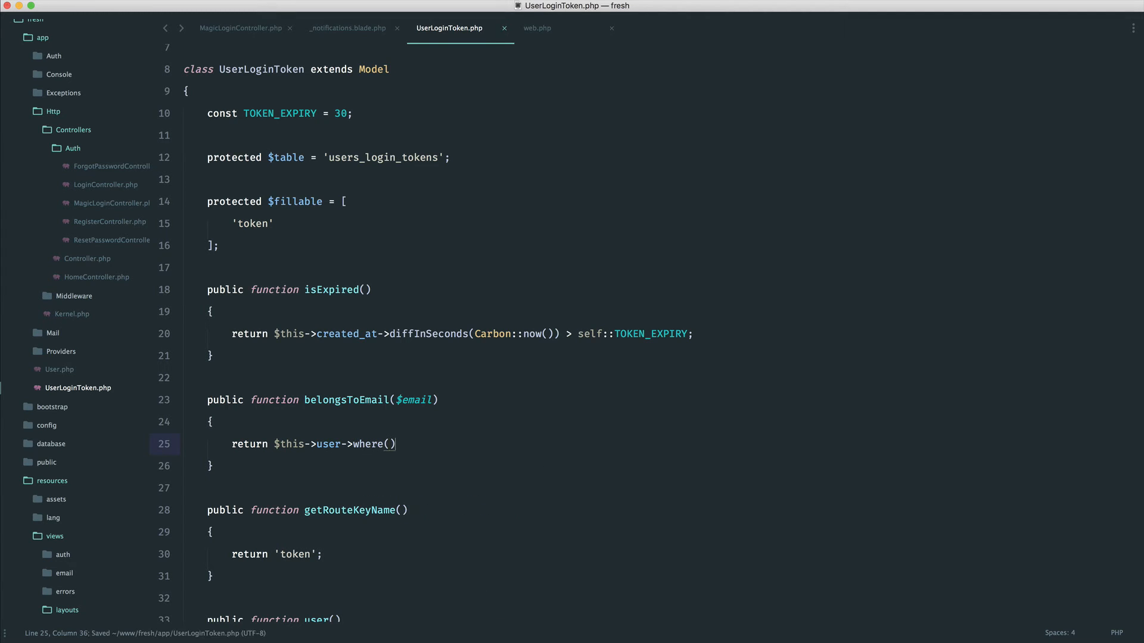
{"action": "type", "text": "'email',"}
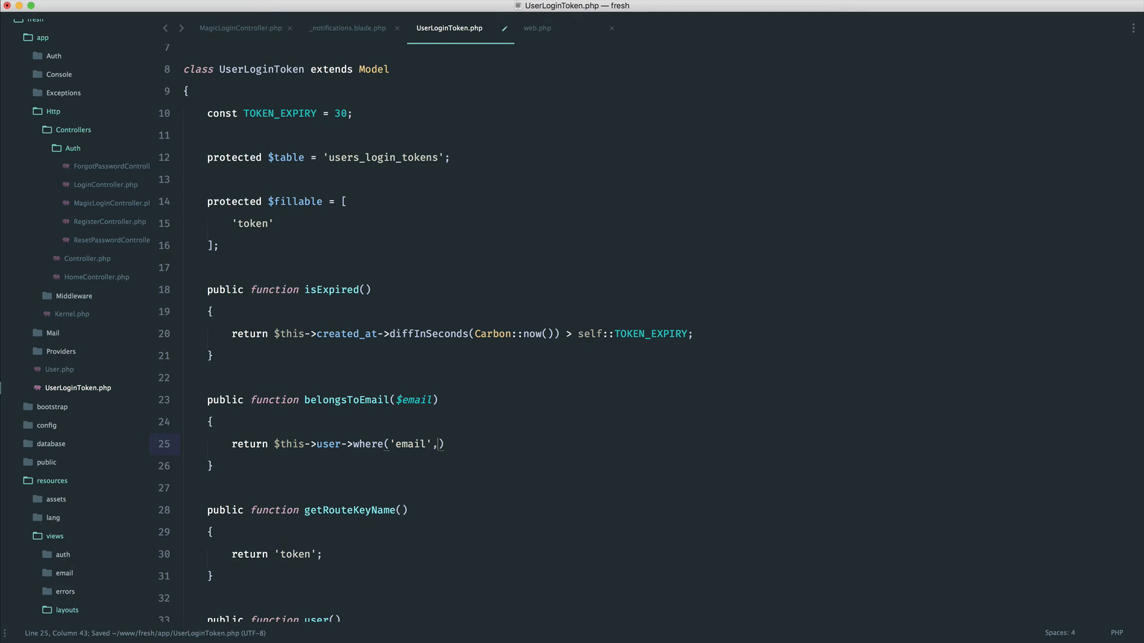
{"action": "type", "text": "$email)->"}
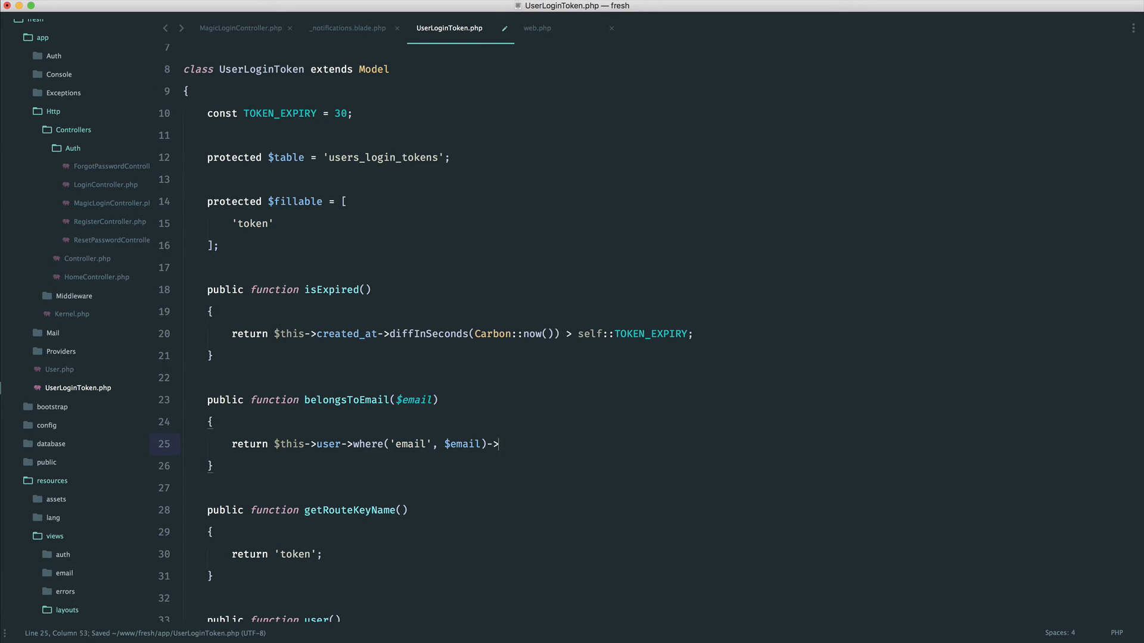
{"action": "type", "text": "count()"}
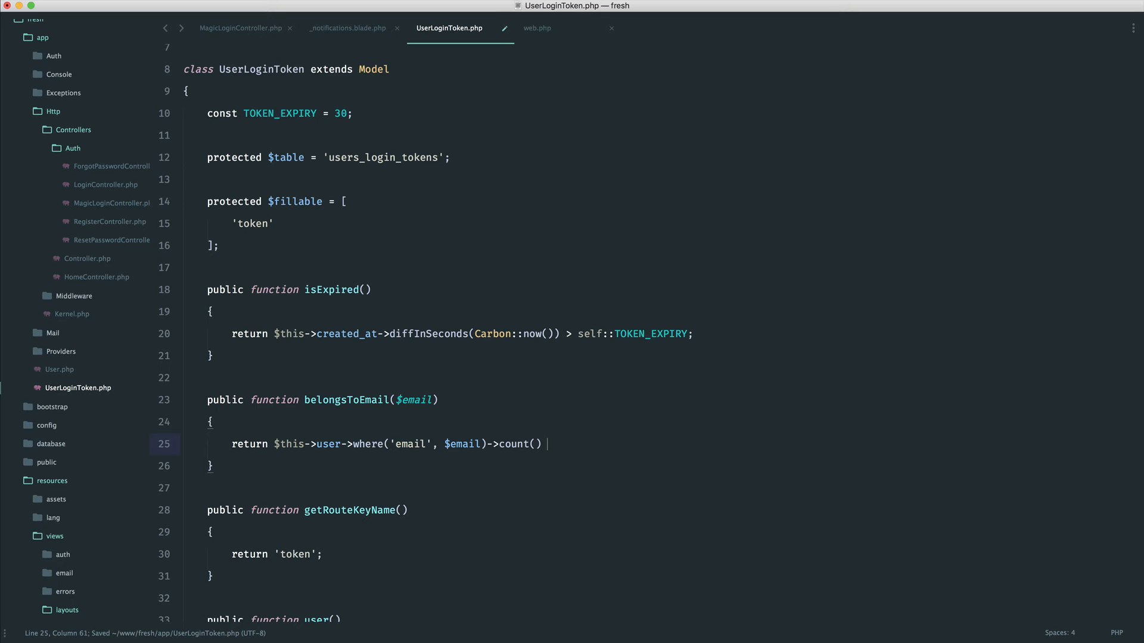
{"action": "type", "text": "=== 1"}
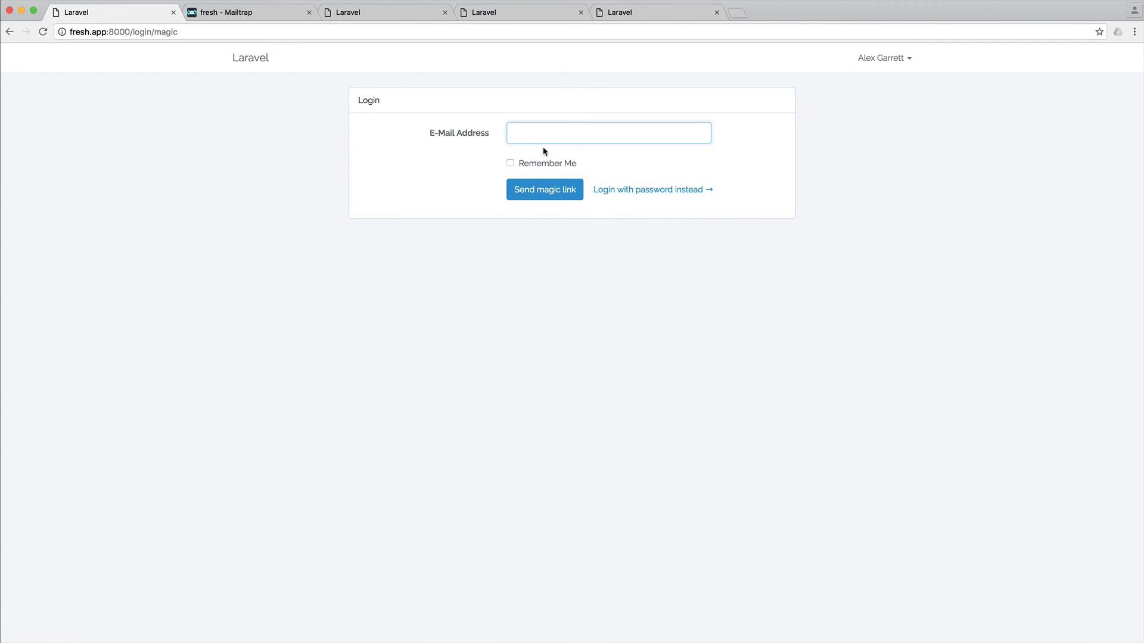
- Submit the magic login form and open the emailed link from Mailtrap in a new tab
{"action": "left_click", "coordinate": [545, 190]}
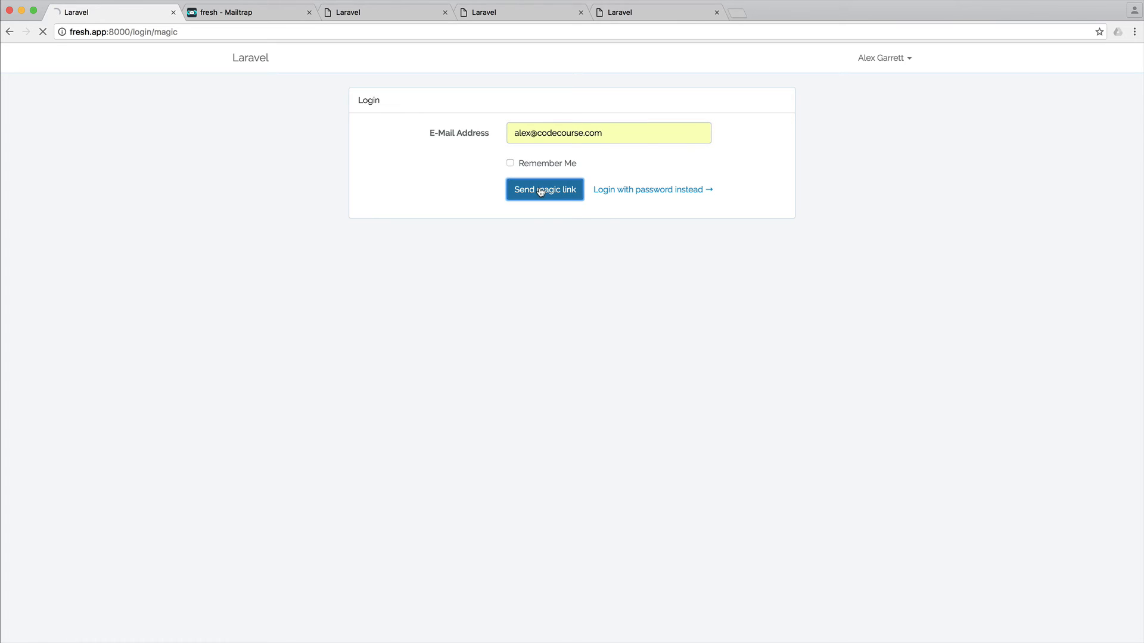
{"action": "left_click", "coordinate": [248, 12]}
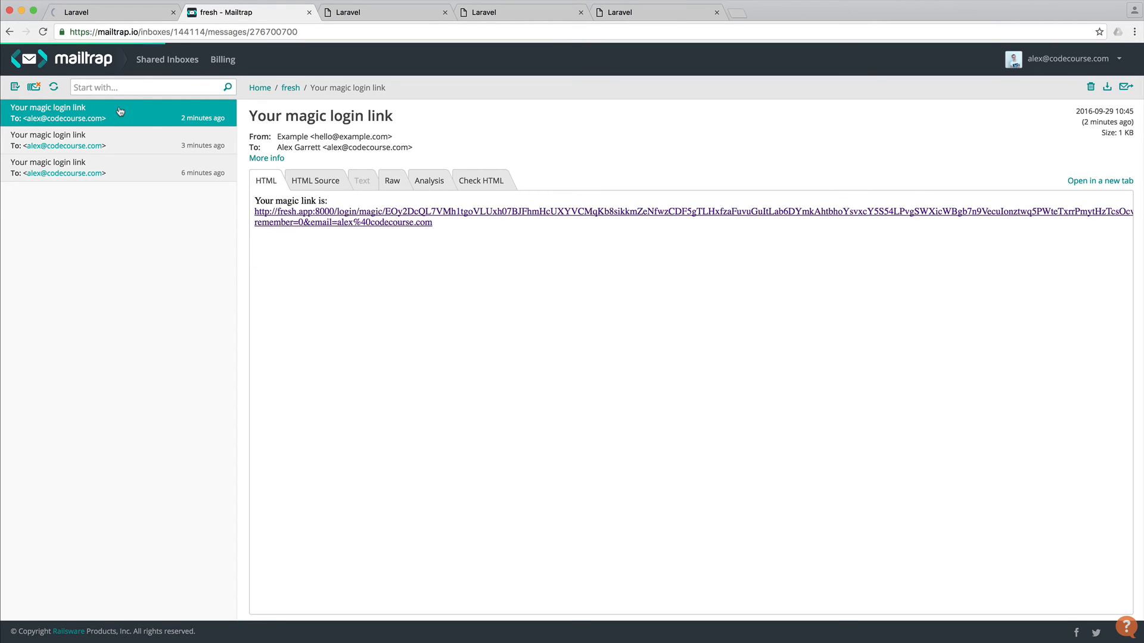
{"action": "right_click", "coordinate": [405, 217]}
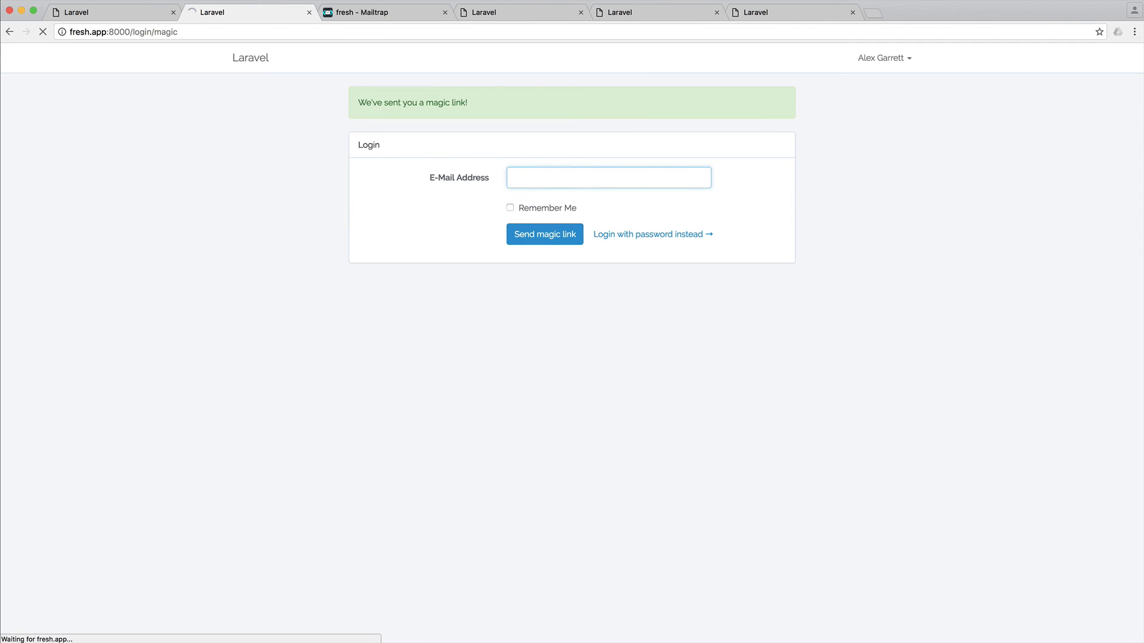
{"action": "left_click", "coordinate": [581, 12]}
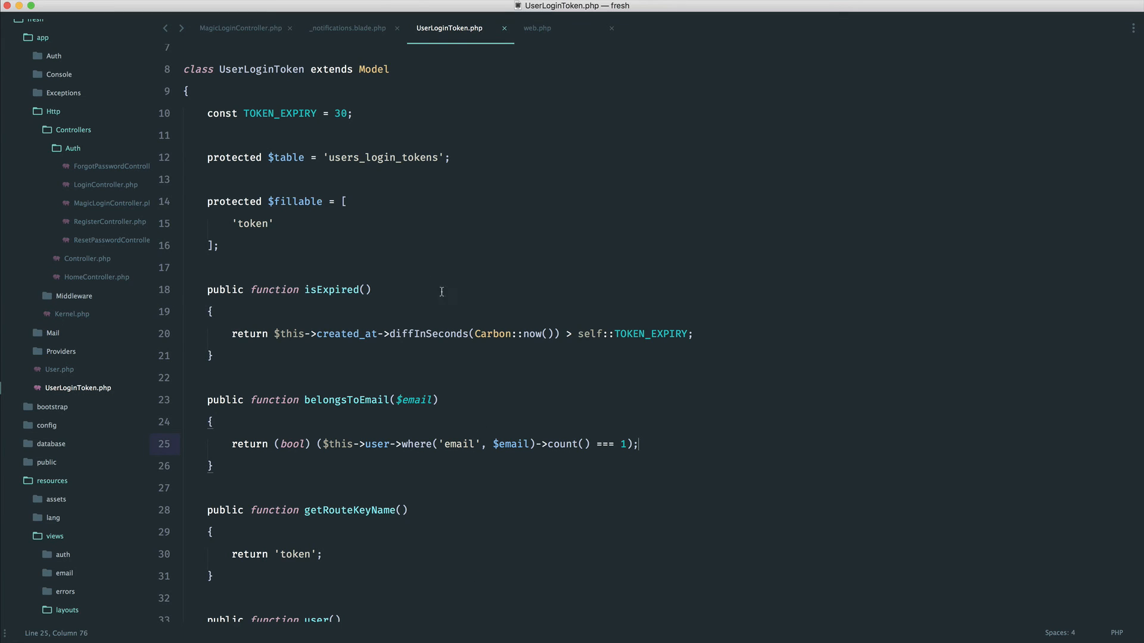
- Scroll through the finished validateToken checks, then close MagicLoginController.php and _notifications.blade.php
{"action": "left_click", "coordinate": [240, 28]}
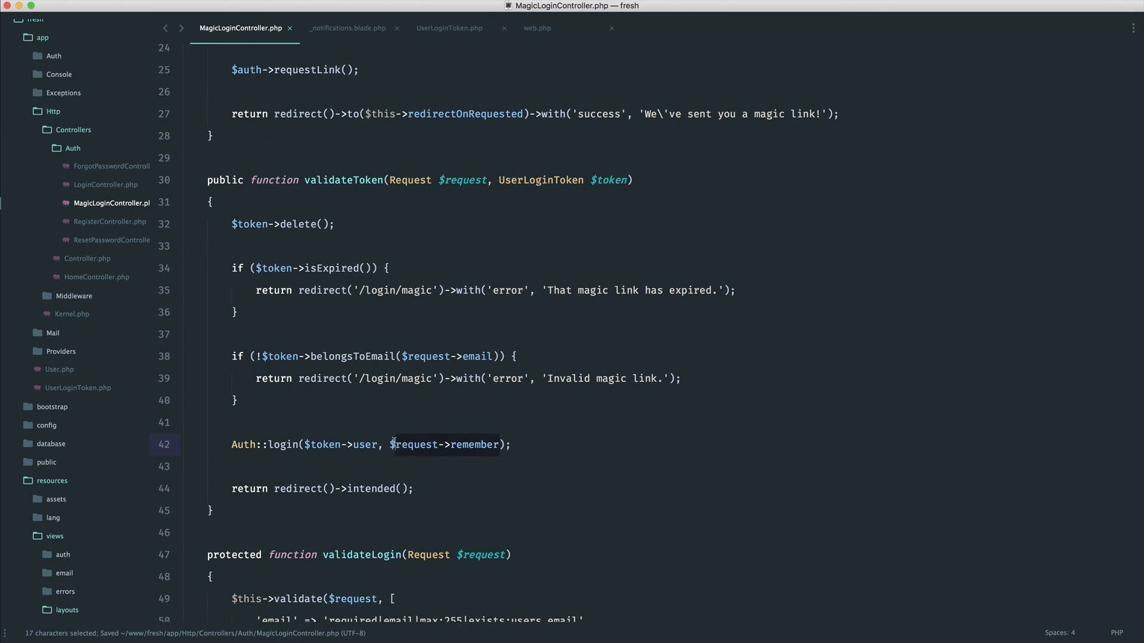
{"action": "left_click", "coordinate": [505, 489]}
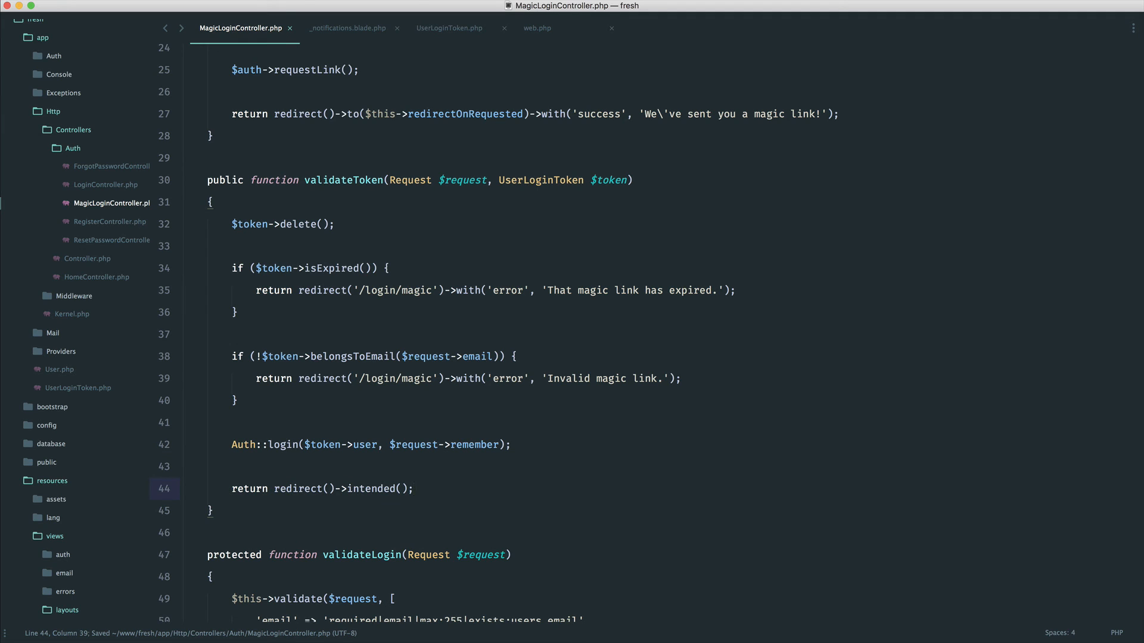
{"action": "scroll", "scroll_direction": "down", "scroll_amount": 3}
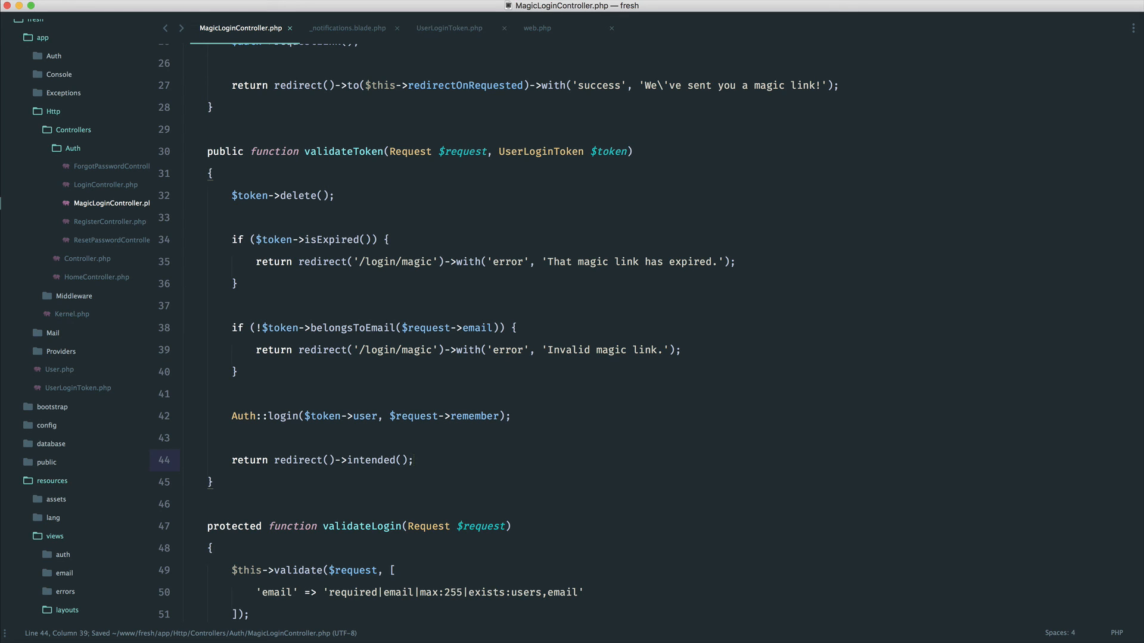
{"action": "left_click", "coordinate": [290, 27]}
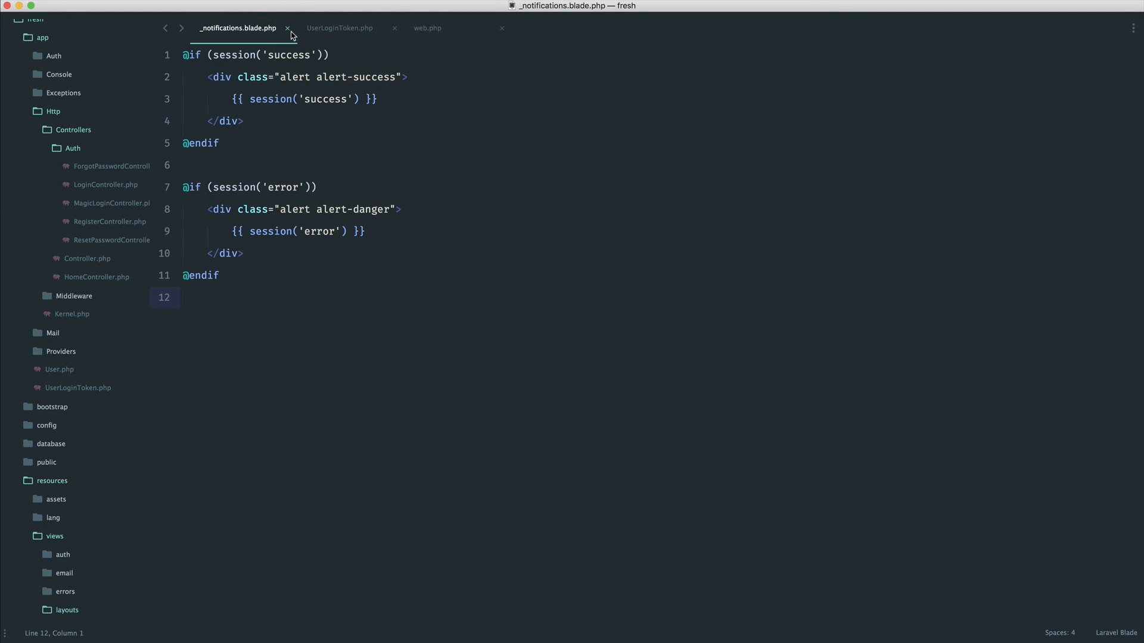
{"action": "left_click", "coordinate": [287, 28]}
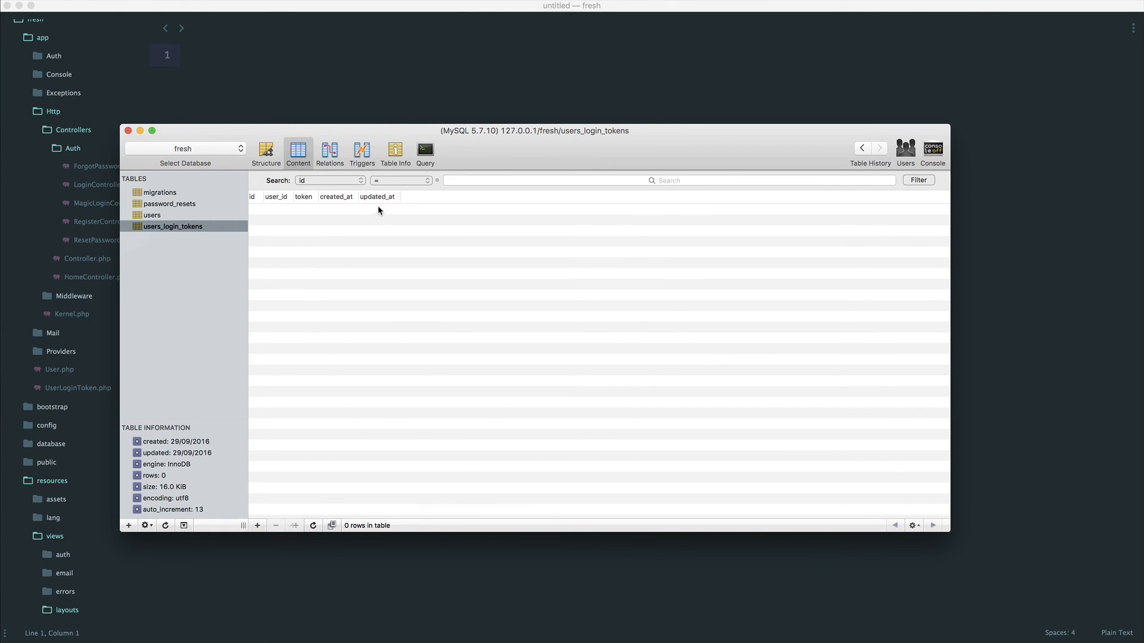
{"action": "mouse_move", "coordinate": [305, 213]}
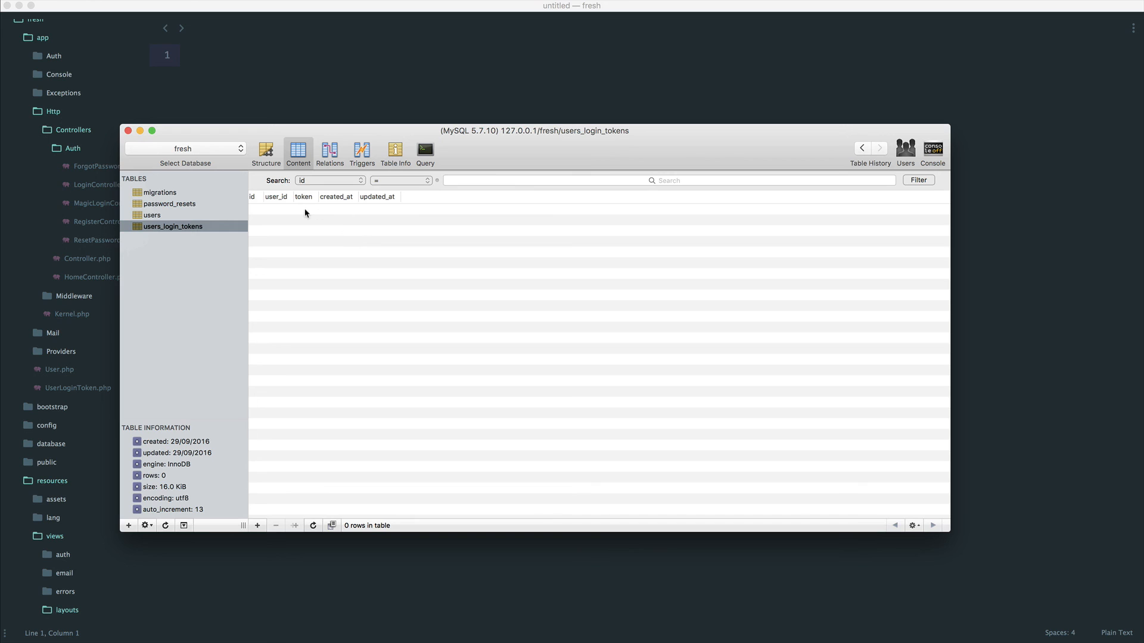
{"action": "mouse_move", "coordinate": [316, 236]}
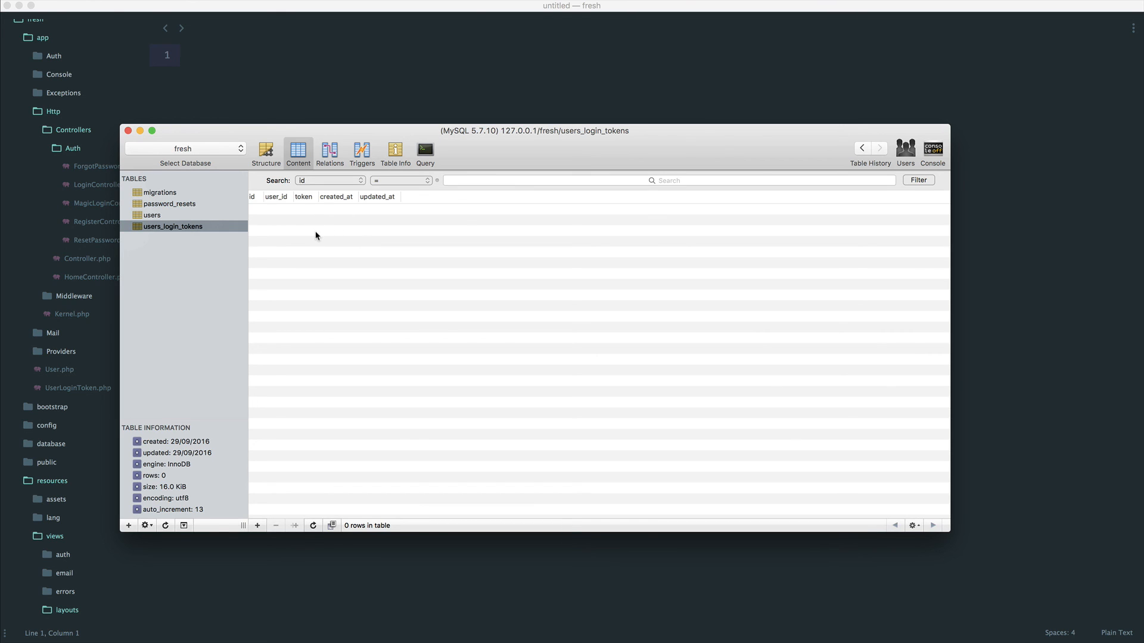
{"action": "mouse_move", "coordinate": [205, 232]}
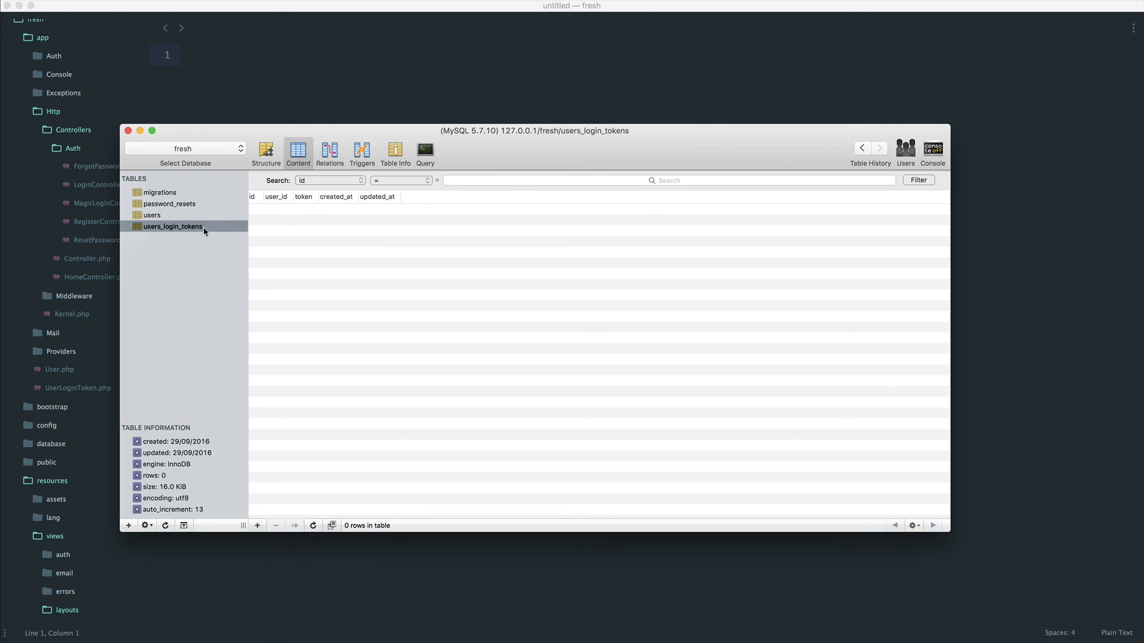
{"action": "mouse_move", "coordinate": [405, 221]}
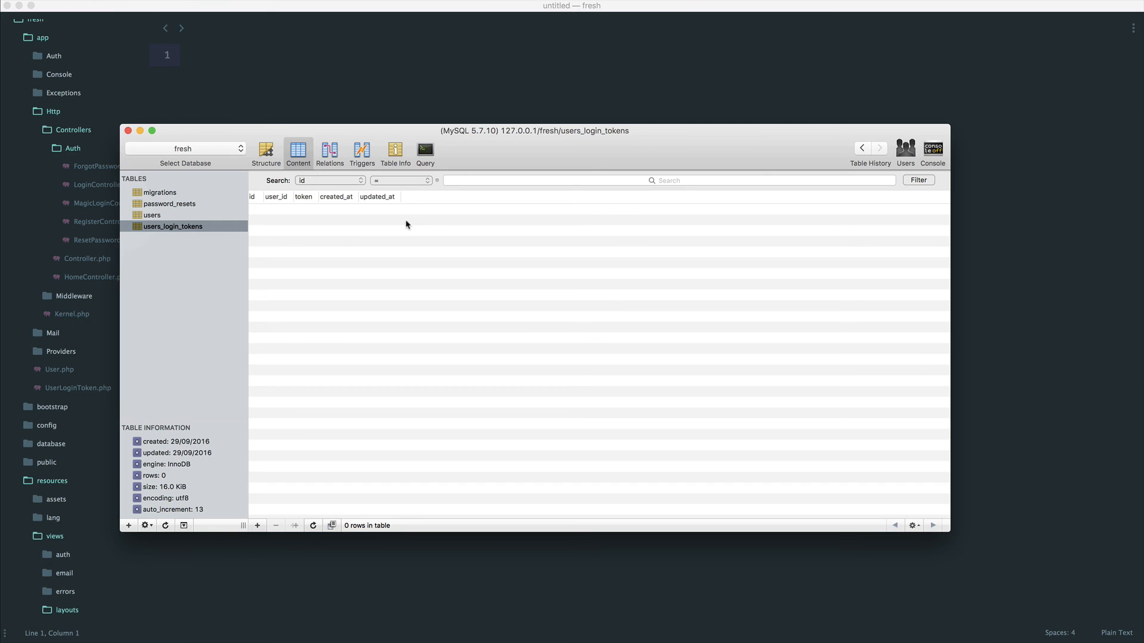
{"action": "mouse_move", "coordinate": [377, 215]}
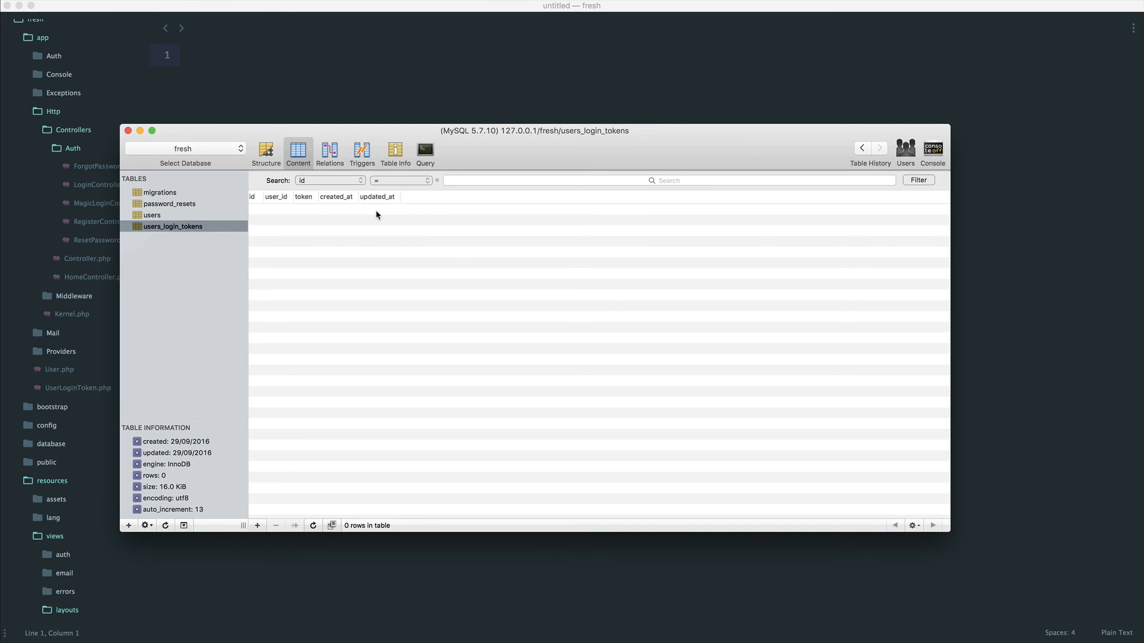